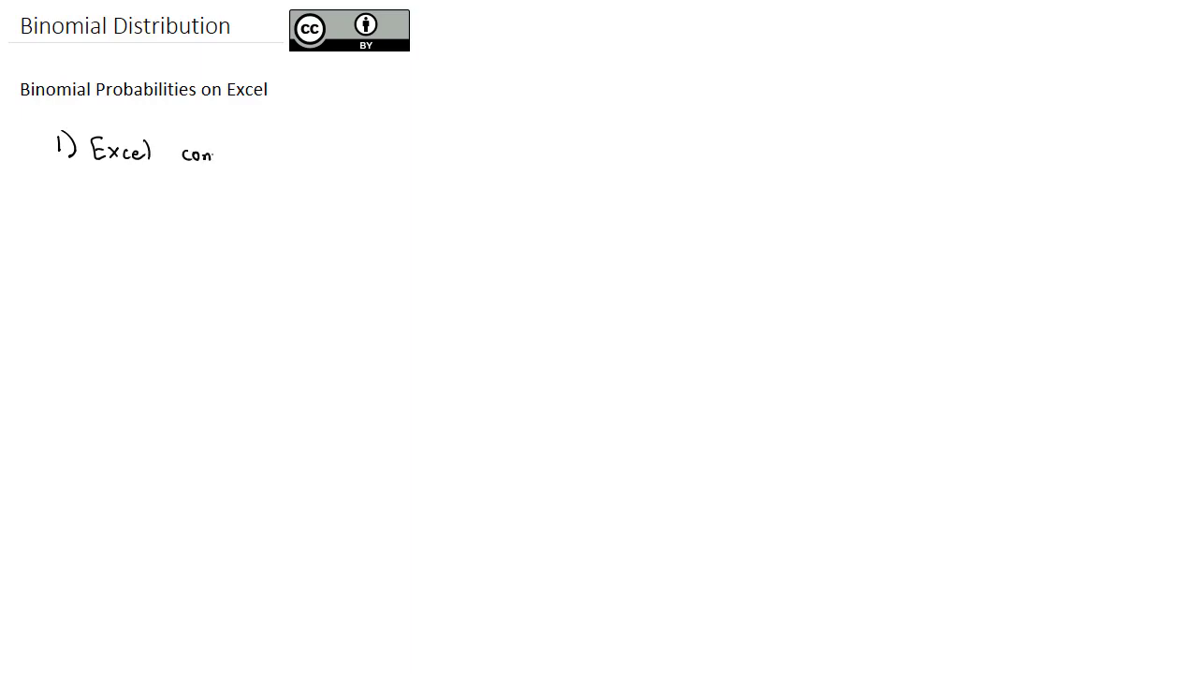
# - Handwrite 'Excel command: =binom.dist(x, ...' and start labelling x as success
pyautogui.write('command: = bin')
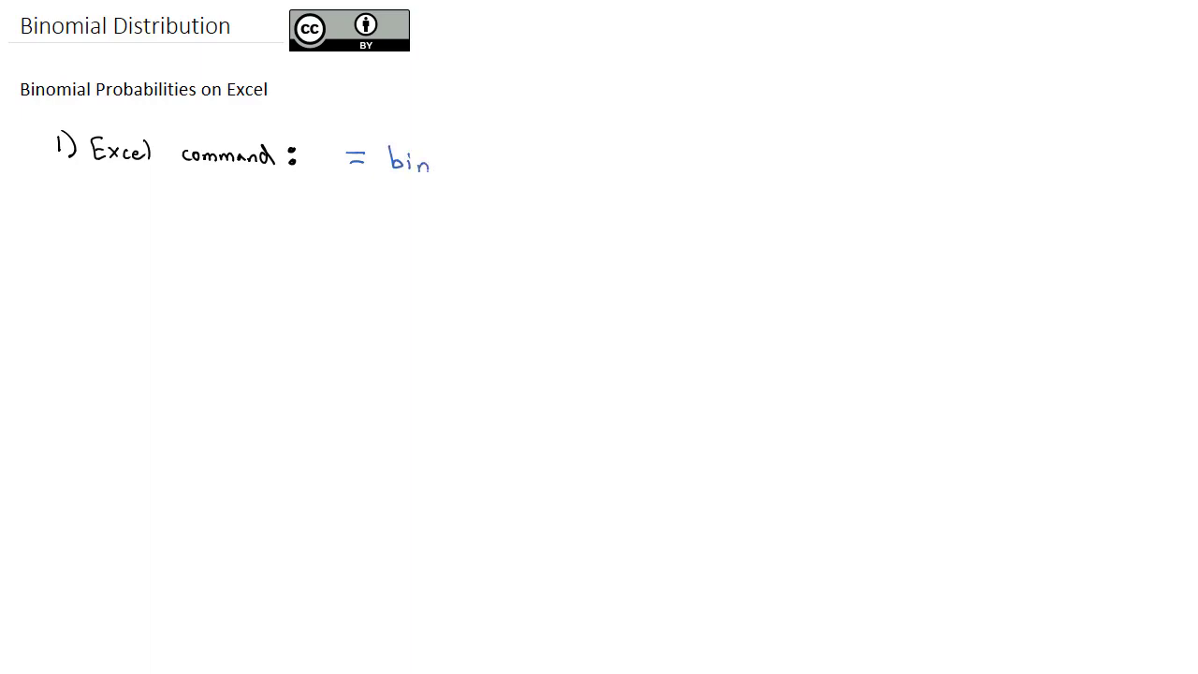
pyautogui.write('om.')
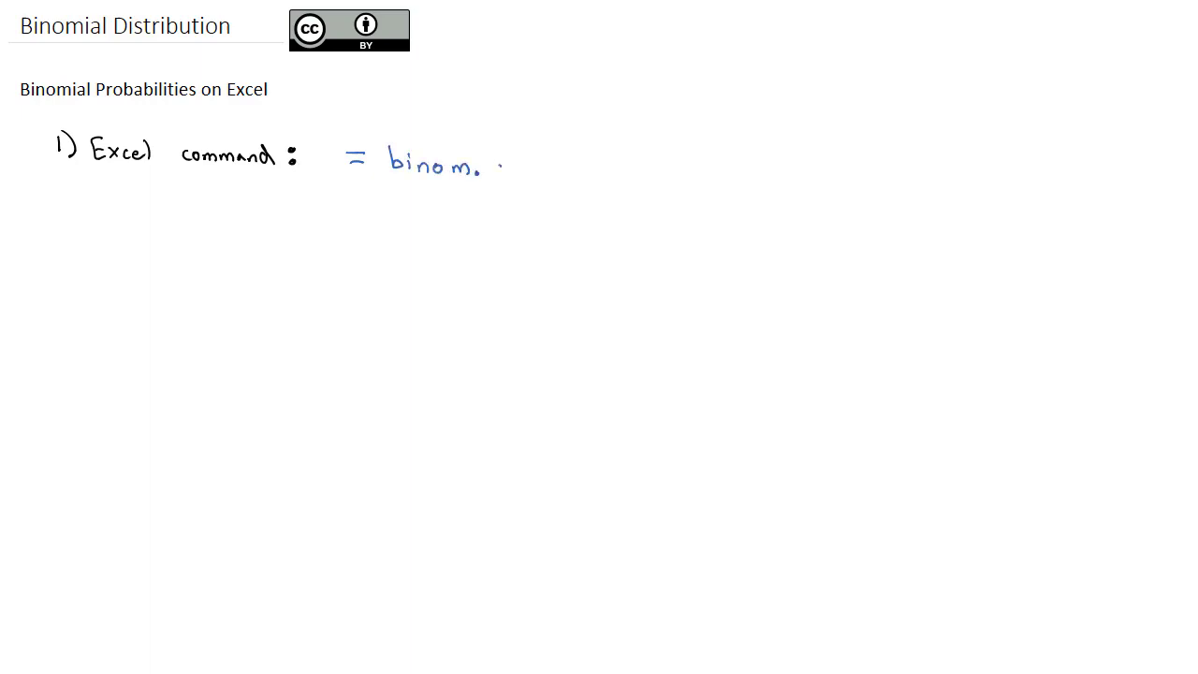
pyautogui.write('dist')
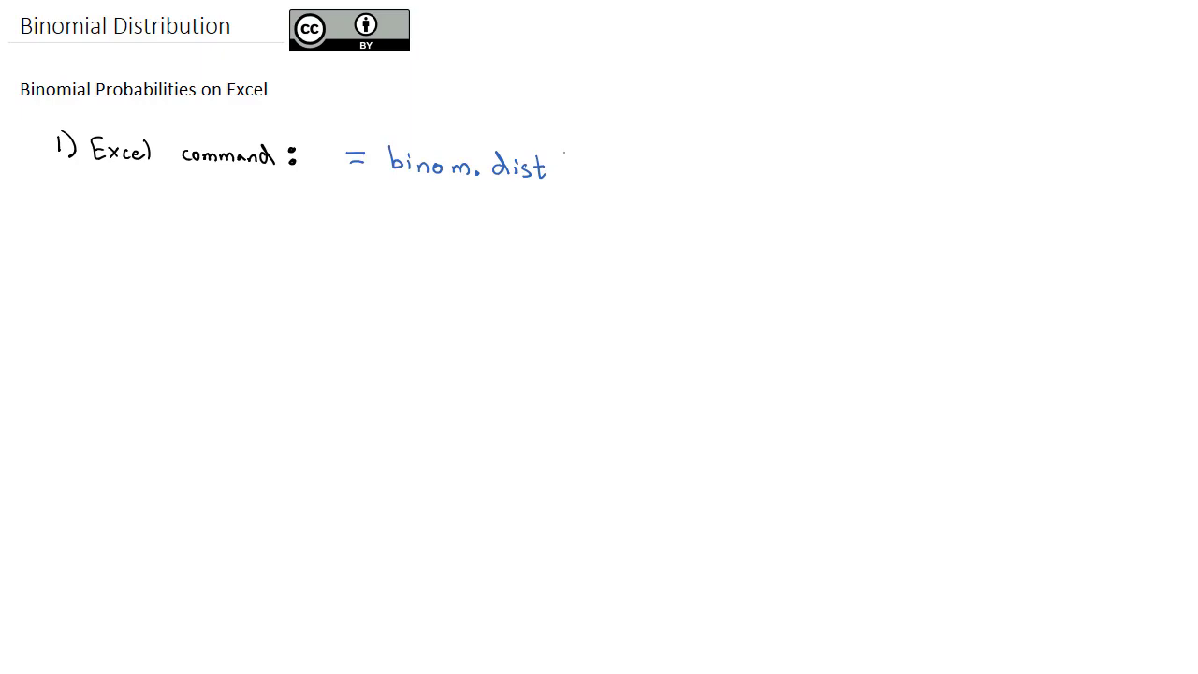
pyautogui.write('(')
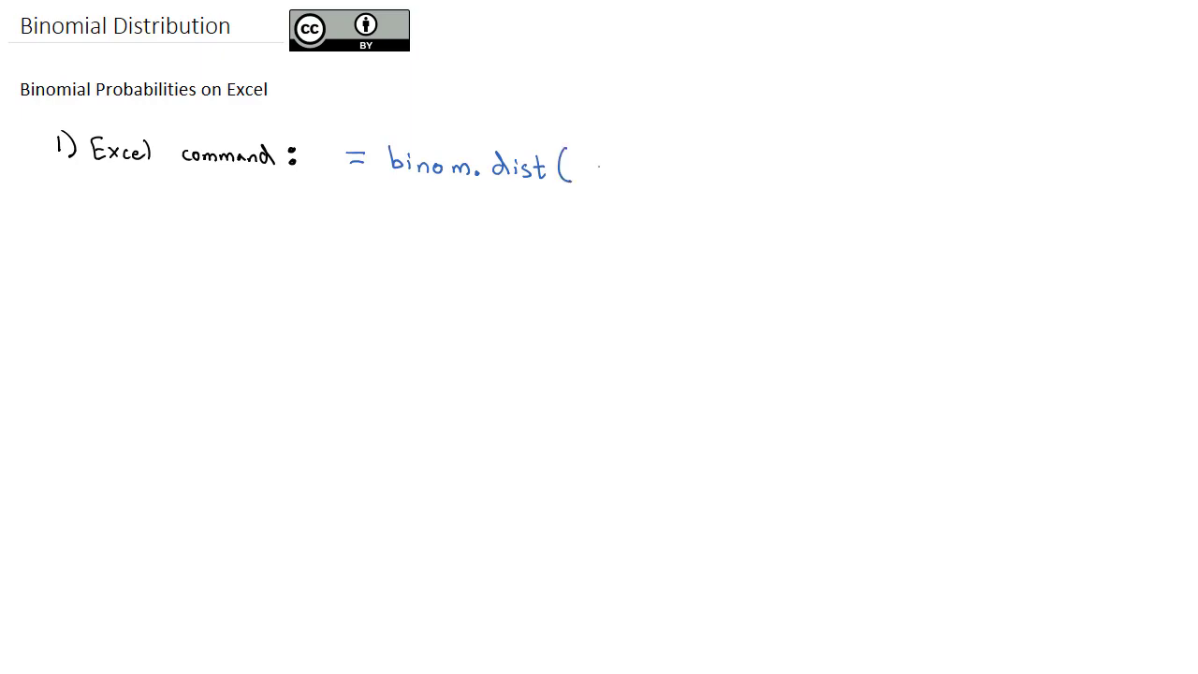
pyautogui.write('x, n, p, true/false')
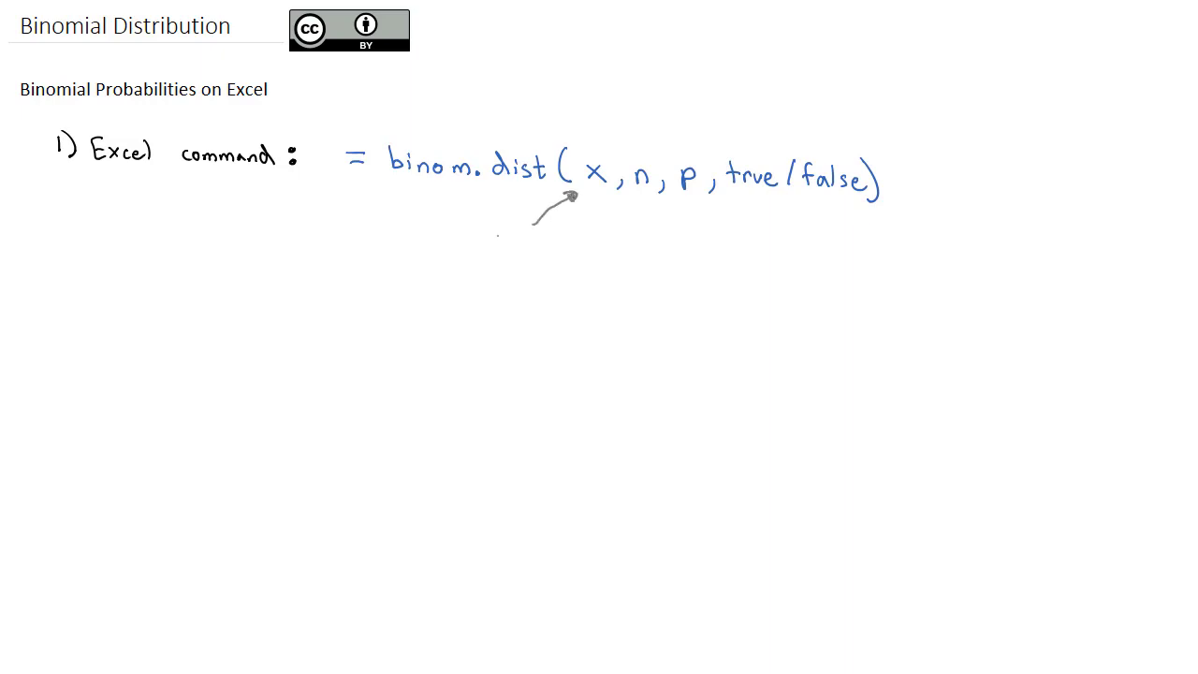
pyautogui.write('Success')
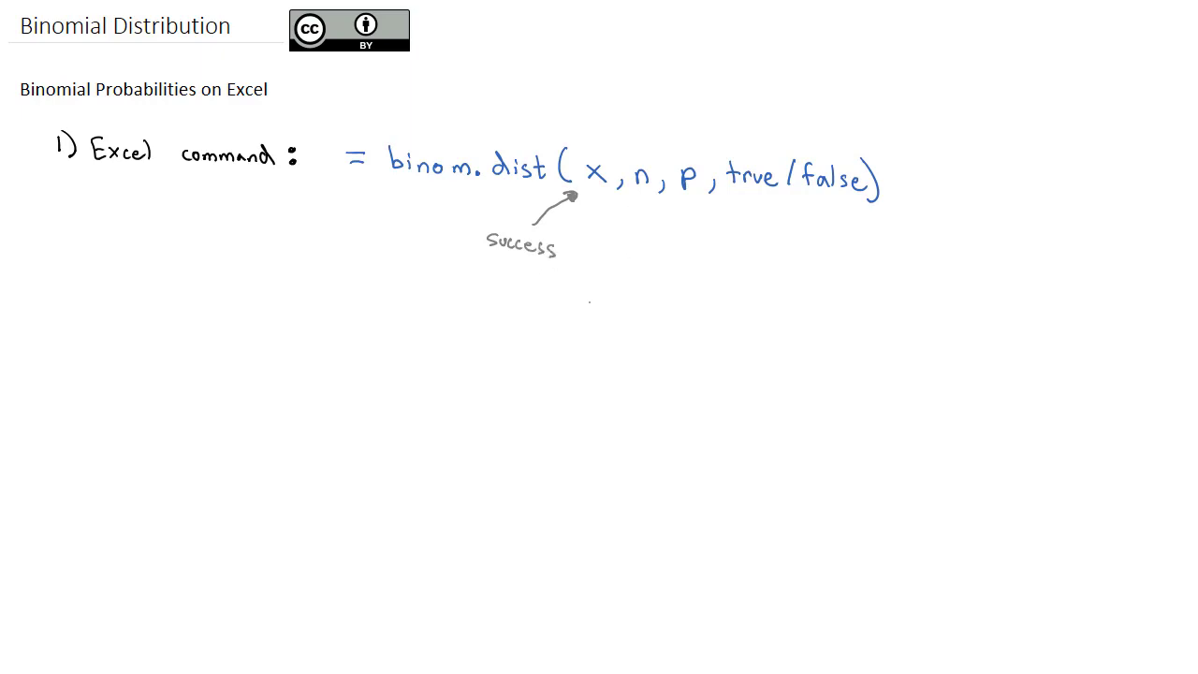
# - Draw arrows under n and p and label them 'trials' and 'prob of success'
pyautogui.moveTo(610, 245); pyautogui.dragTo(640, 197)
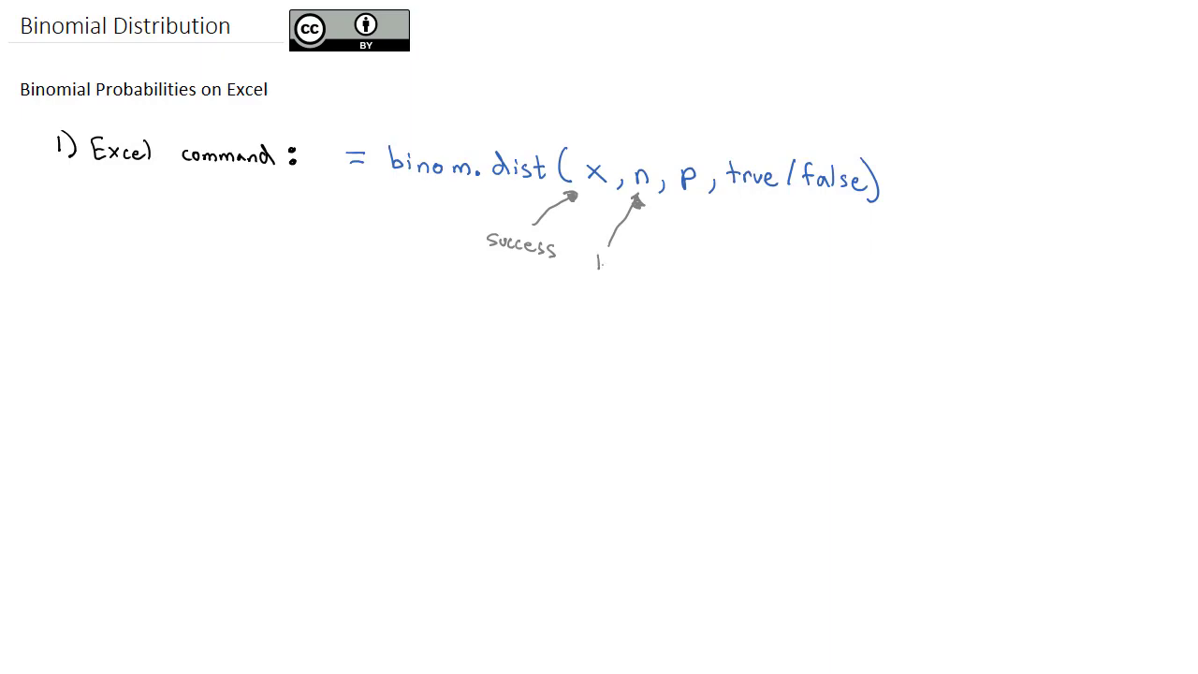
pyautogui.write('trial')
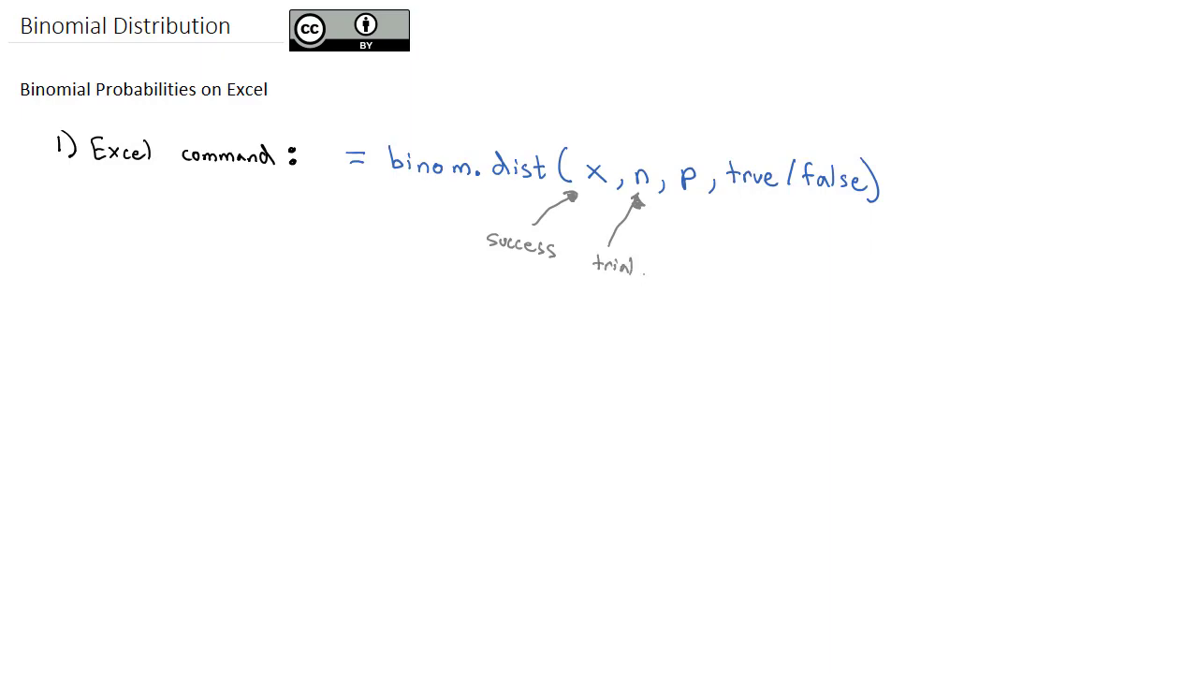
pyautogui.moveTo(693, 262); pyautogui.dragTo(694, 202)
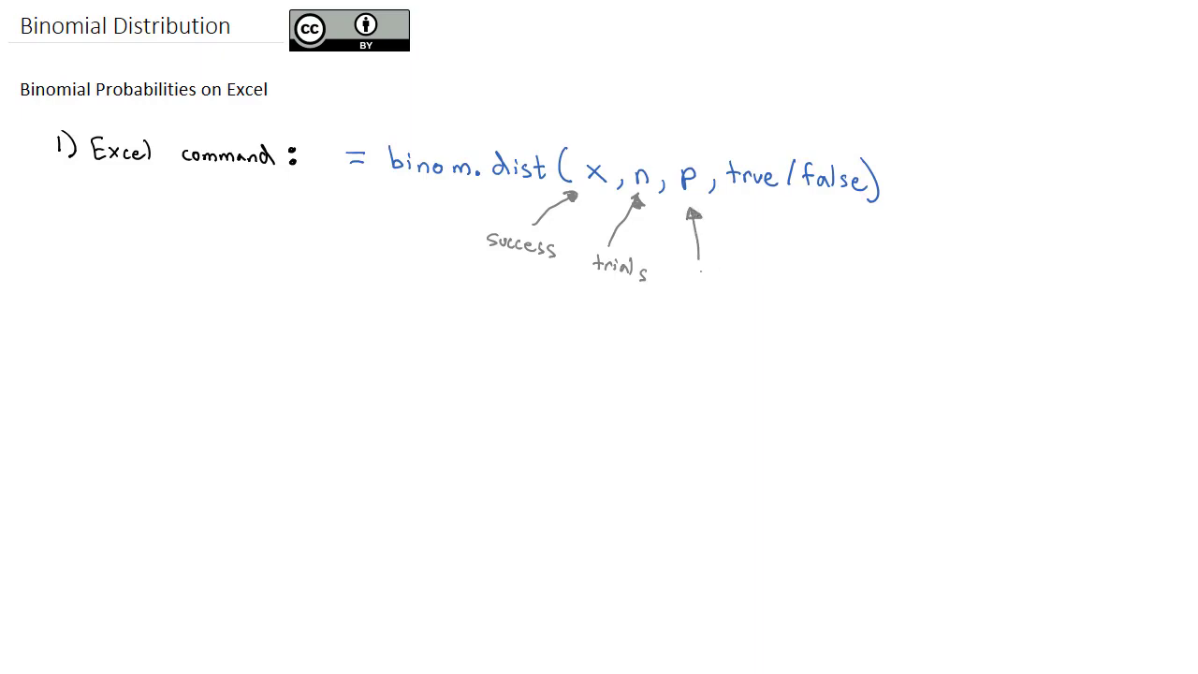
pyautogui.write('prob of')
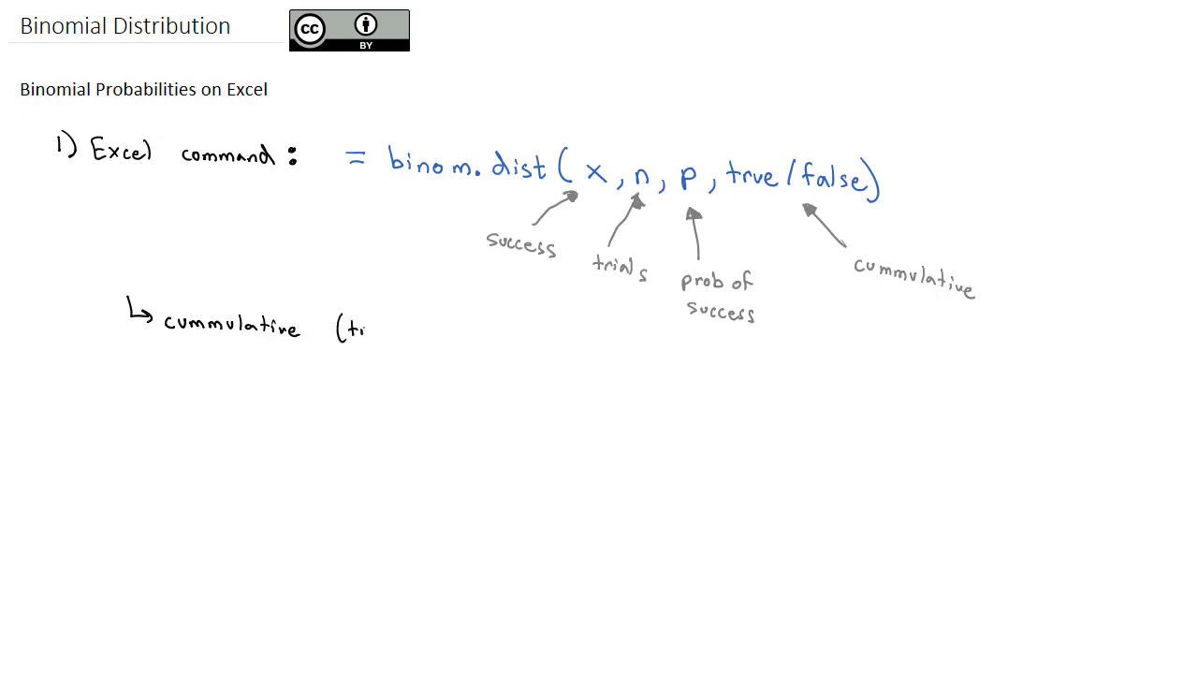
# - Handwrite 'cummulative (true) - add probabilities of that value and everything below it.'
pyautogui.write('(true) - add')
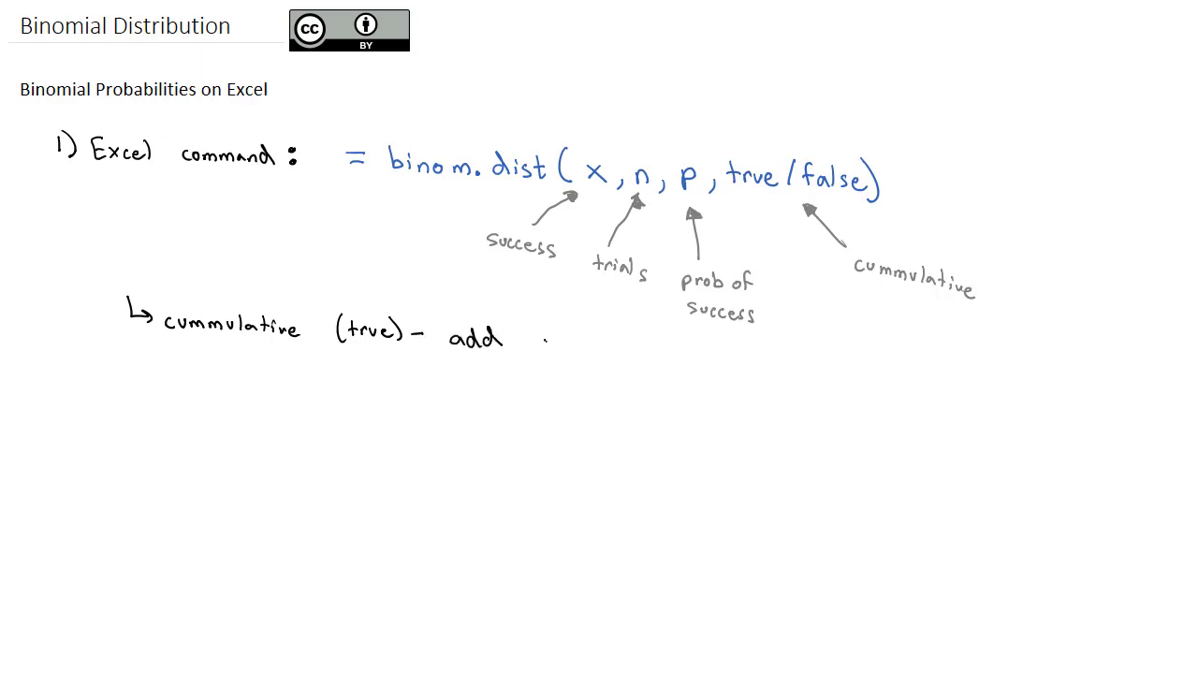
pyautogui.write('probabilities of that value and')
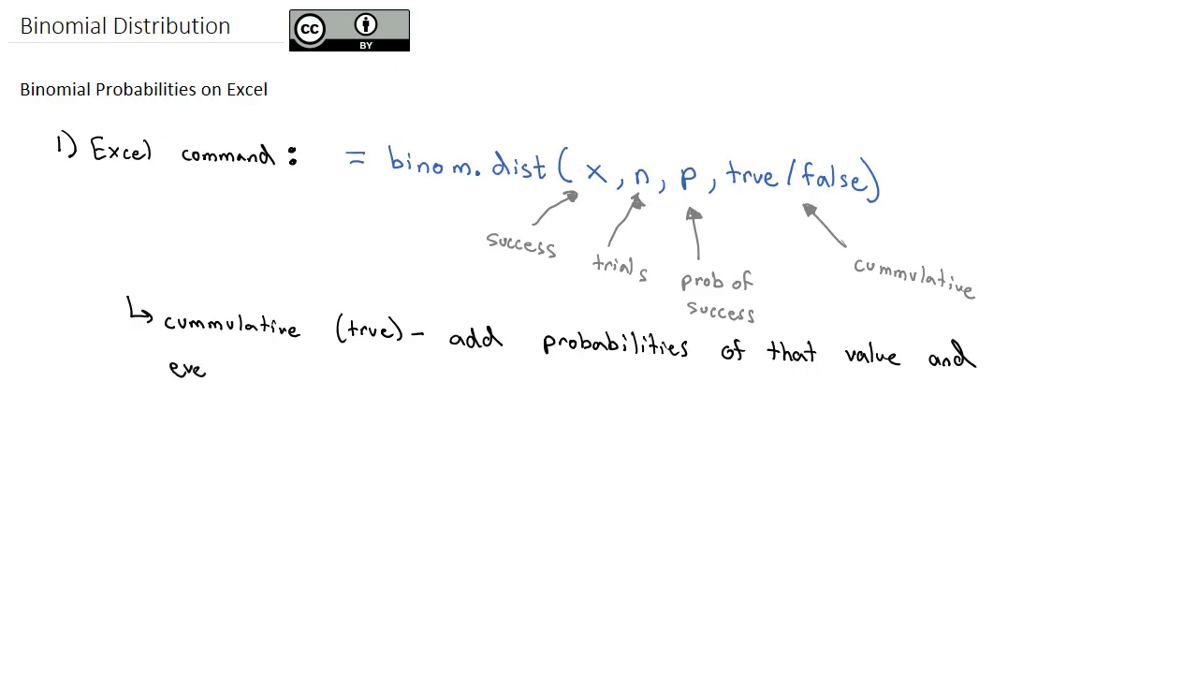
pyautogui.write('everything')
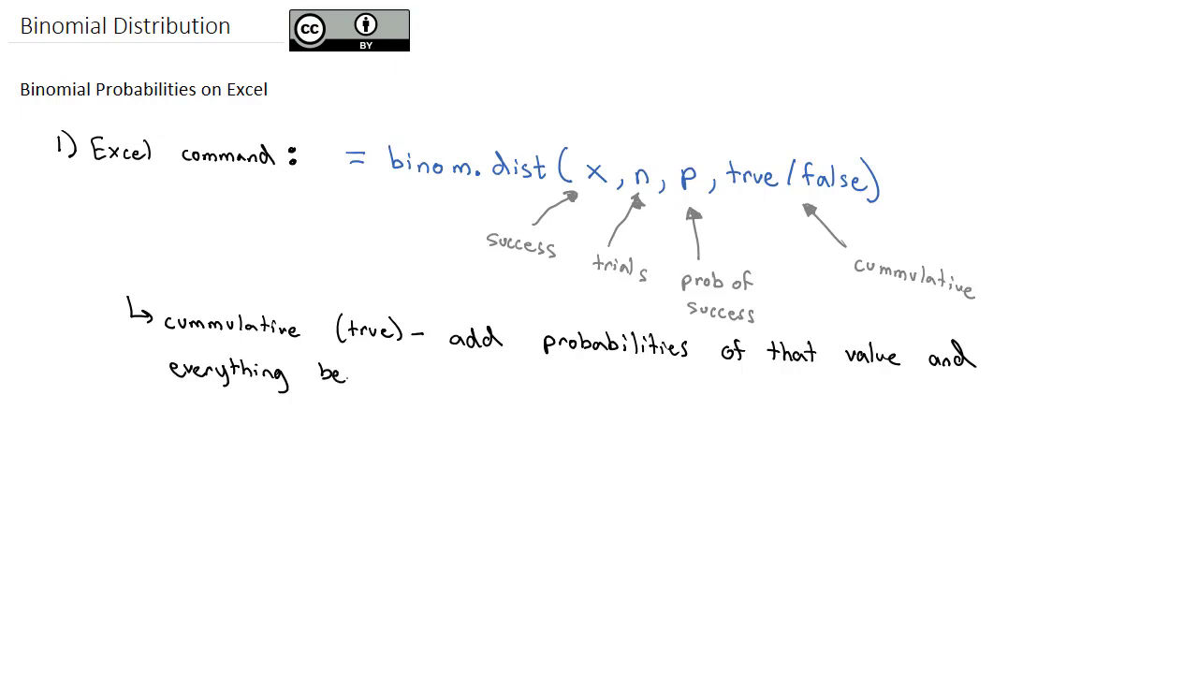
pyautogui.write('below it.')
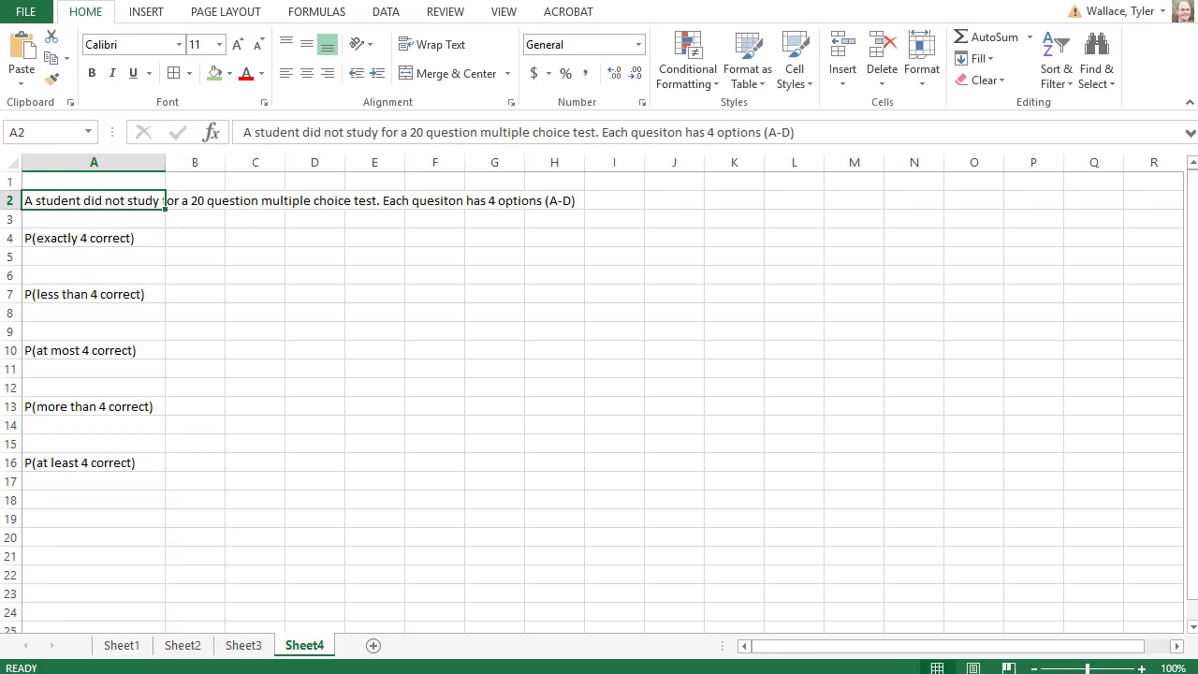
# - Enter n = 20 and p = 1/4 = 0.25 in J2:K3, then return to B4
pyautogui.click(93, 237)
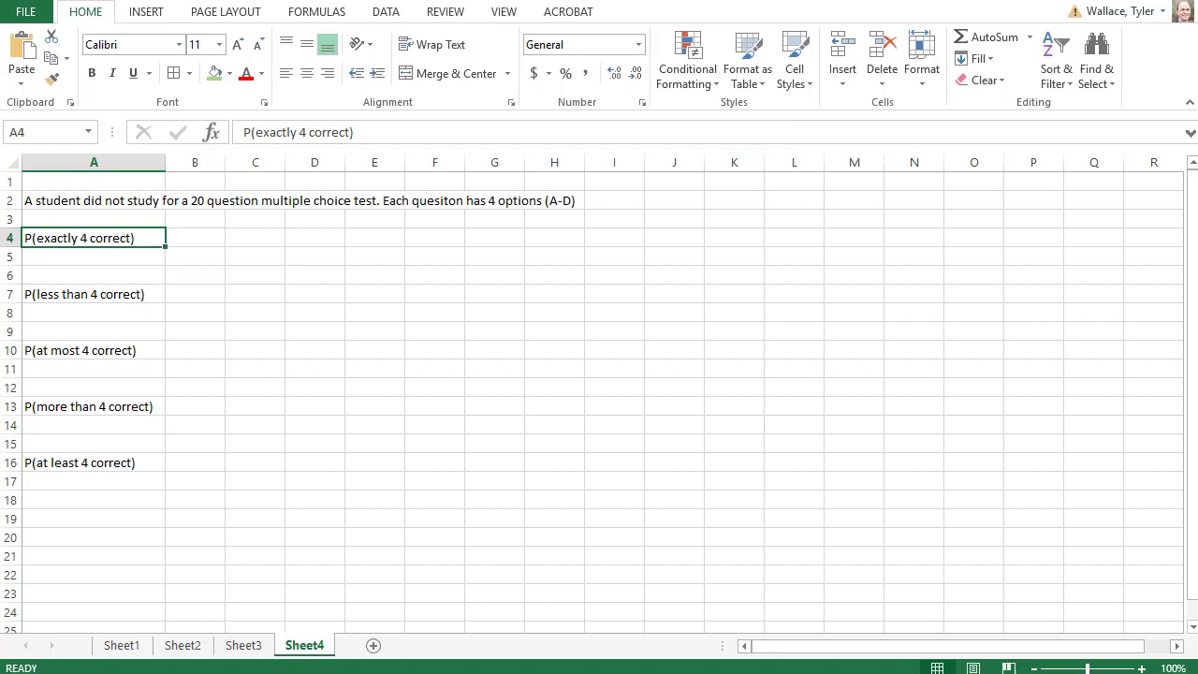
pyautogui.click(194, 235)
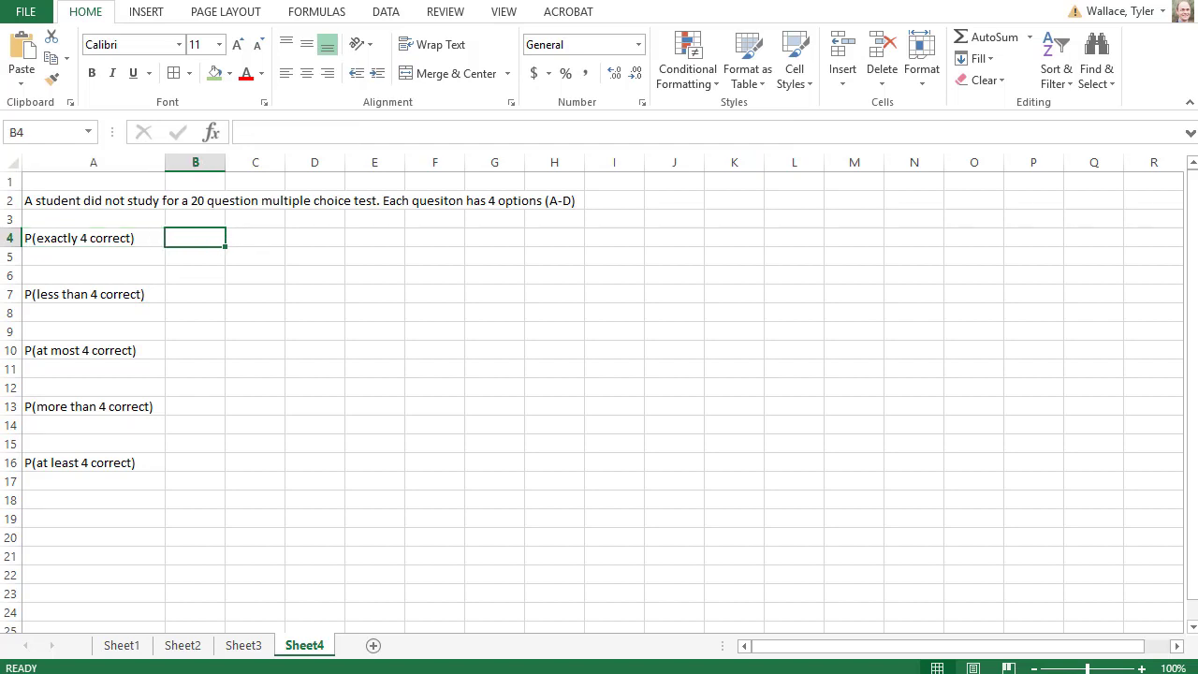
pyautogui.click(674, 200)
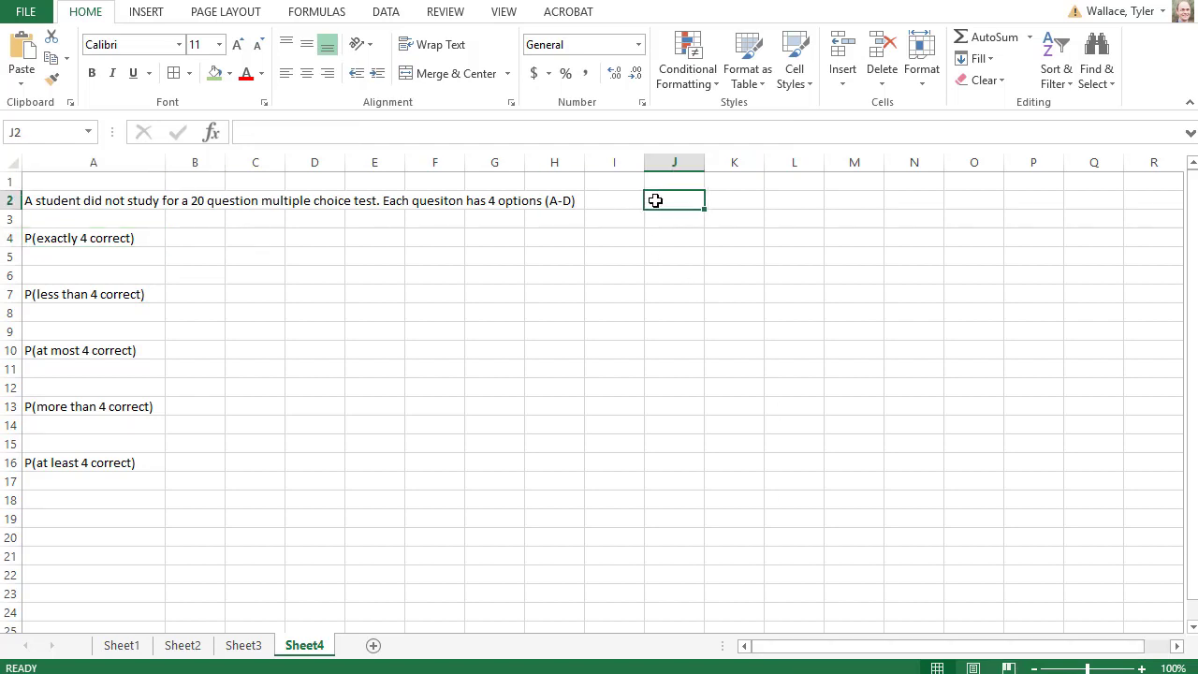
pyautogui.click(734, 198)
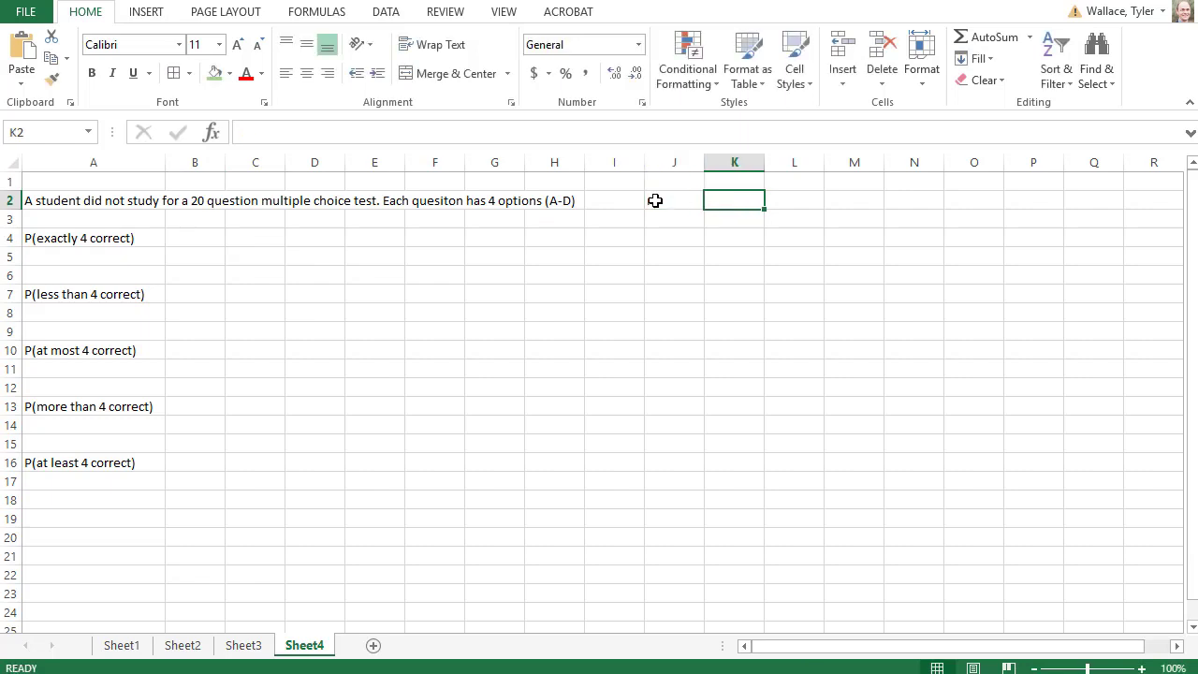
pyautogui.write('20')
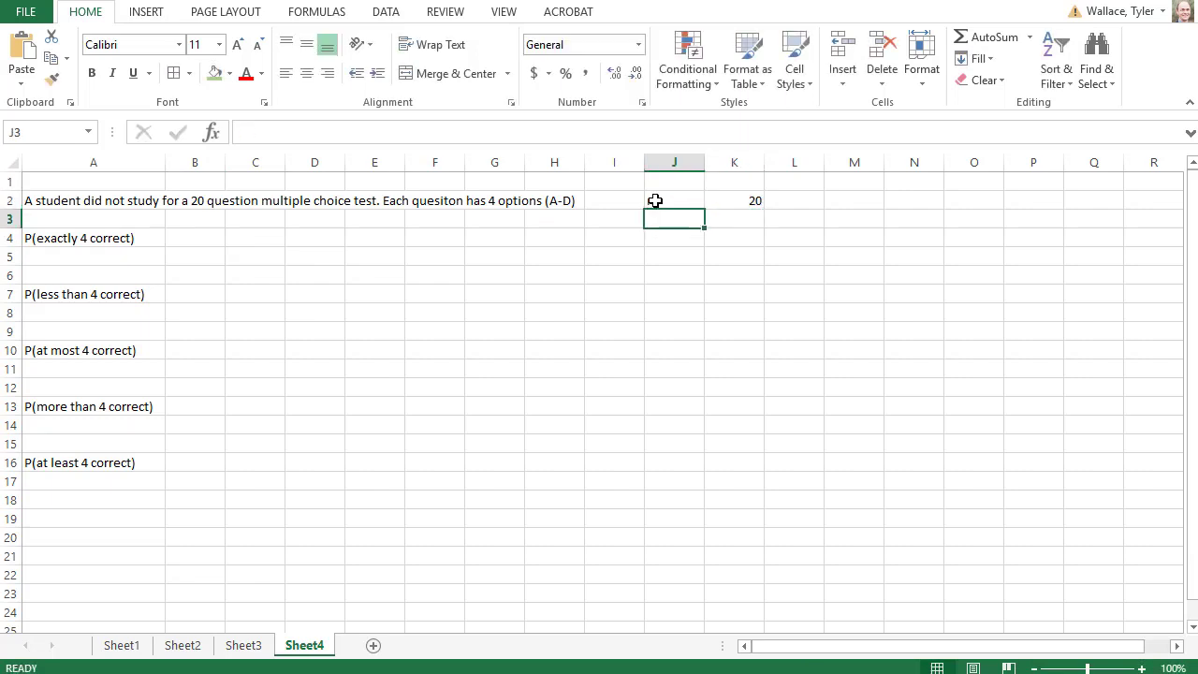
pyautogui.write('p')
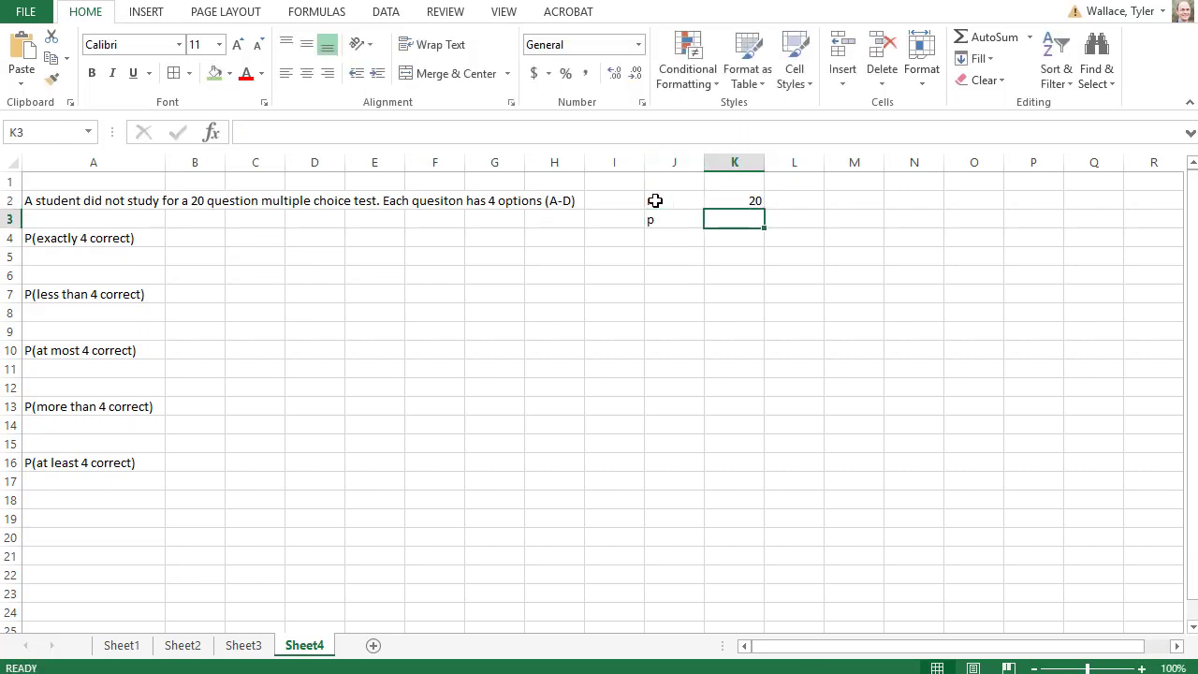
pyautogui.write('1/4 = 0.25')
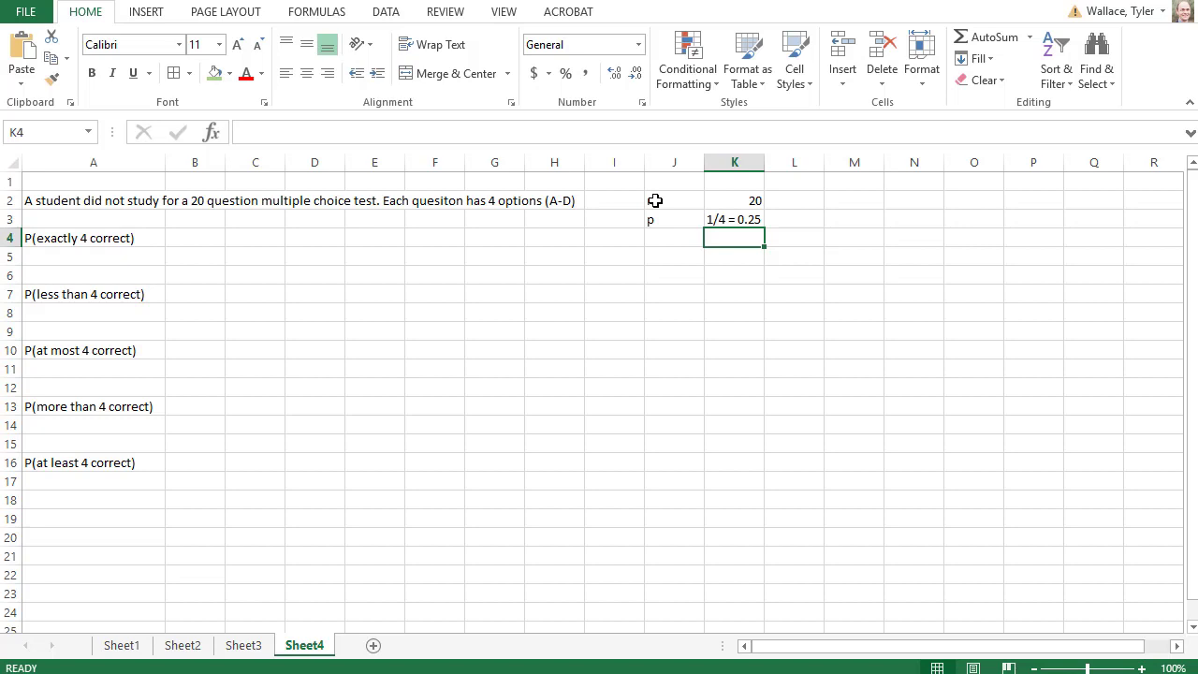
pyautogui.click(195, 238)
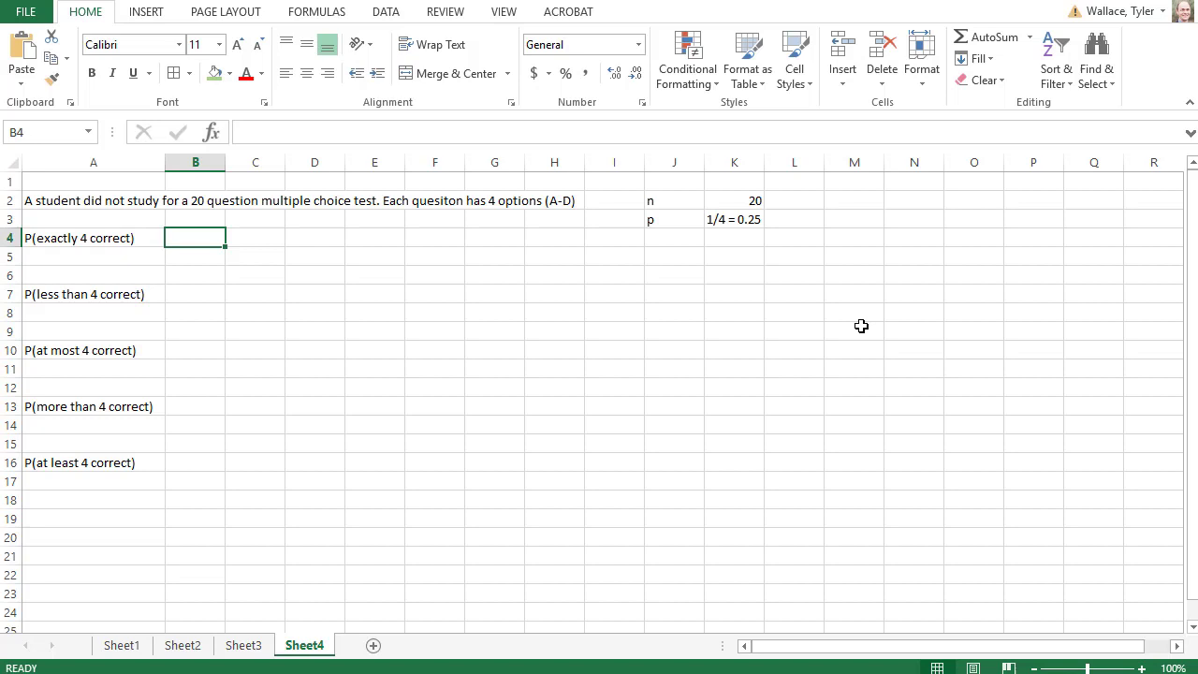
# - Enter =binom.dist(4,20,1/4,false) in B4, giving 0.189685 for exactly 4 correct
pyautogui.write('=bin')
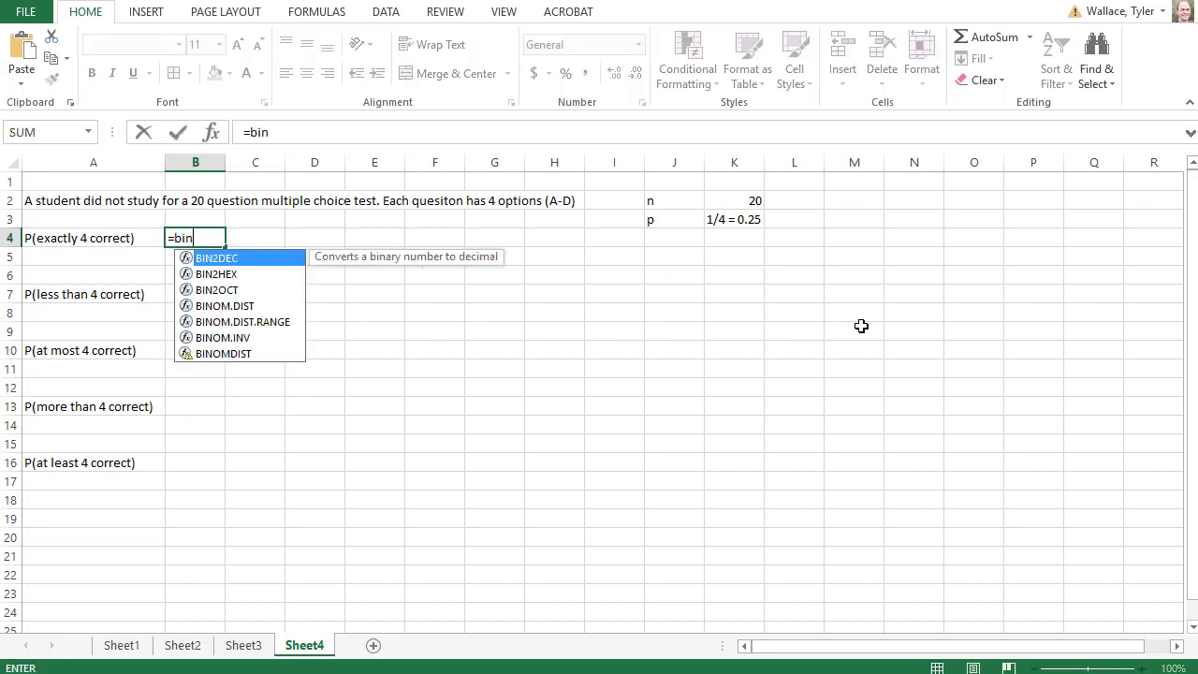
pyautogui.write('om')
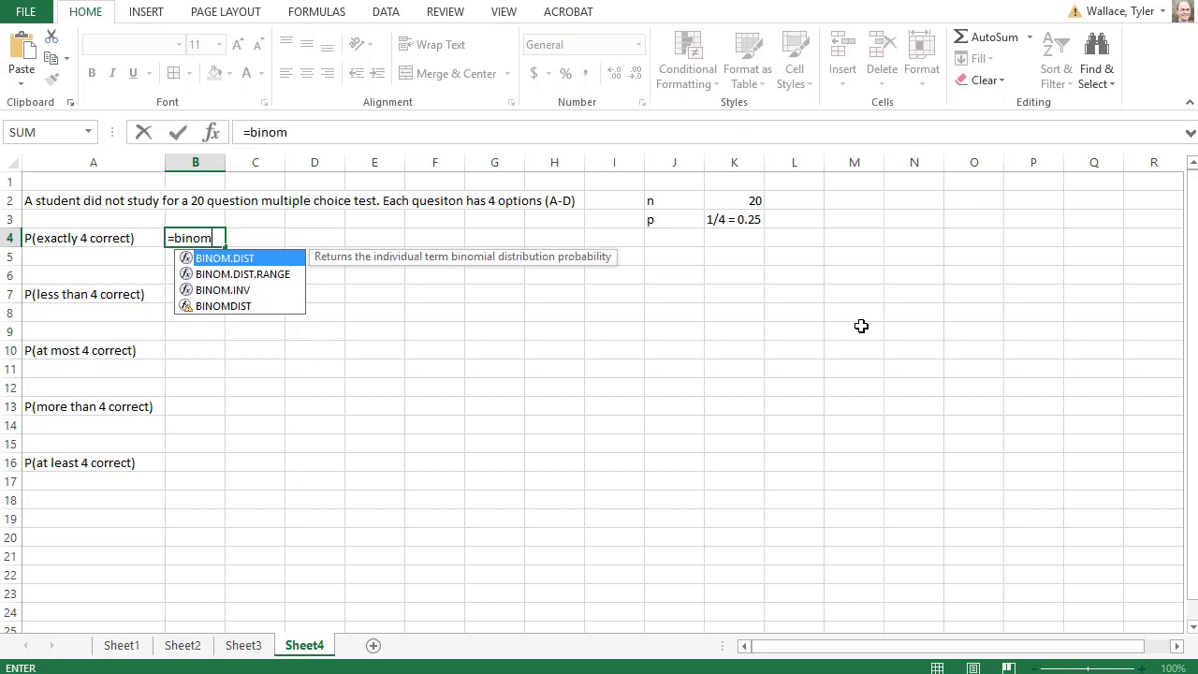
pyautogui.write('.dist(')
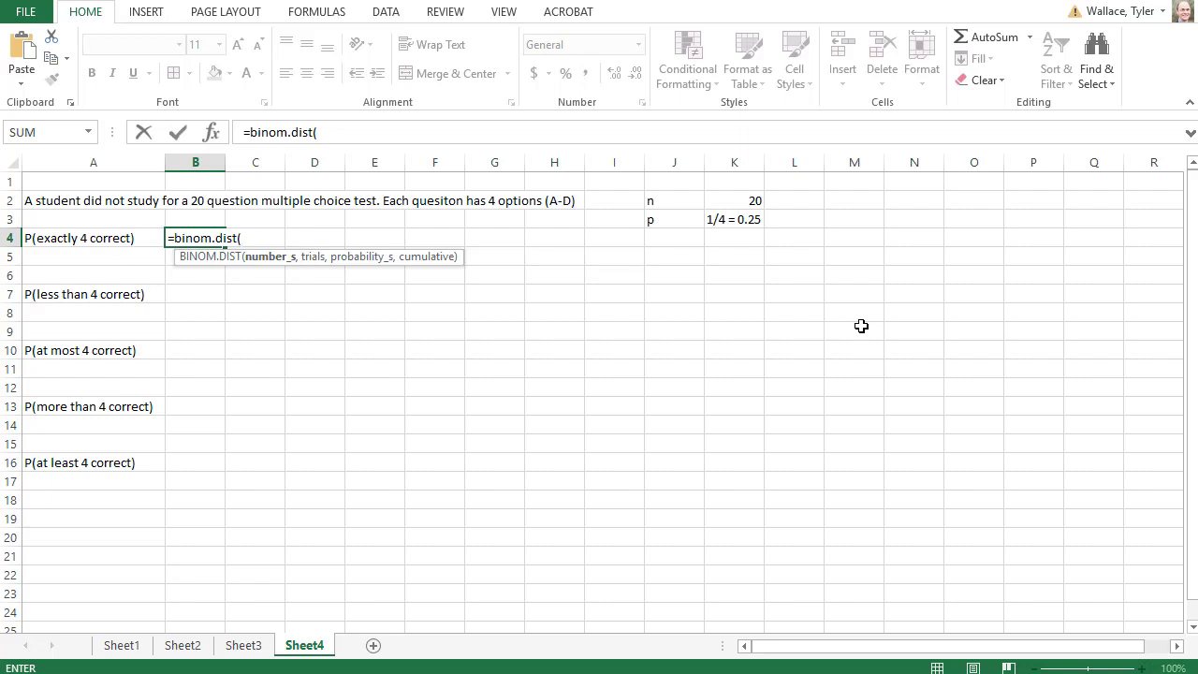
pyautogui.write('4')
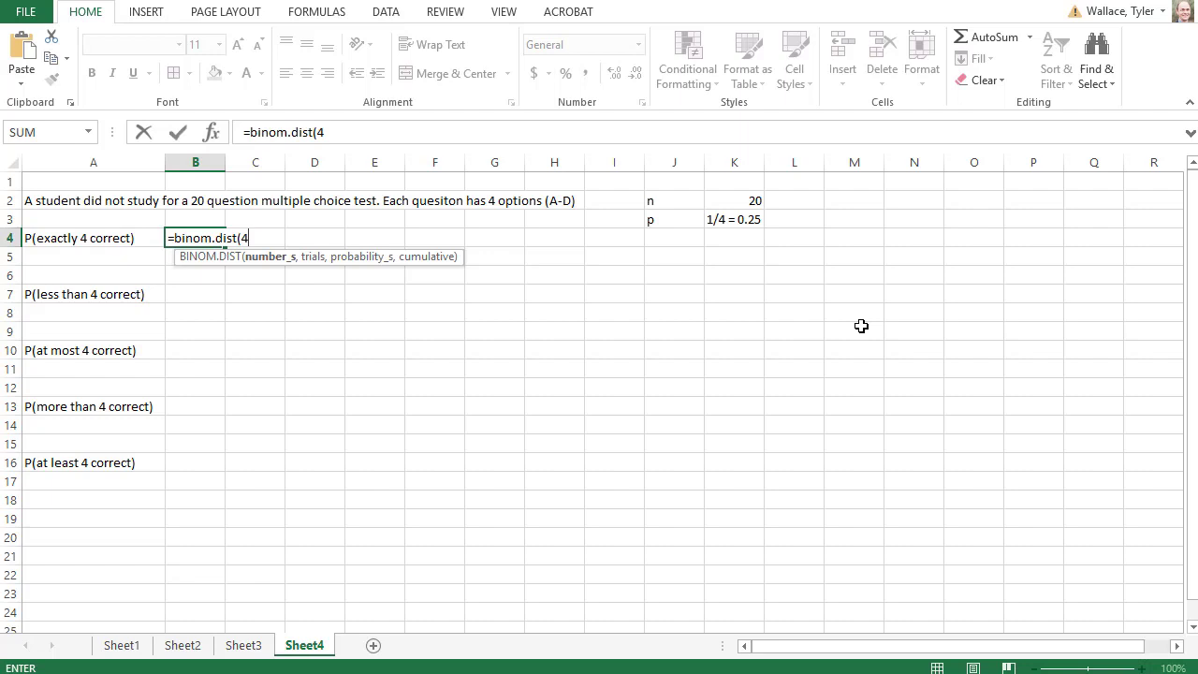
pyautogui.write(',')
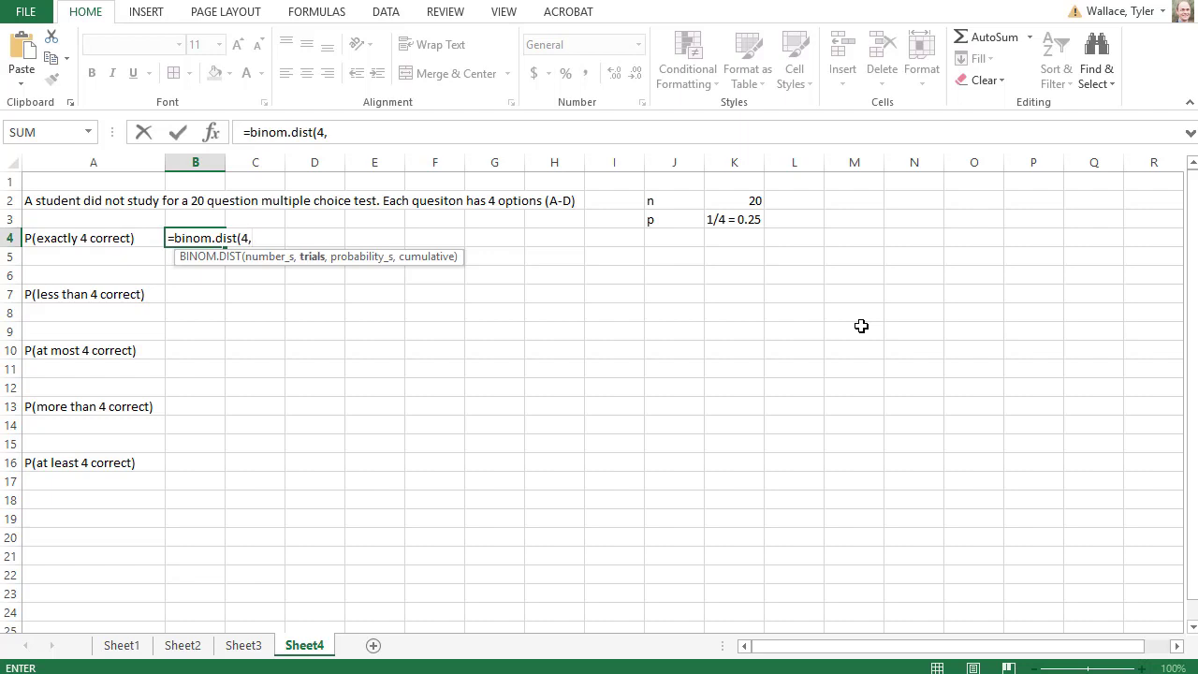
pyautogui.write('20')
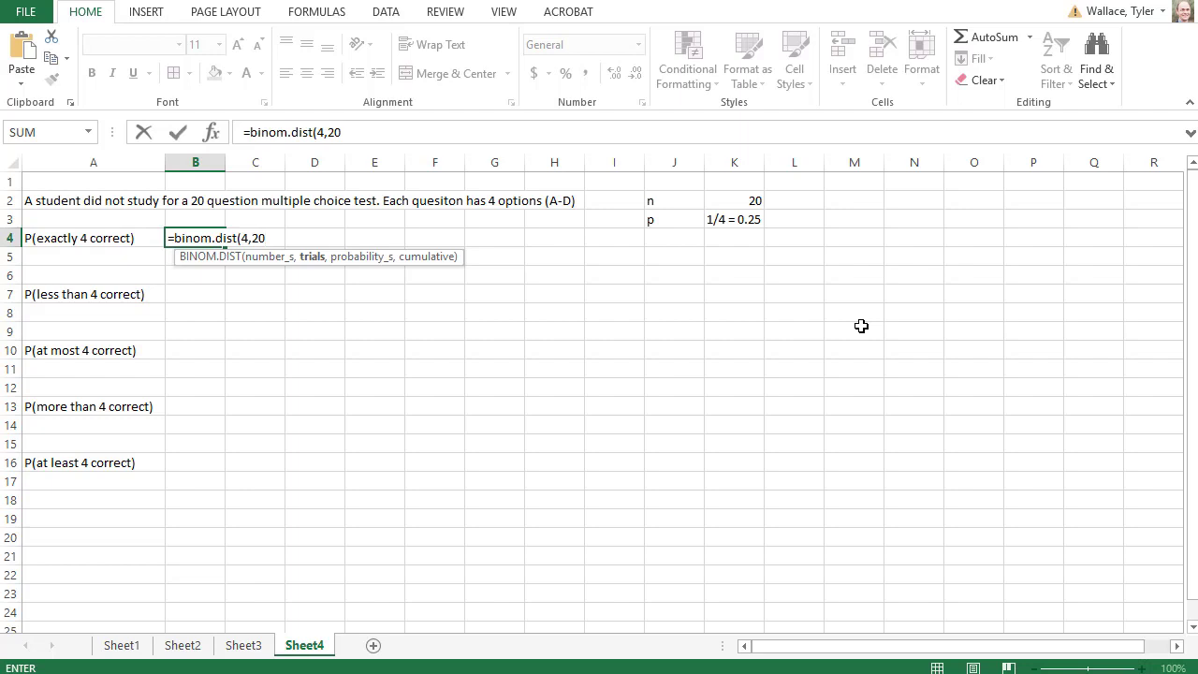
pyautogui.write(',')
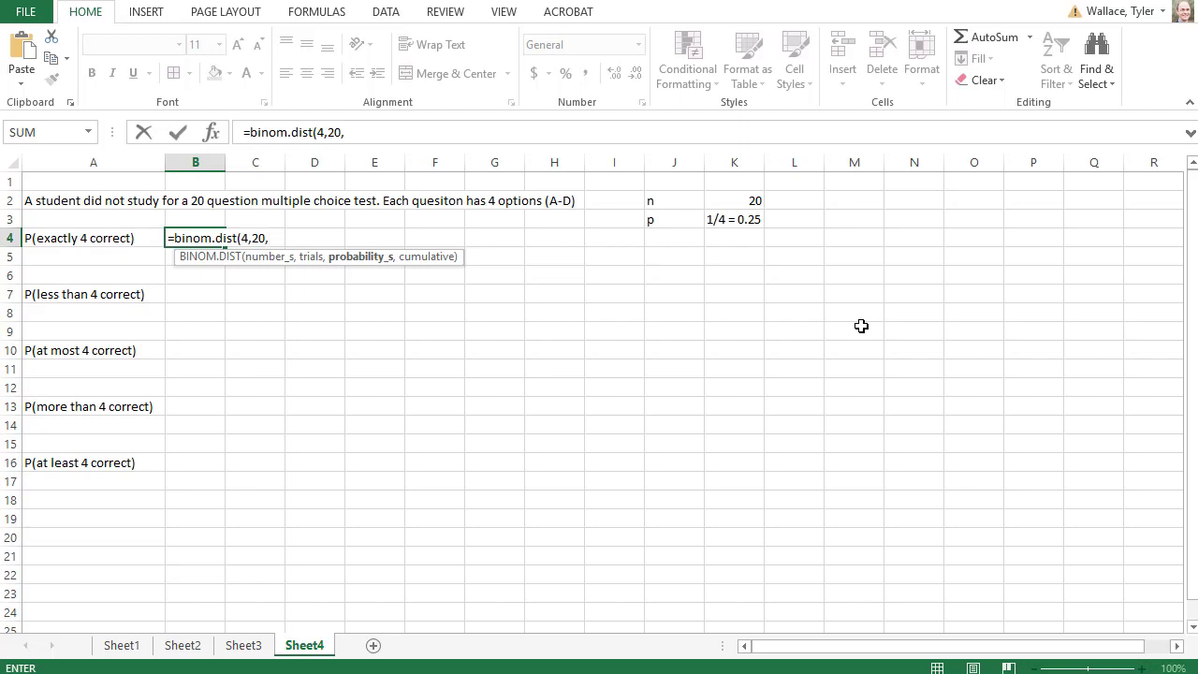
pyautogui.write('1/4')
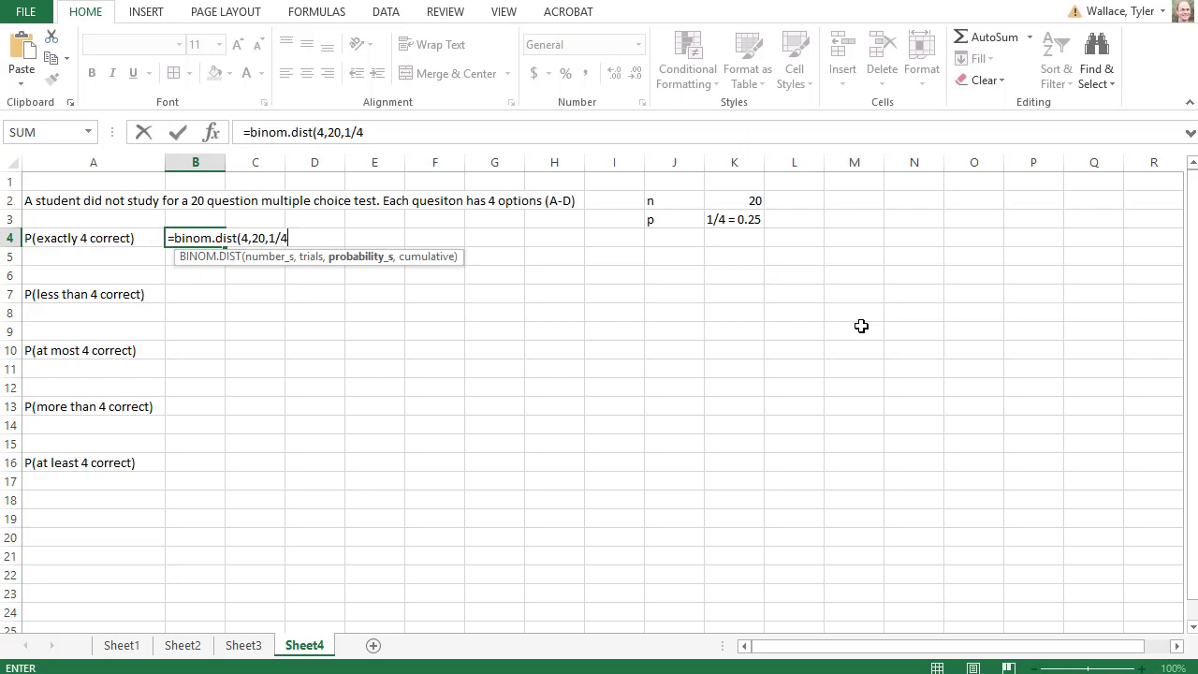
pyautogui.write(',')
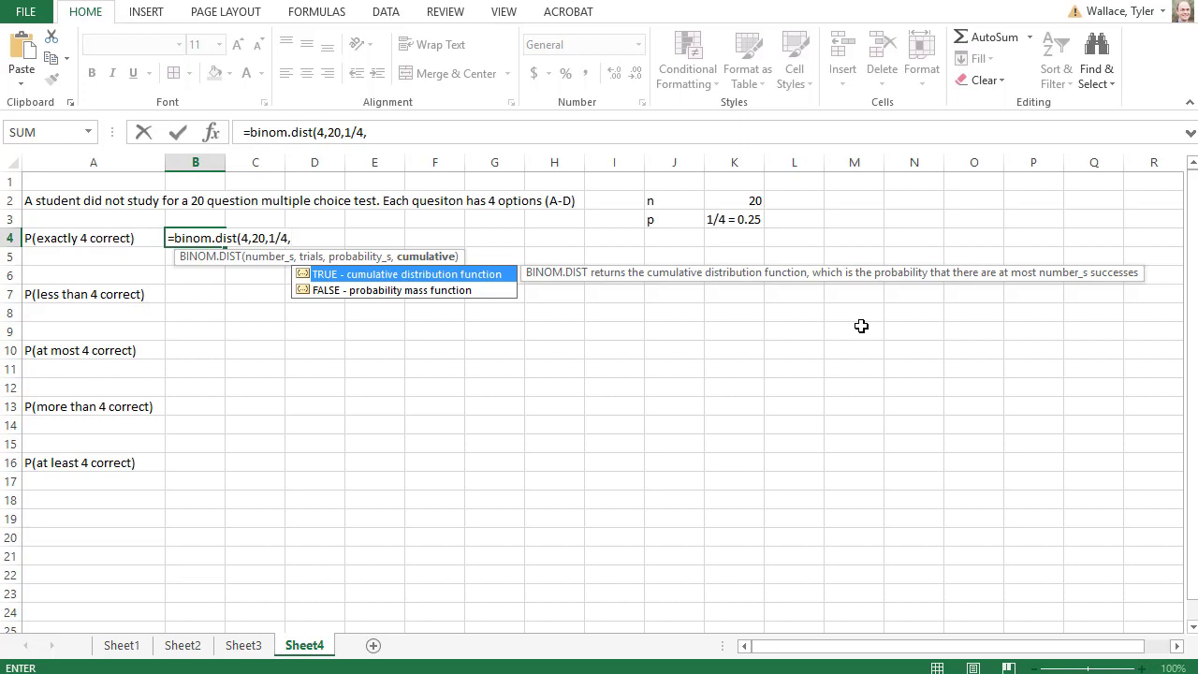
pyautogui.write('false)')
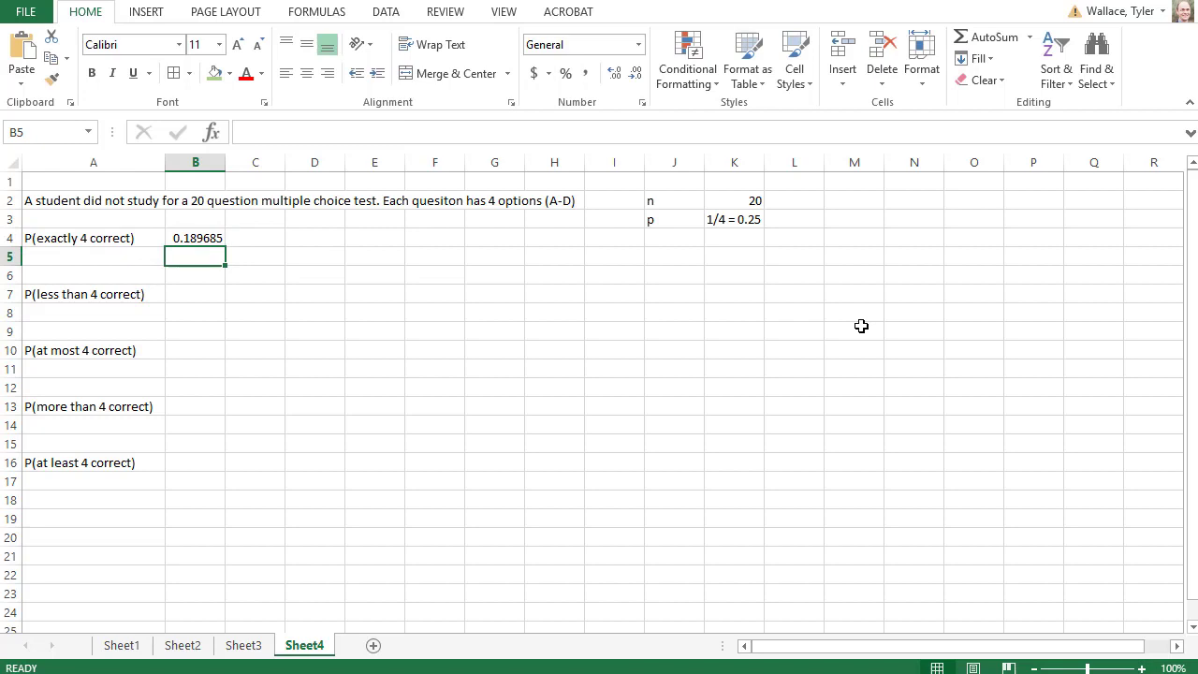
# - Note '3, 2,...' in A8 under less-than-4 and start a formula in B7
pyautogui.click(94, 311)
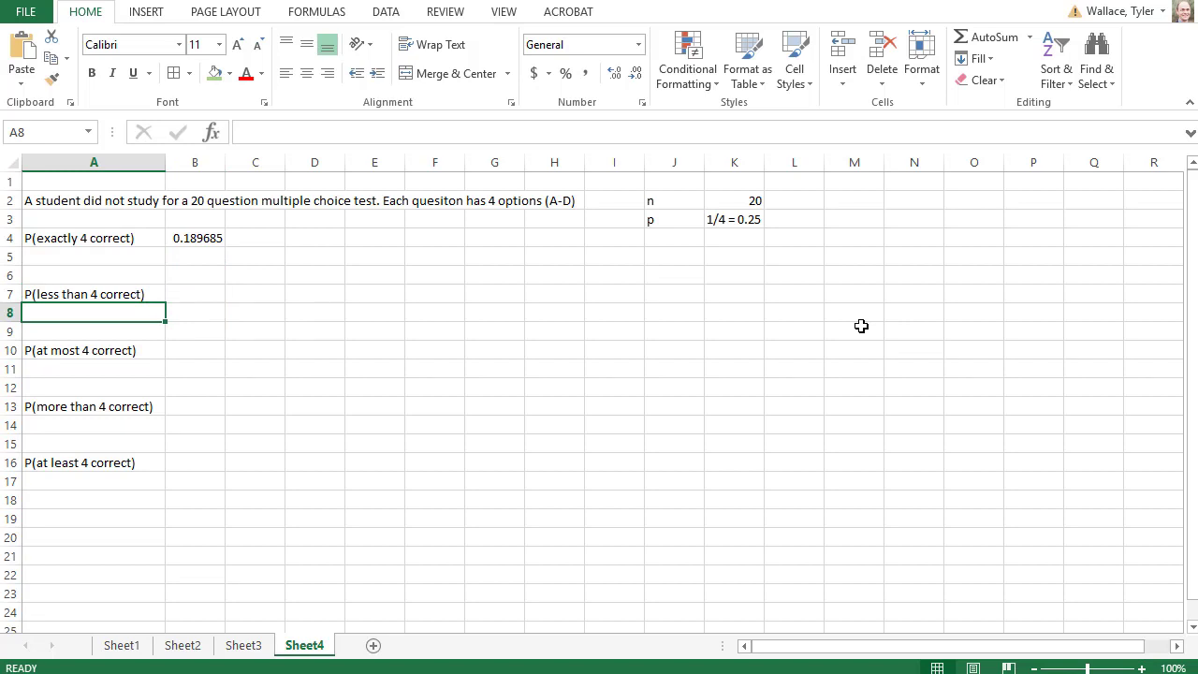
pyautogui.write('3,')
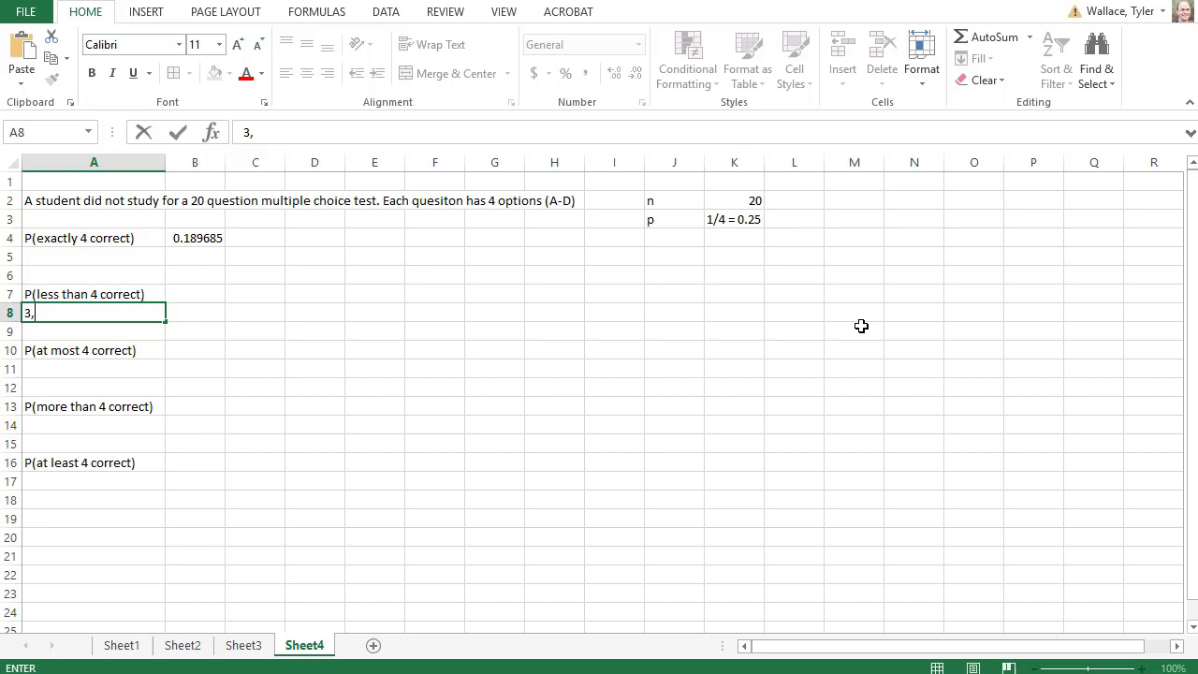
pyautogui.write('2,...')
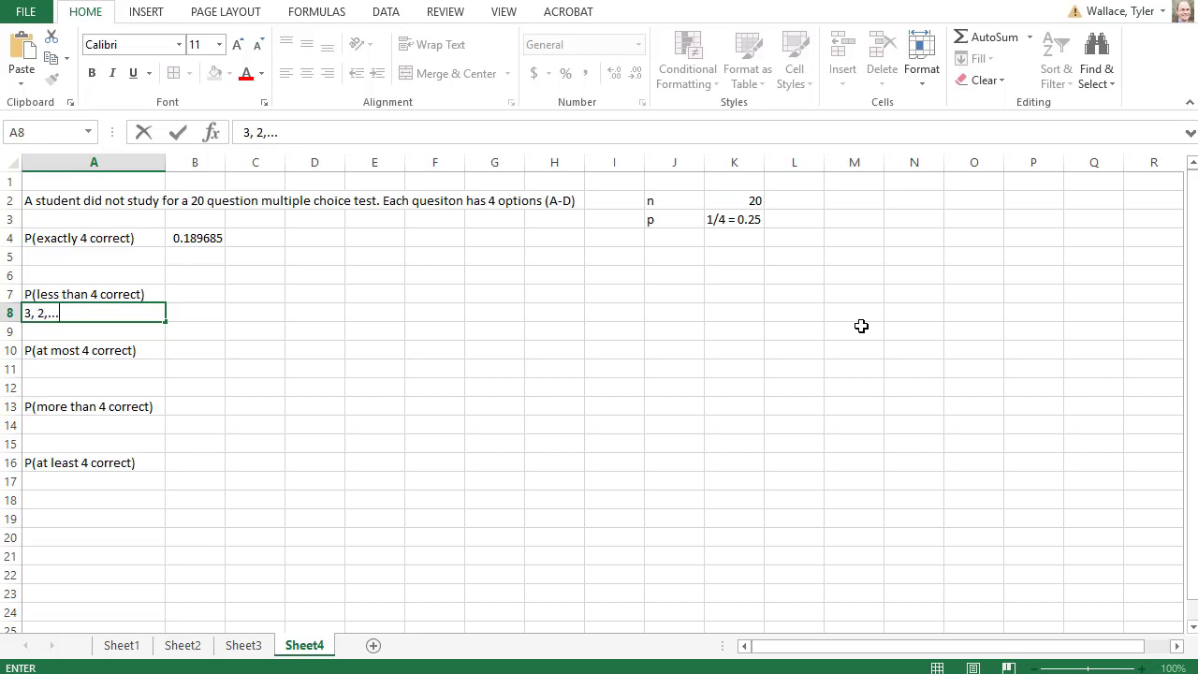
pyautogui.click(194, 294)
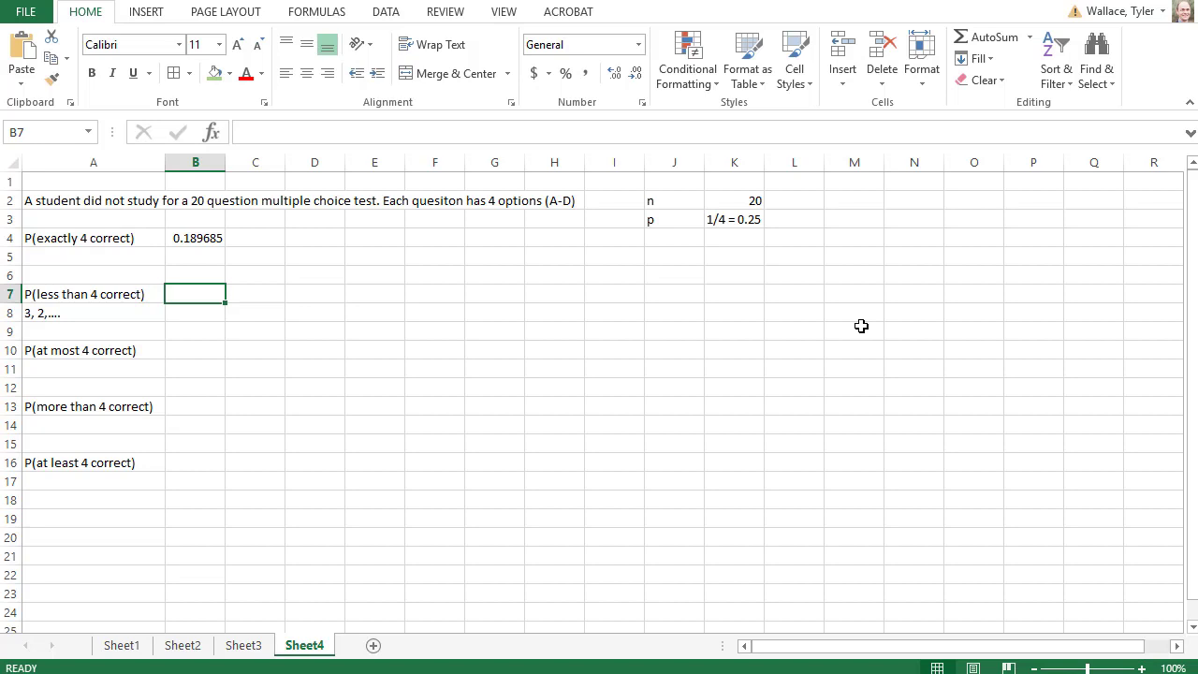
pyautogui.write('=')
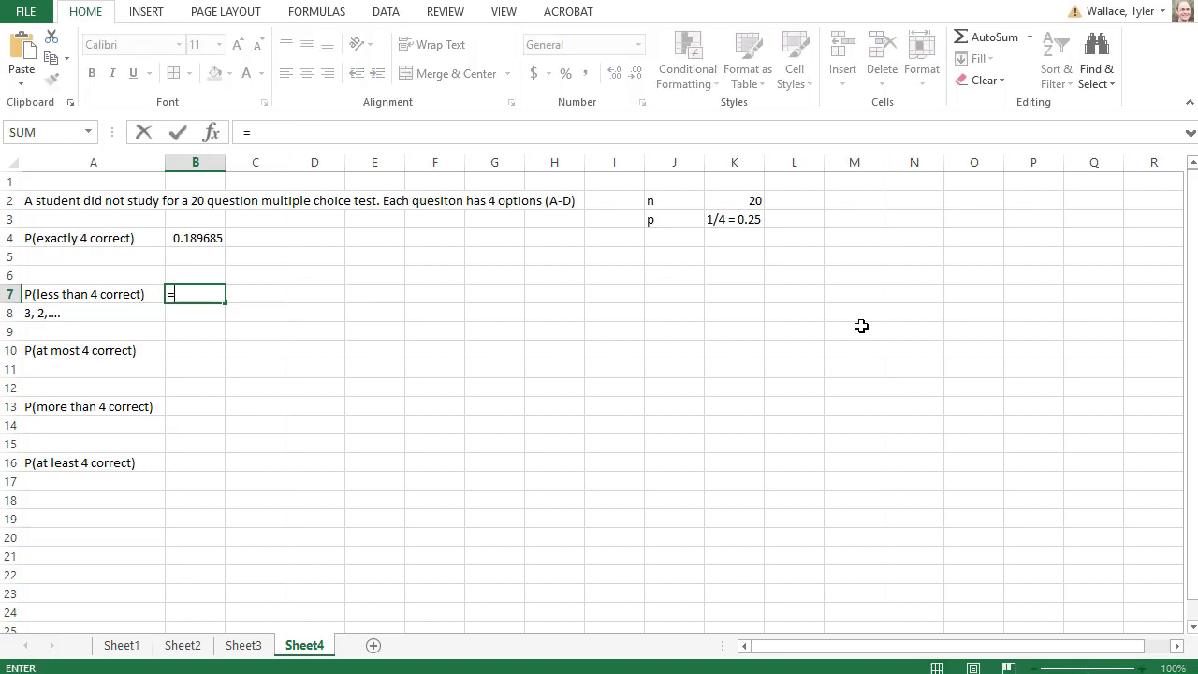
# - Enter =binom.dist(3,20,1/4,true) in B7, giving 0.225156 for fewer than 4 correct
pyautogui.write('binom.dist(')
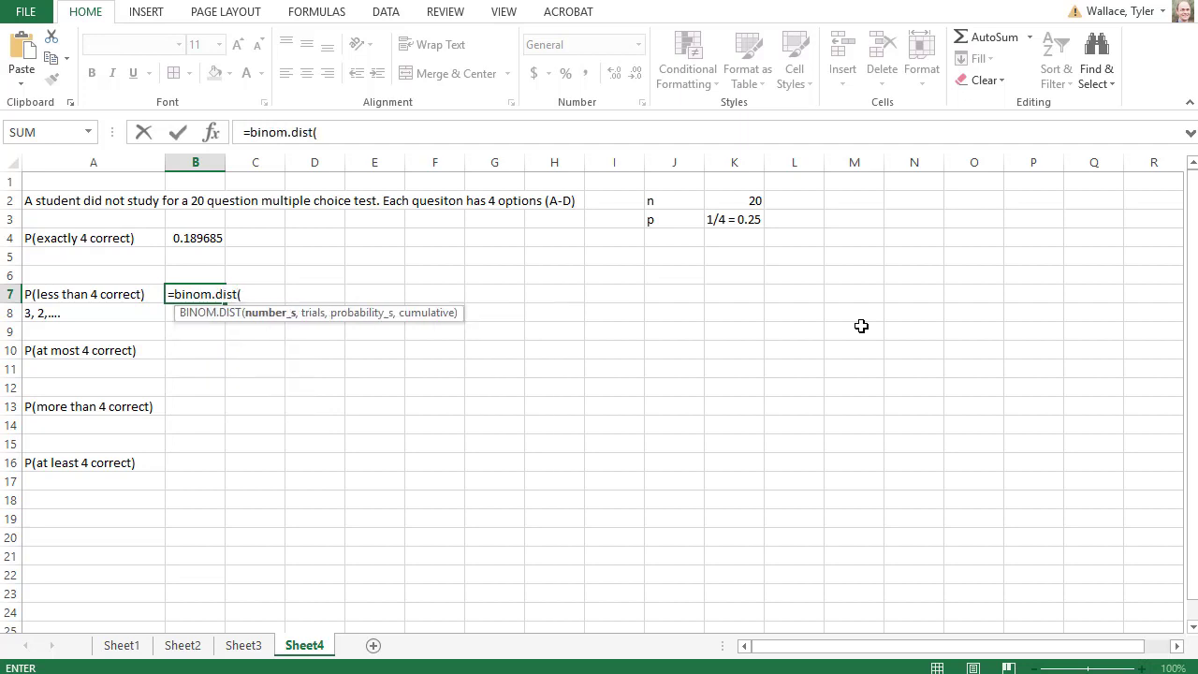
pyautogui.write('3')
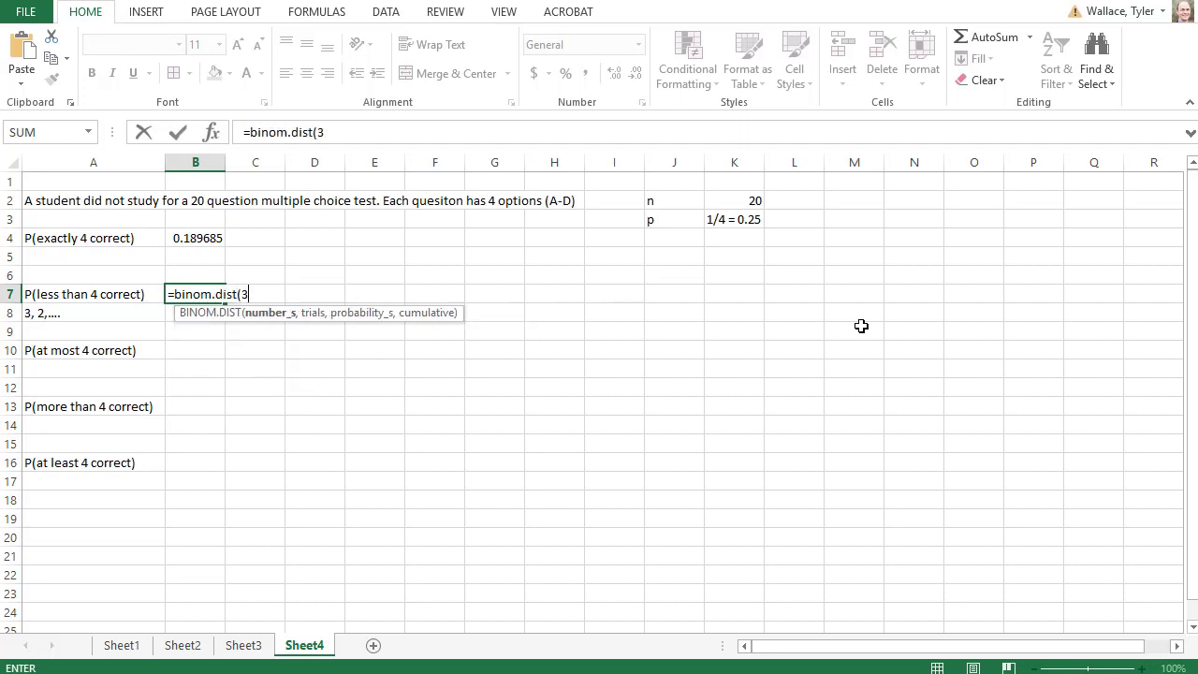
pyautogui.write(',')
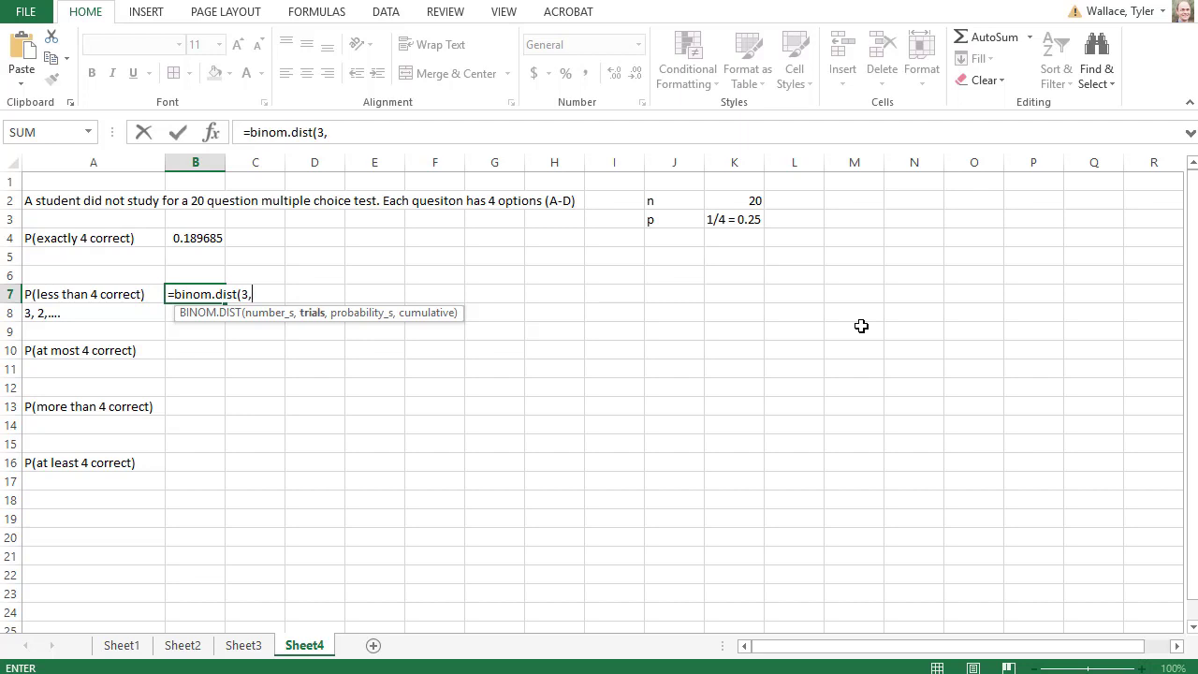
pyautogui.write('20,')
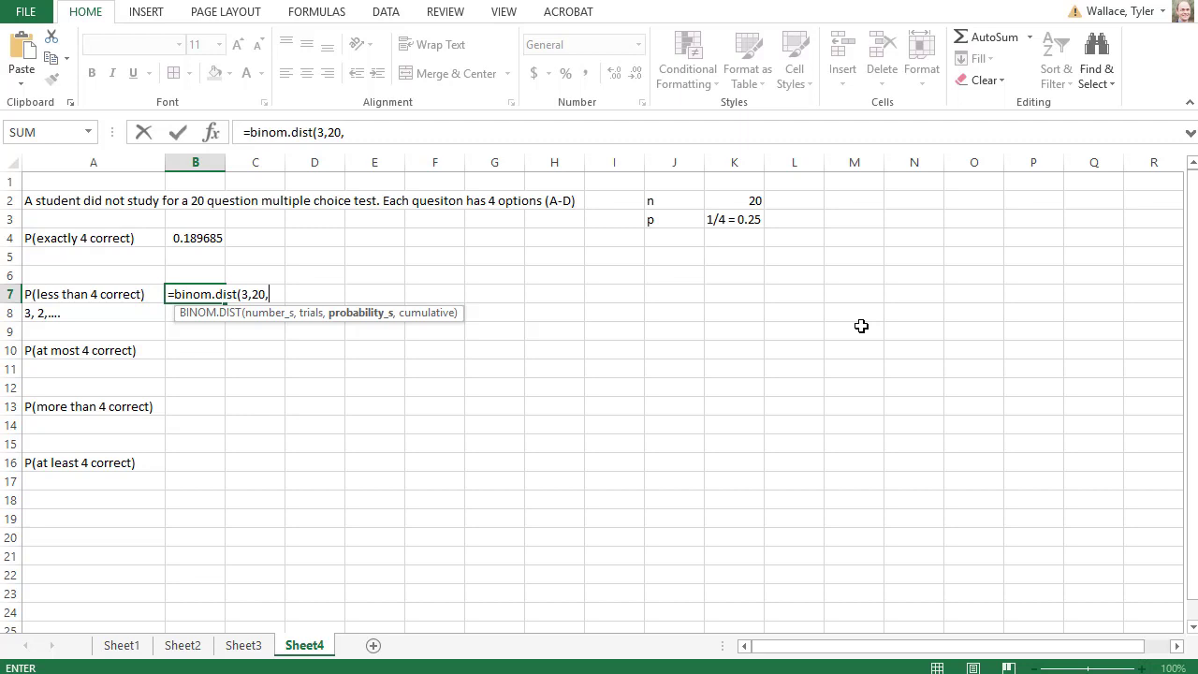
pyautogui.write('1/4')
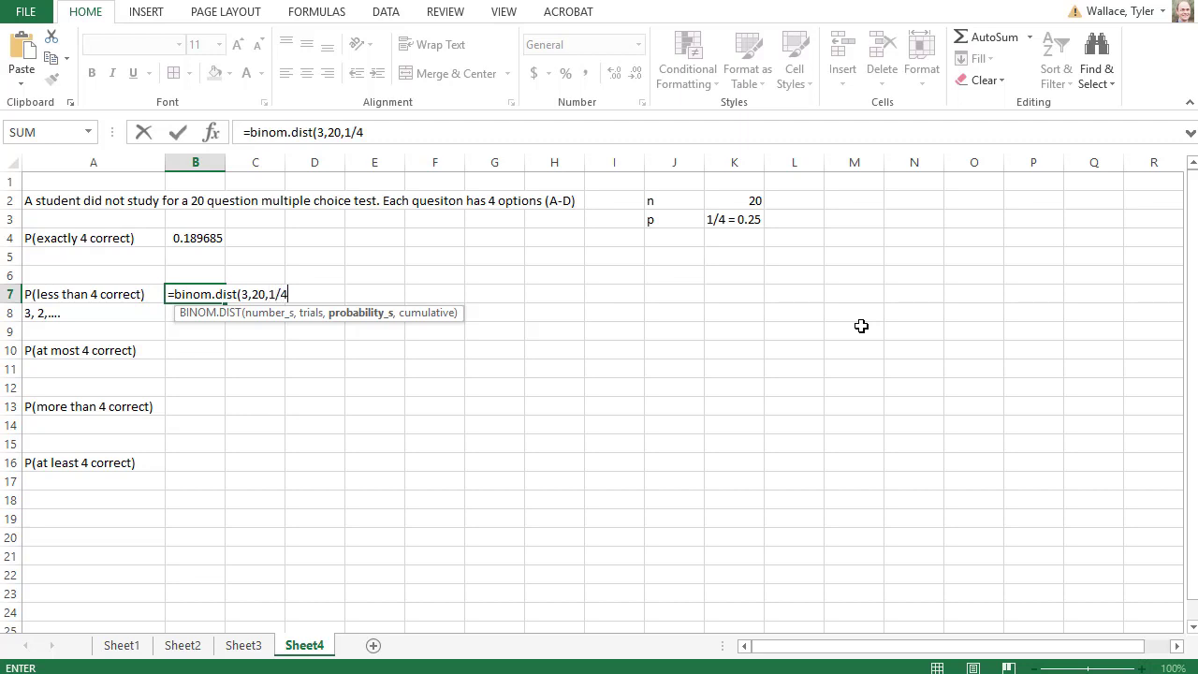
pyautogui.write(',')
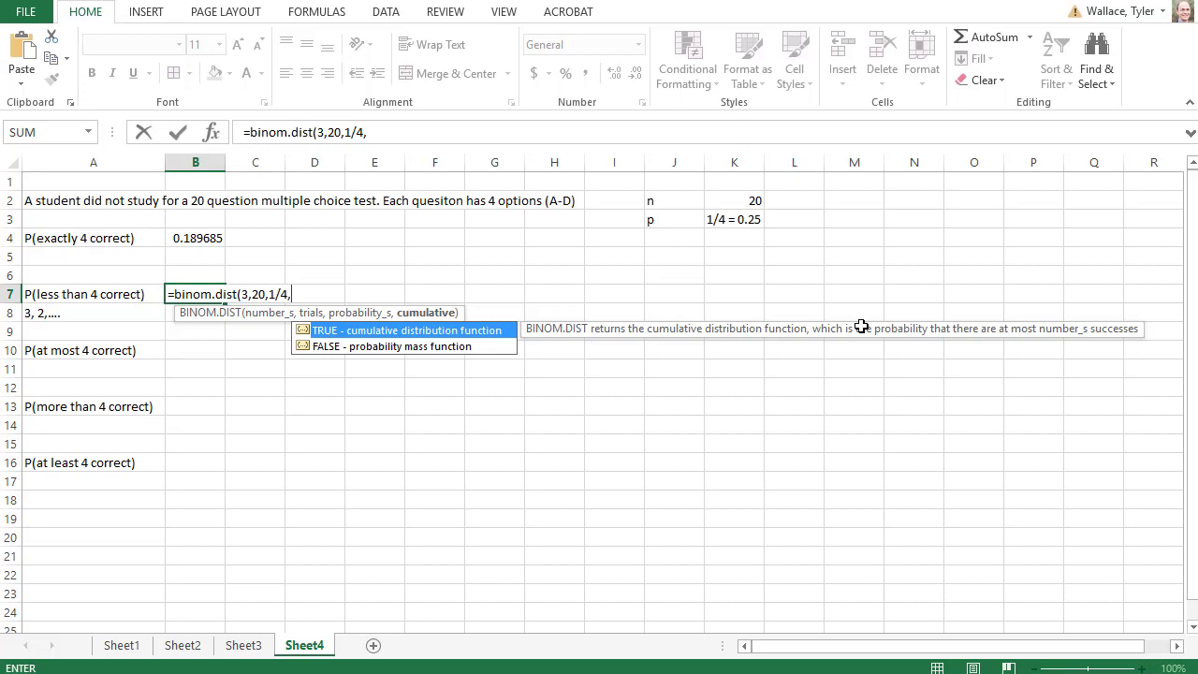
pyautogui.write('tru')
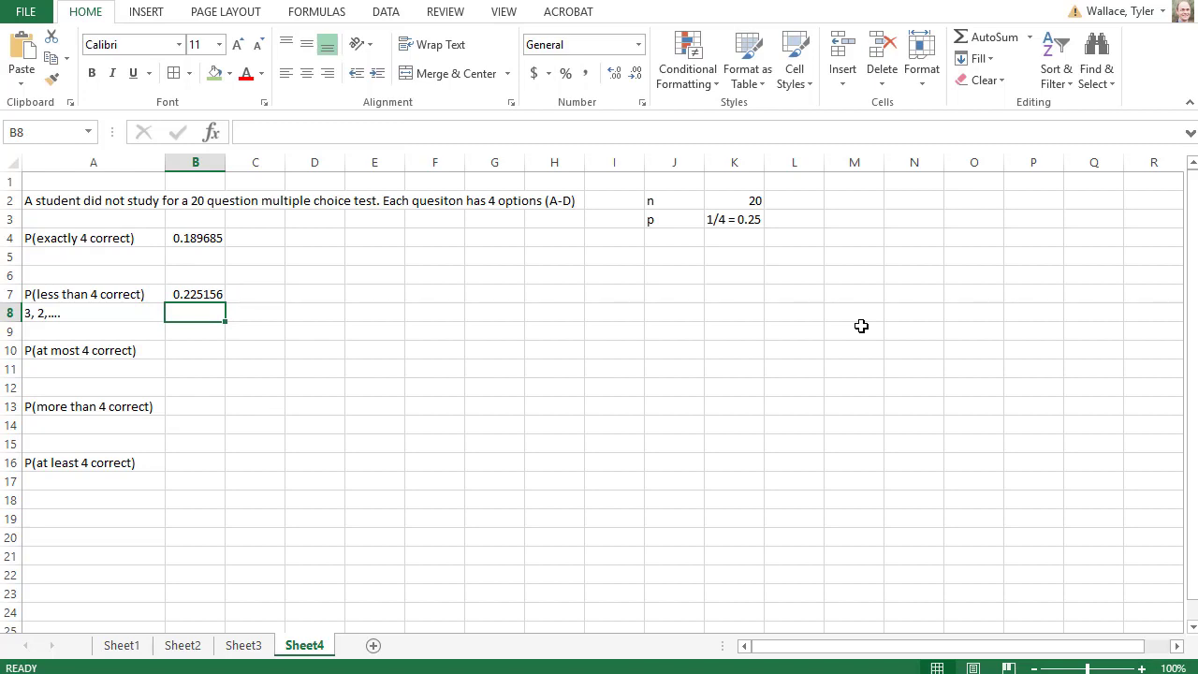
# - Note '4, 3, 2, ...' in A11 under at-most-4 and start a formula in B10
pyautogui.click(94, 367)
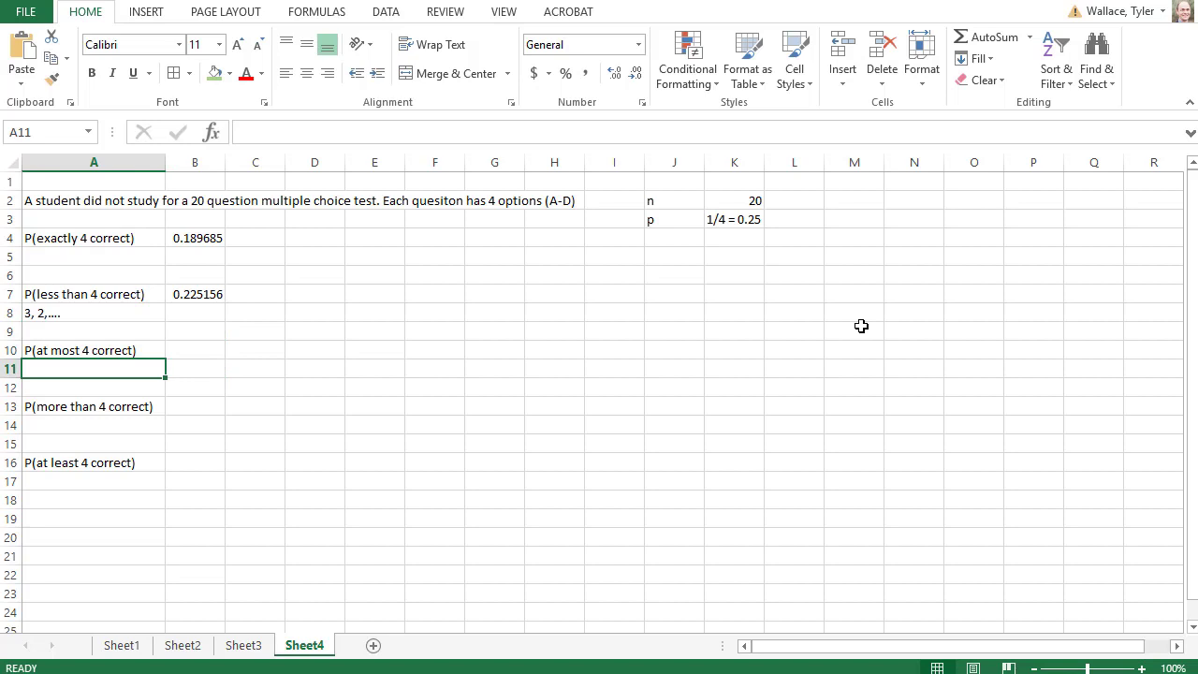
pyautogui.write('4, 3,')
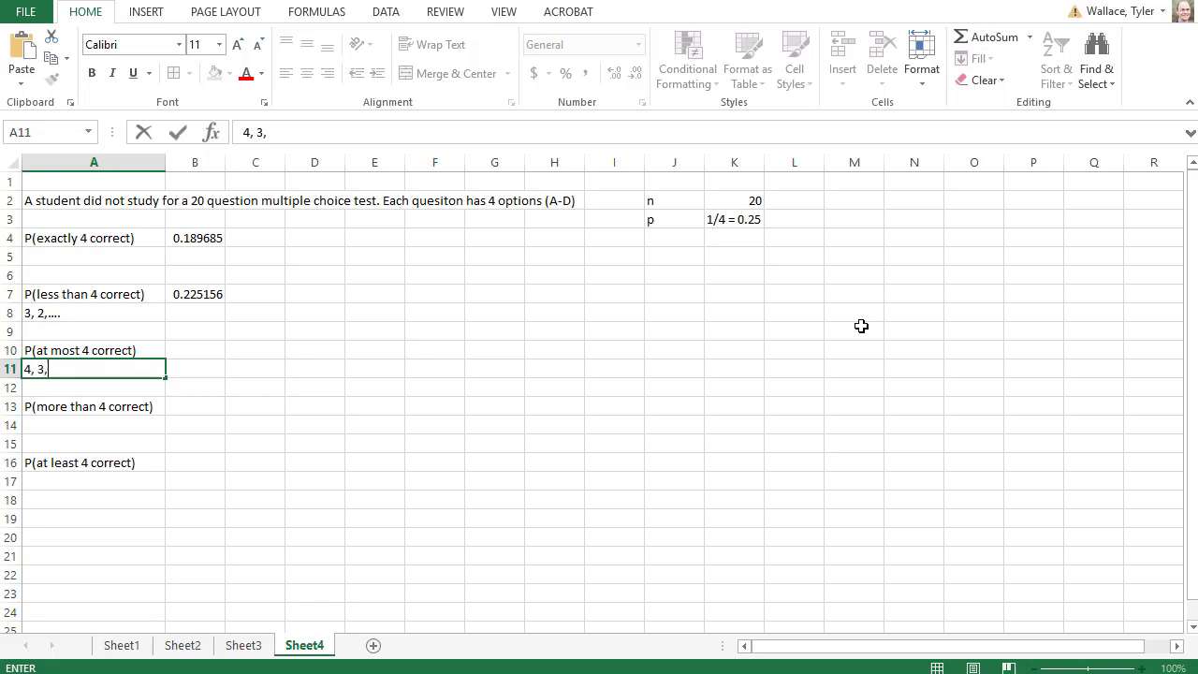
pyautogui.write('2, ..')
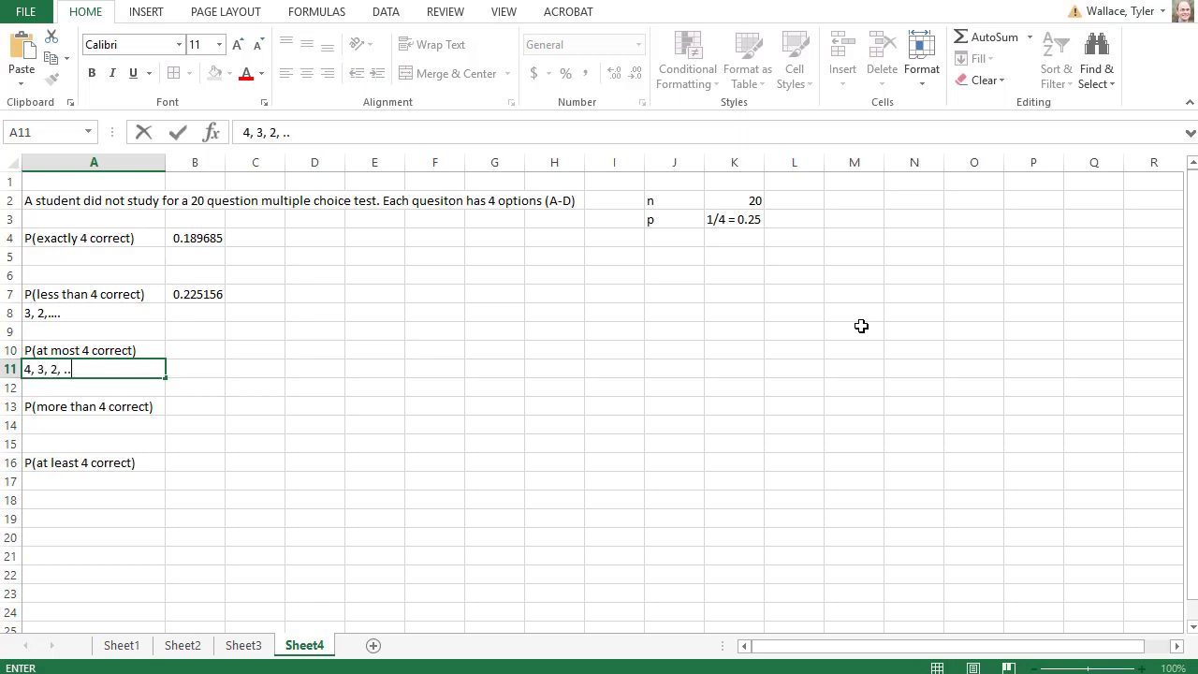
pyautogui.click(194, 350)
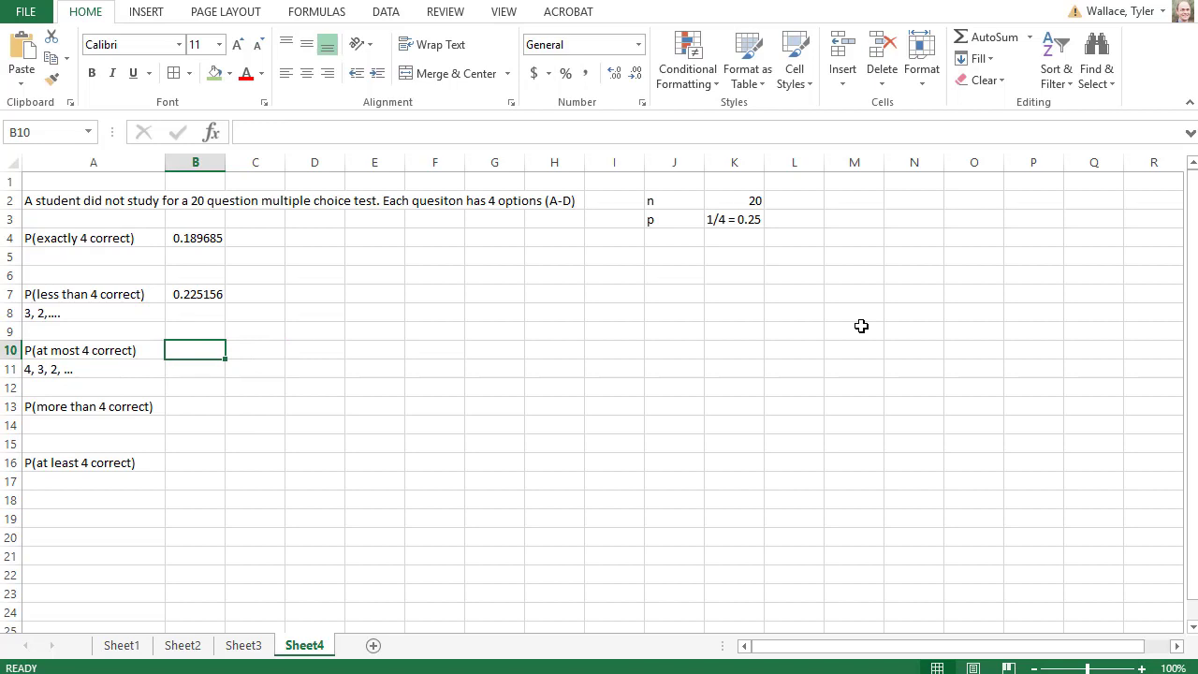
pyautogui.write('=')
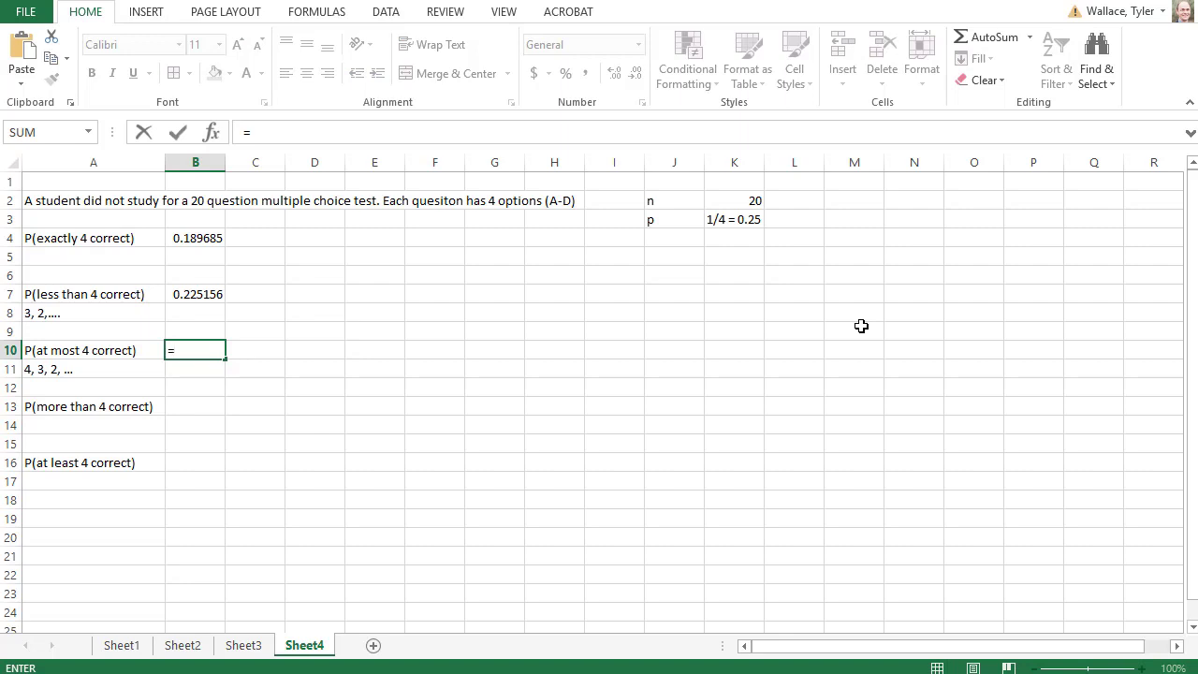
# - Enter =binom.dist(4,20,1/4,true) in B10, giving 0.414842 for at most 4 correct
pyautogui.write('binom.dist(')
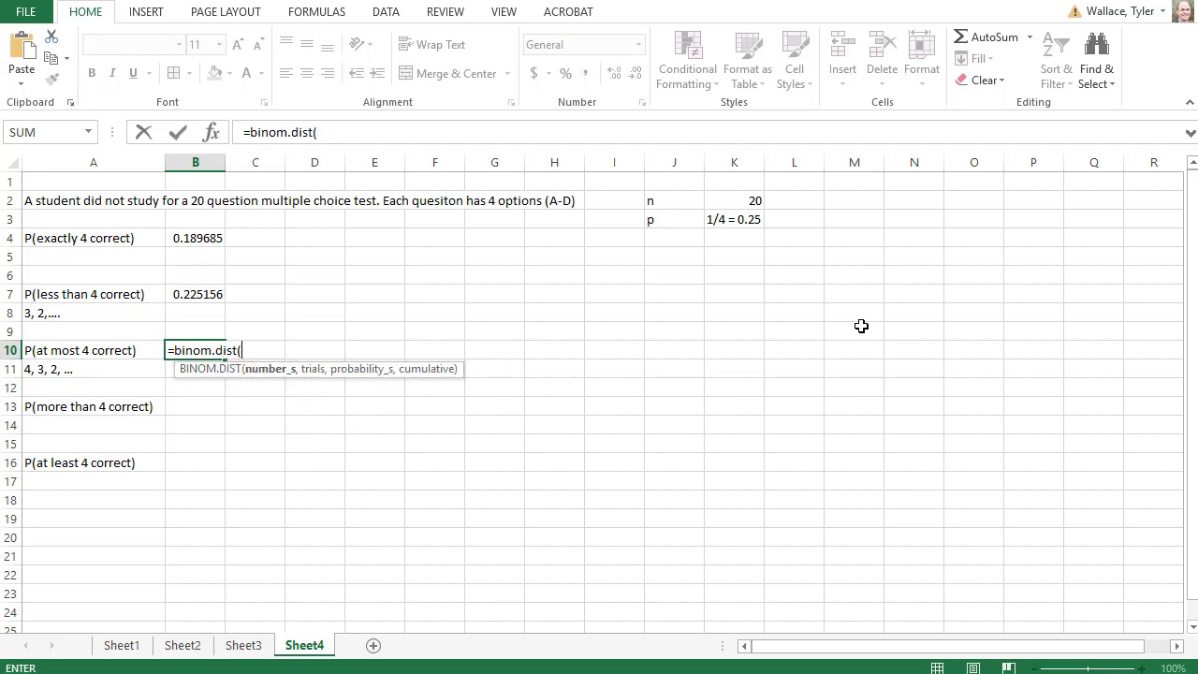
pyautogui.write('4')
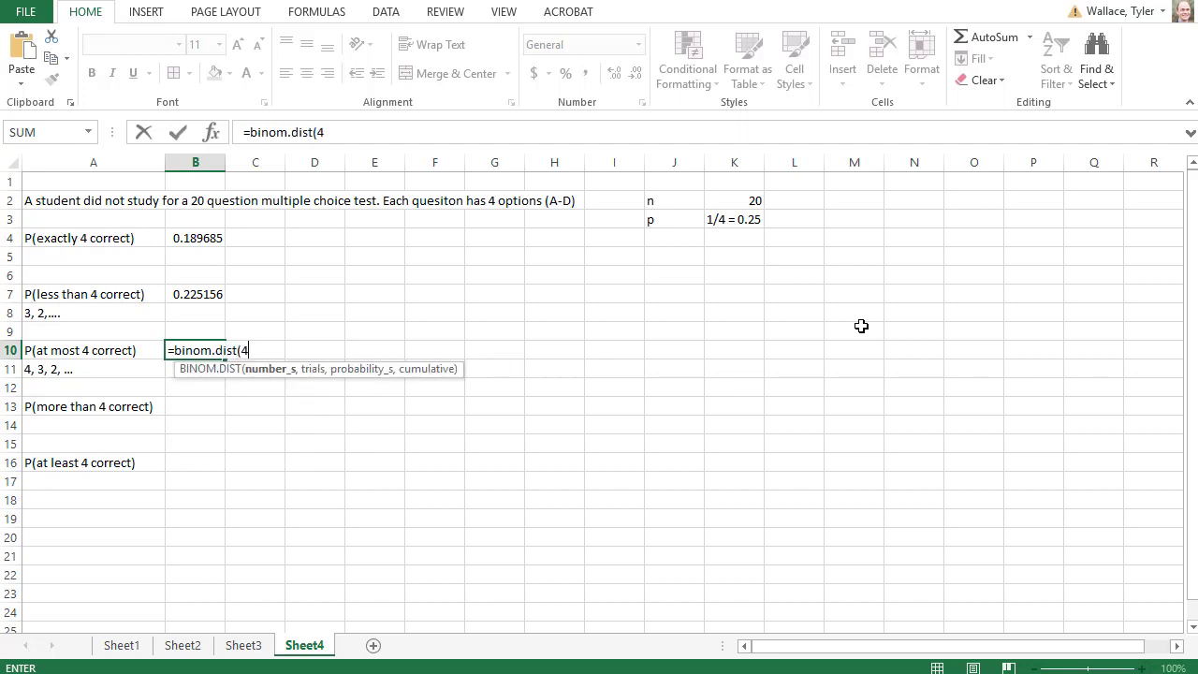
pyautogui.write(',')
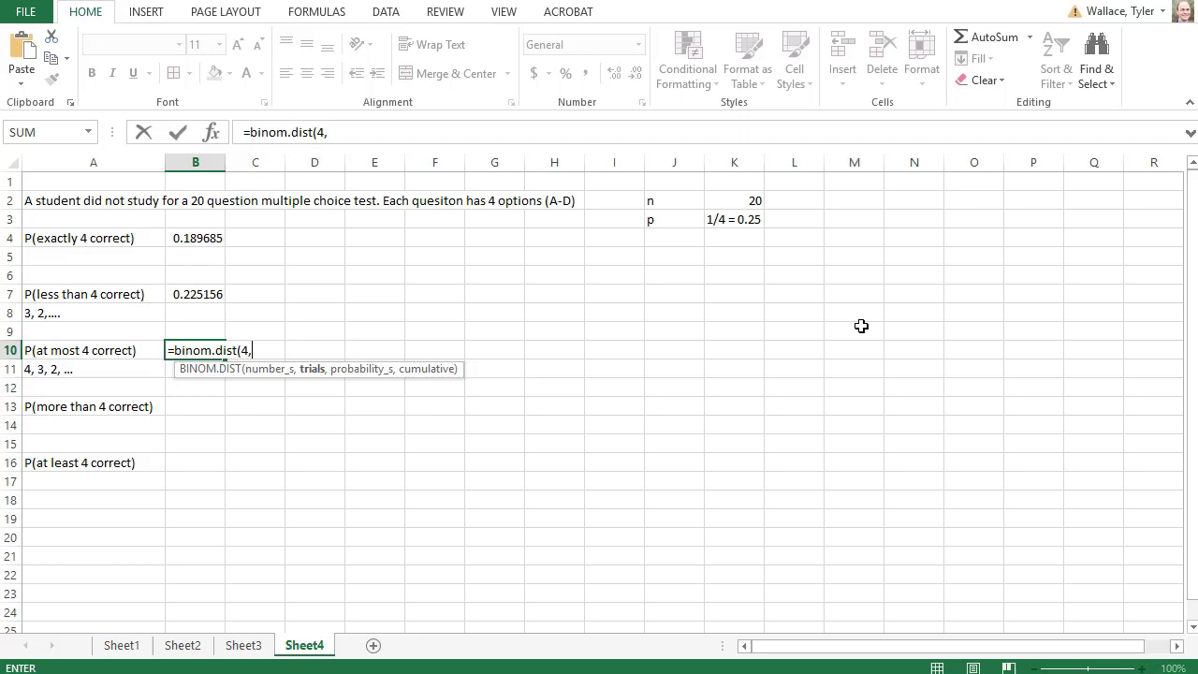
pyautogui.write('20,')
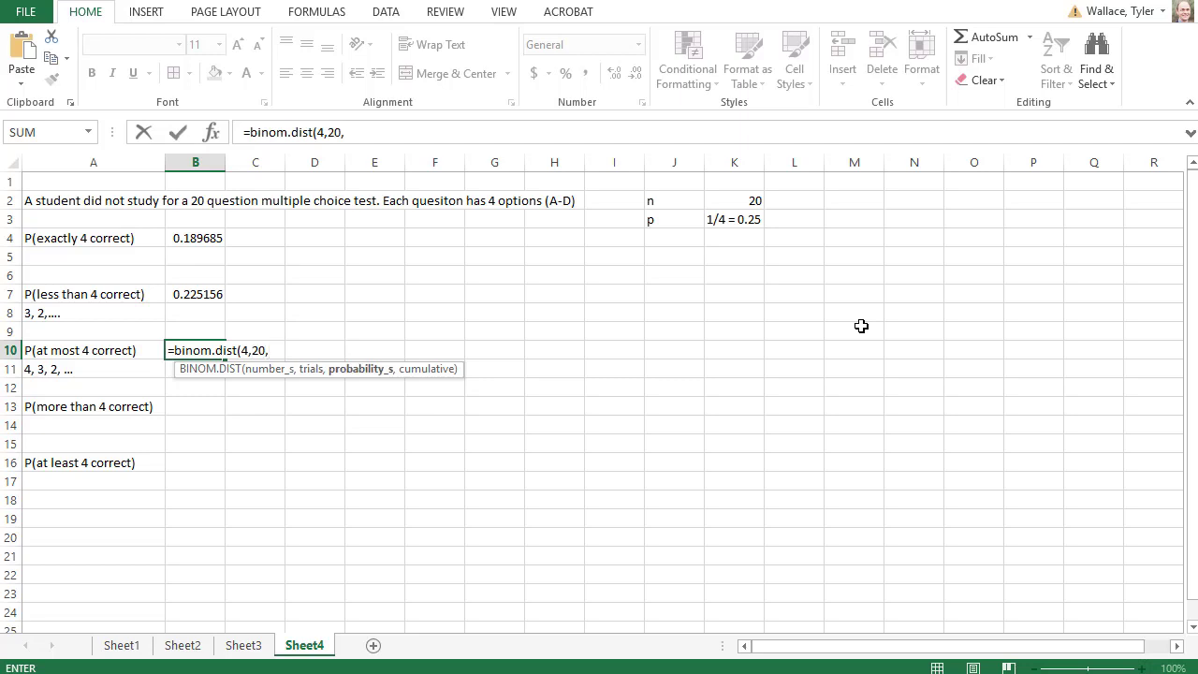
pyautogui.write('1/4')
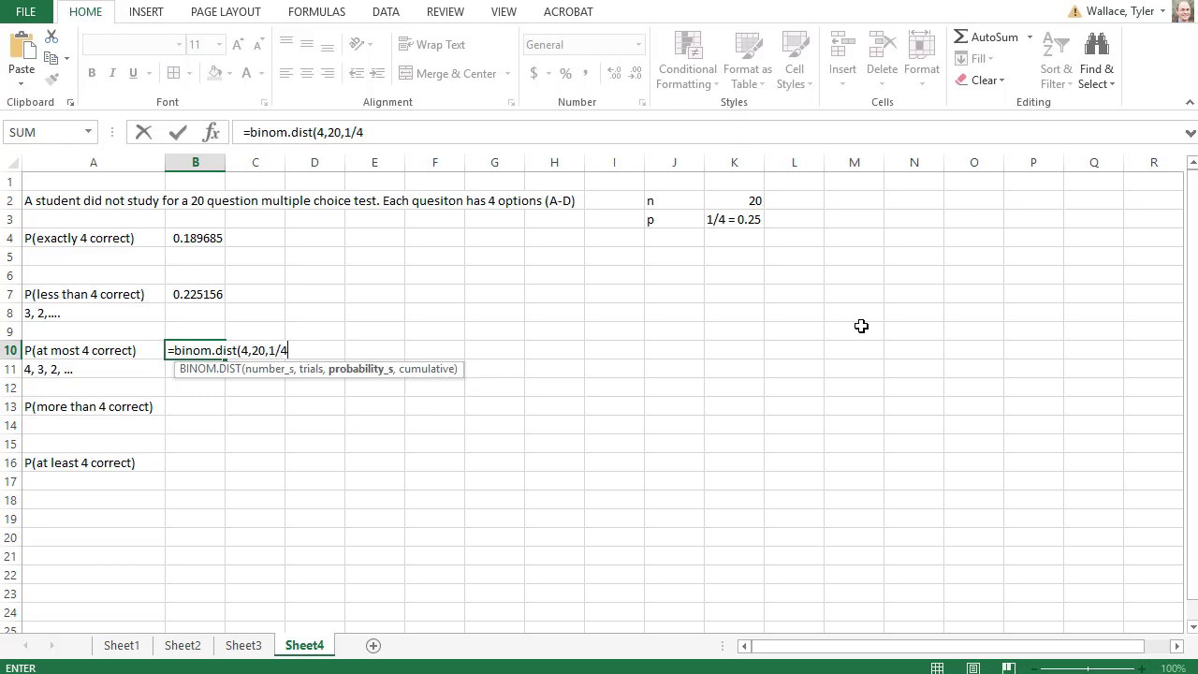
pyautogui.write(',')
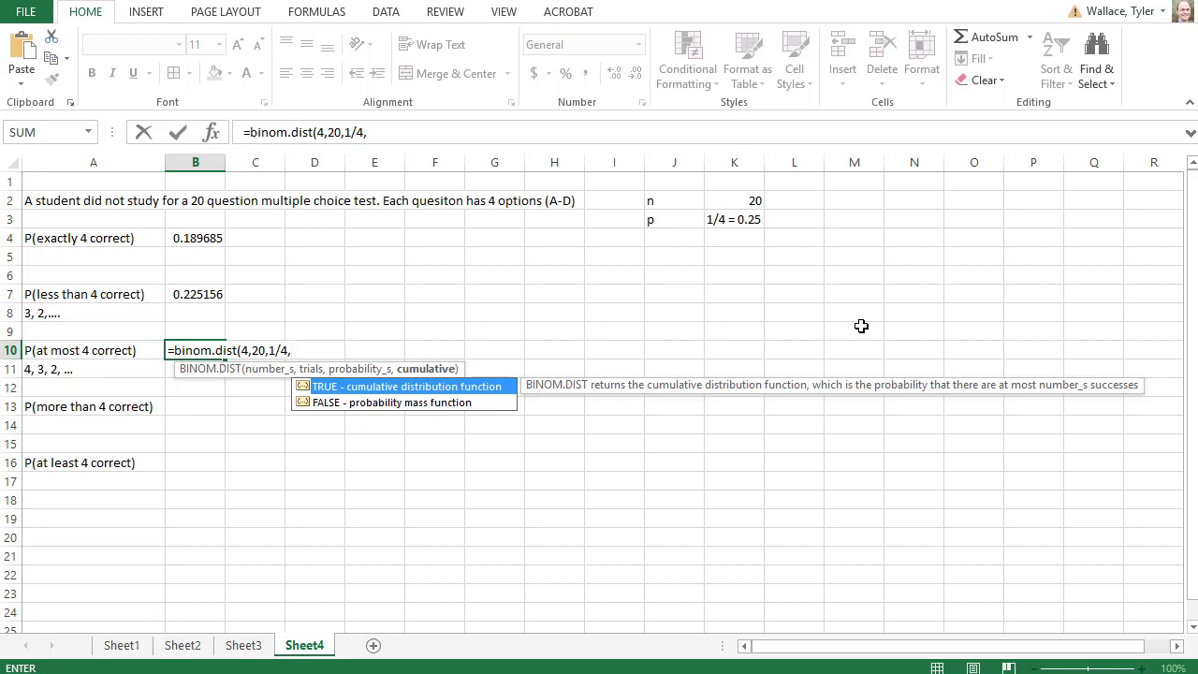
pyautogui.write('true)')
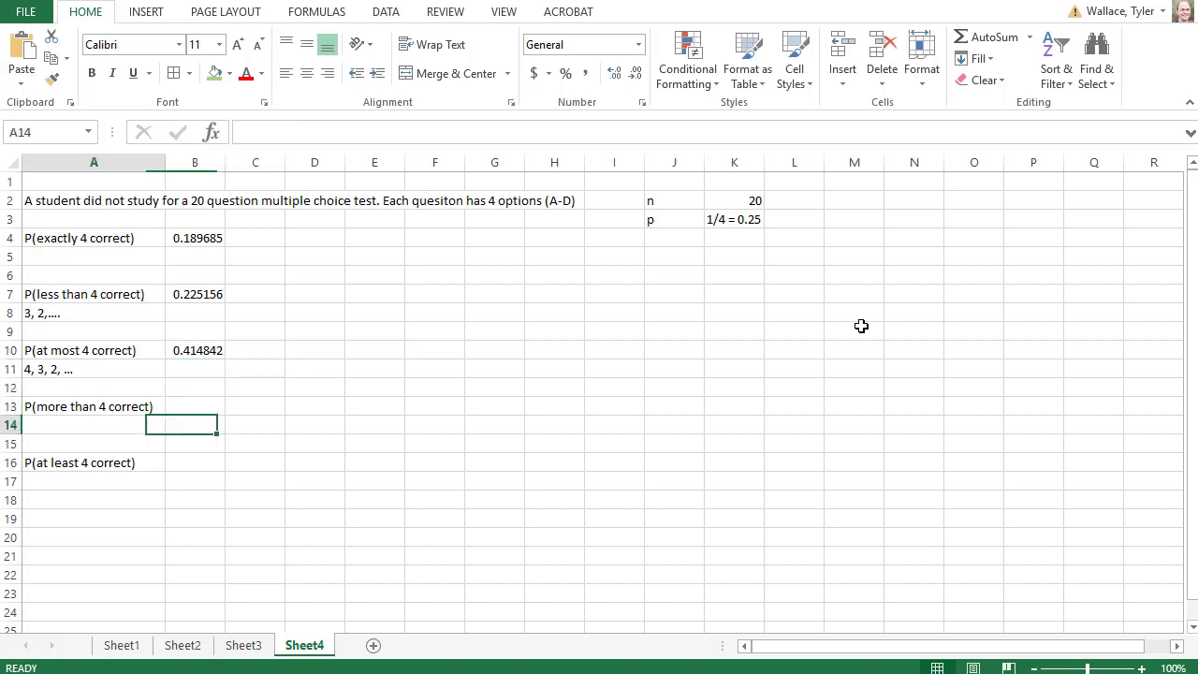
# - Note '5, 6, 7, ...' in A14 under the more-than-4 question
pyautogui.click(93, 425)
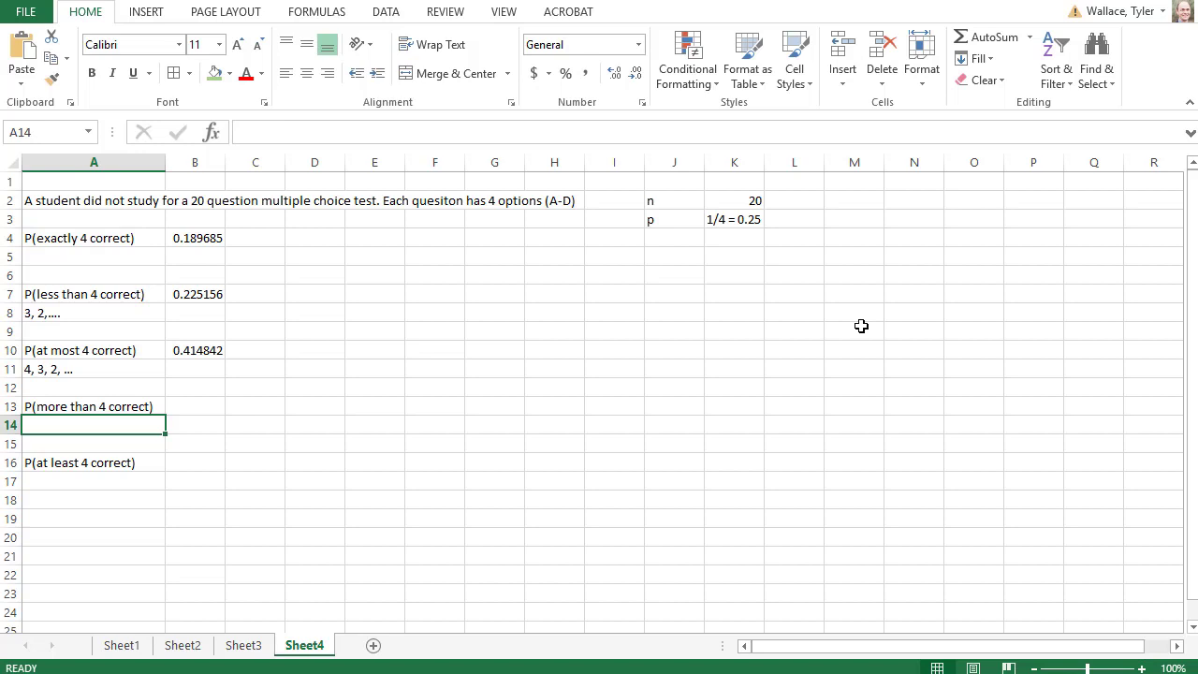
pyautogui.write('5, 6, 7, ....')
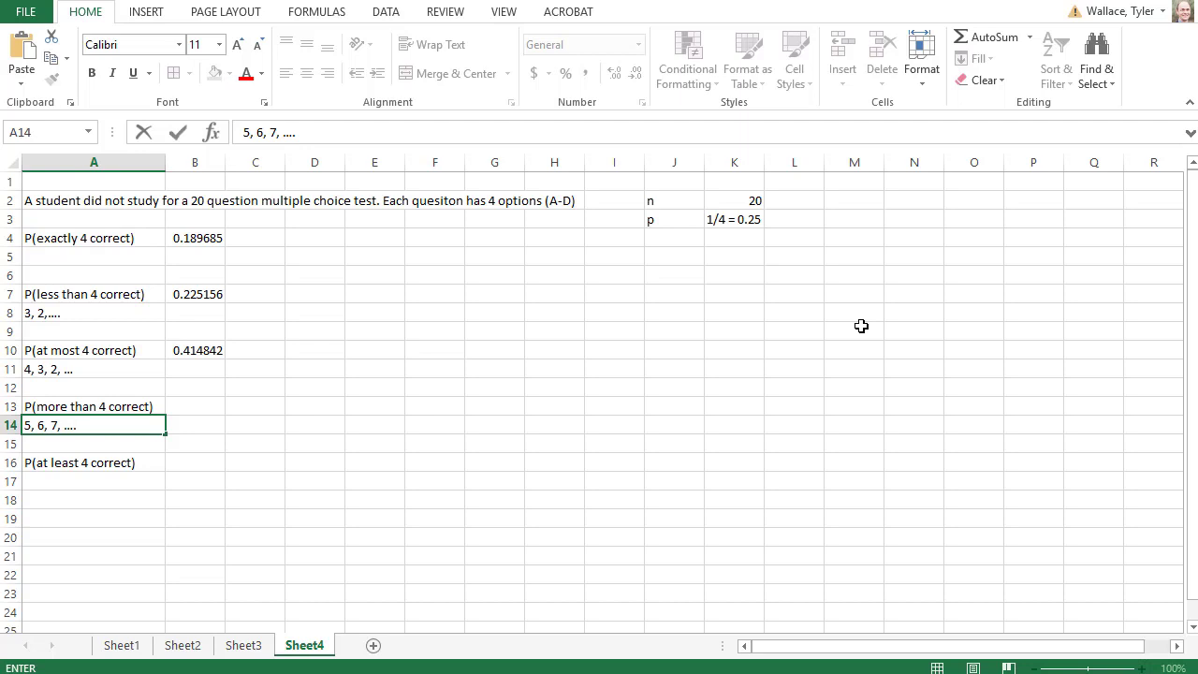
pyautogui.click(194, 404)
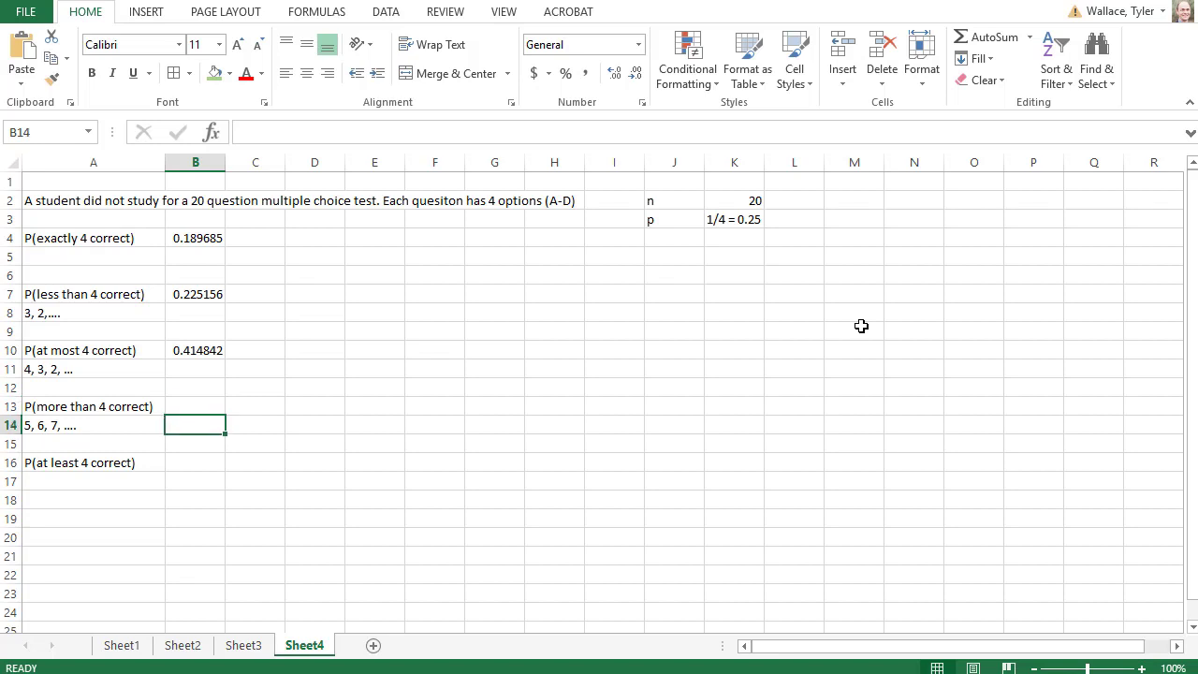
# - Prefix A14 with '(not 4, 3, 2,...)' so it reads '(not 4, 3, 2,...) 5, 6, 7, ...'
pyautogui.click(93, 424)
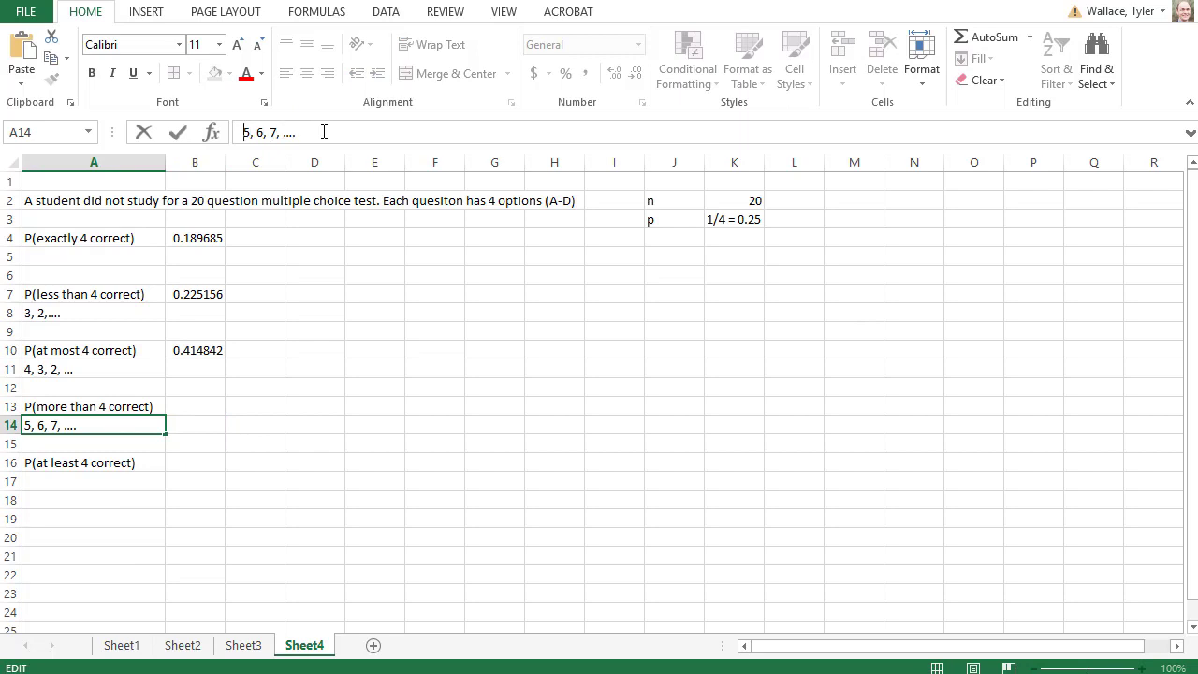
pyautogui.write('(')
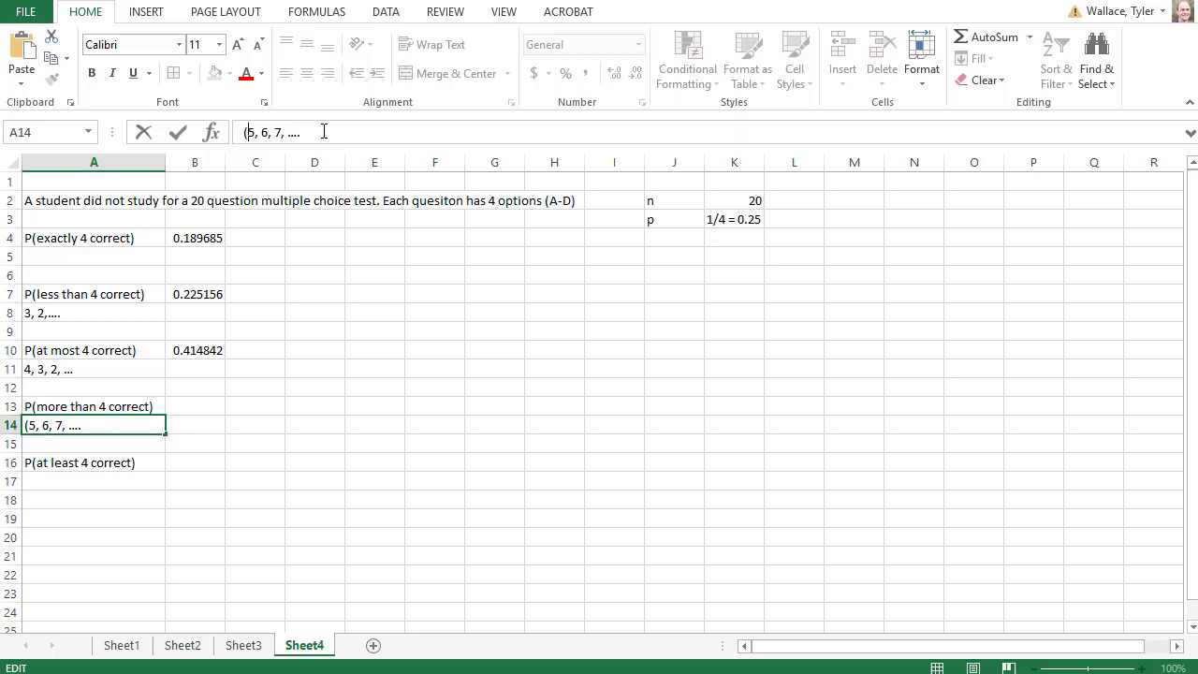
pyautogui.write('(4)')
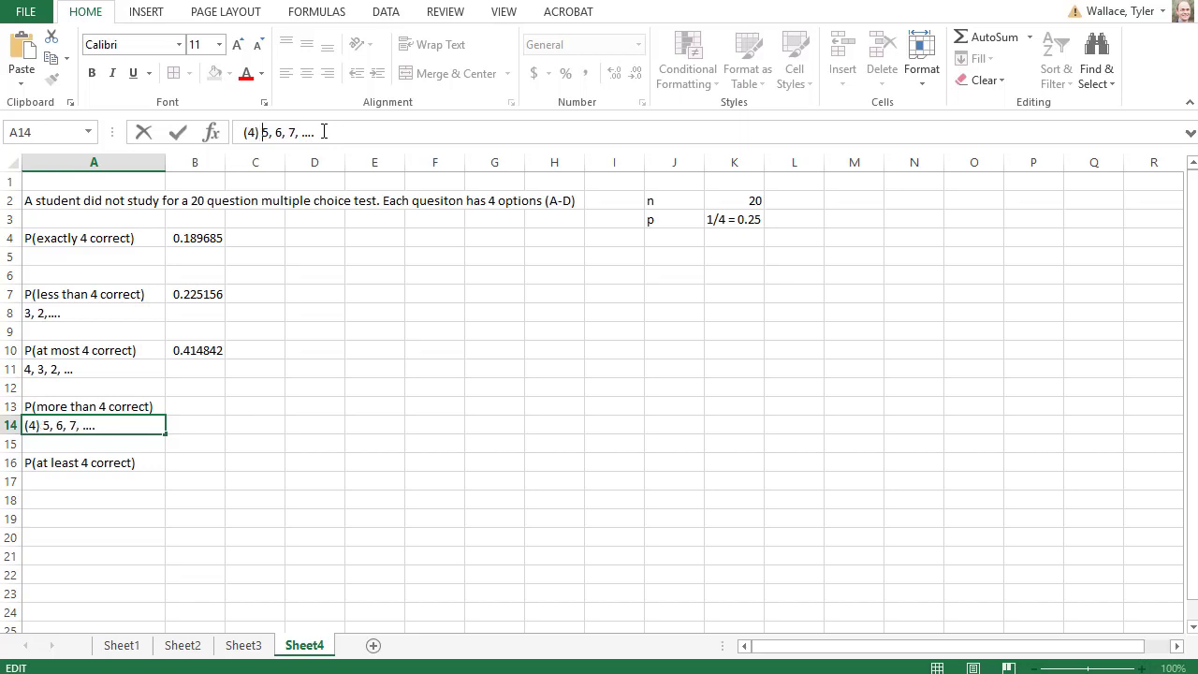
pyautogui.write('not 4, 3, 2,..')
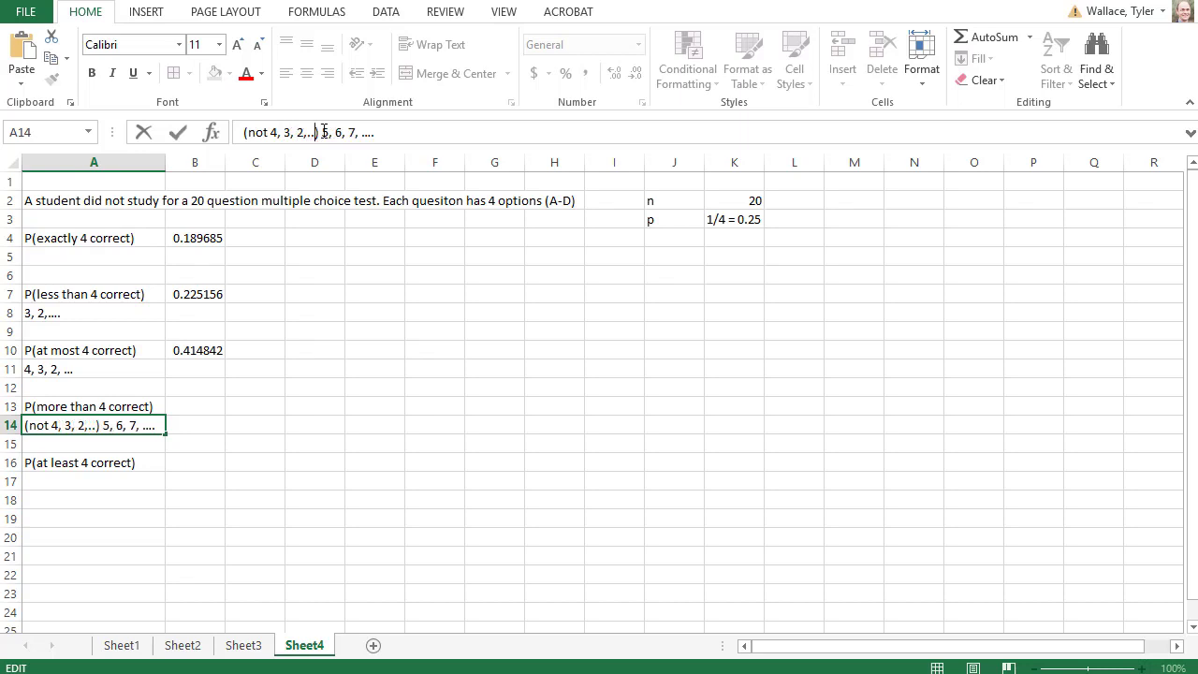
pyautogui.click(194, 404)
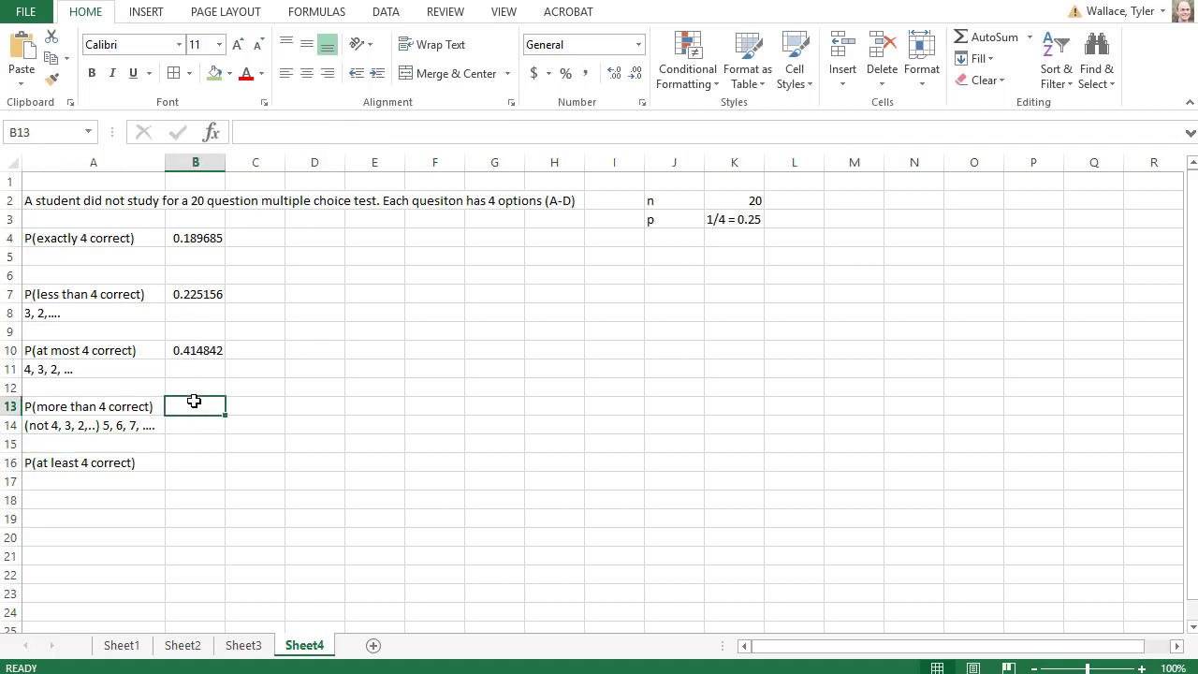
# - Enter =1-binom.dist(4,20,1/4,true) in B13, giving 0.585158 for more than 4 correct
pyautogui.write('=')
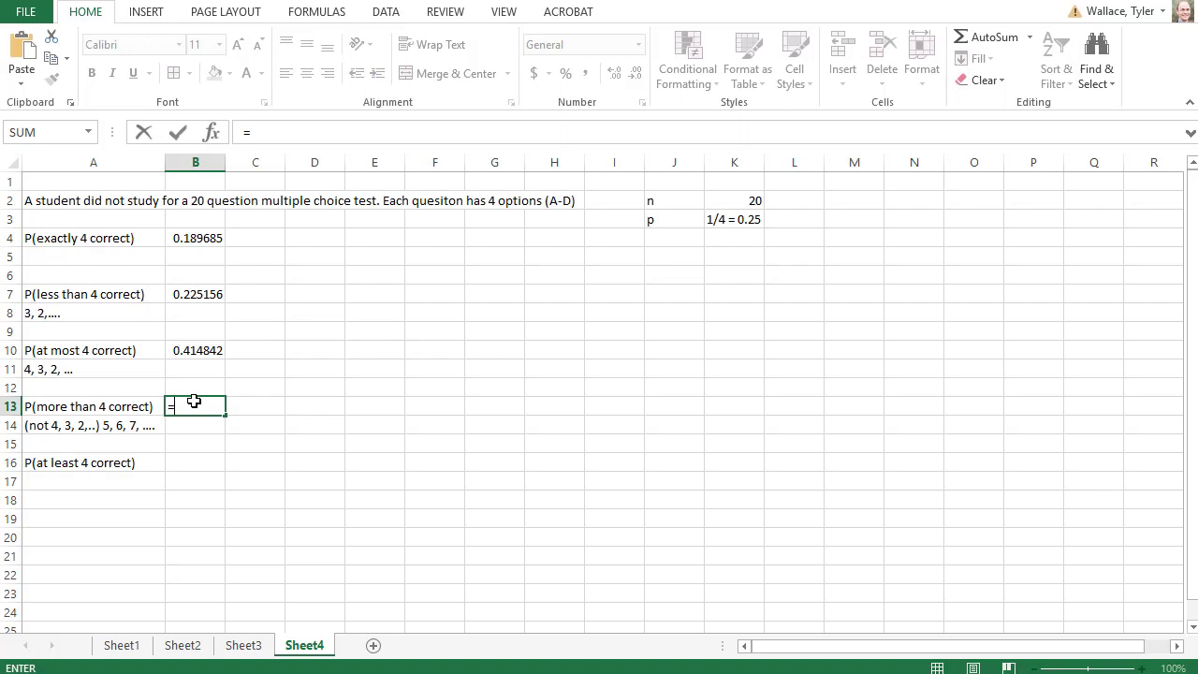
pyautogui.write('1')
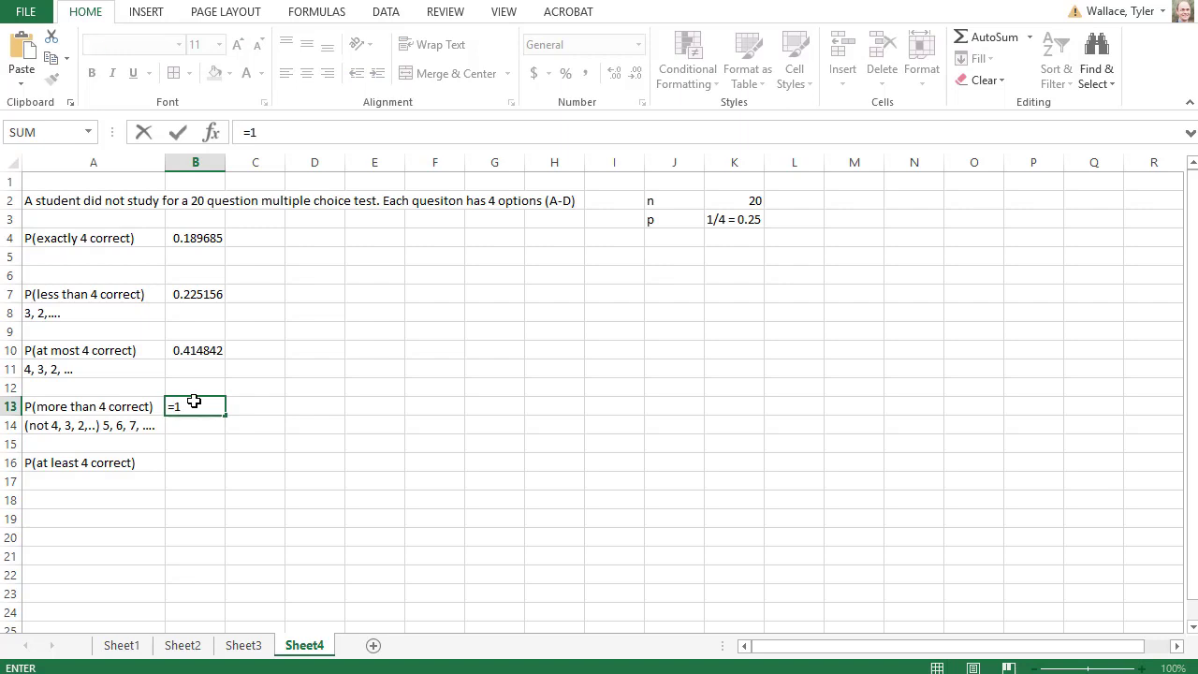
pyautogui.write('-')
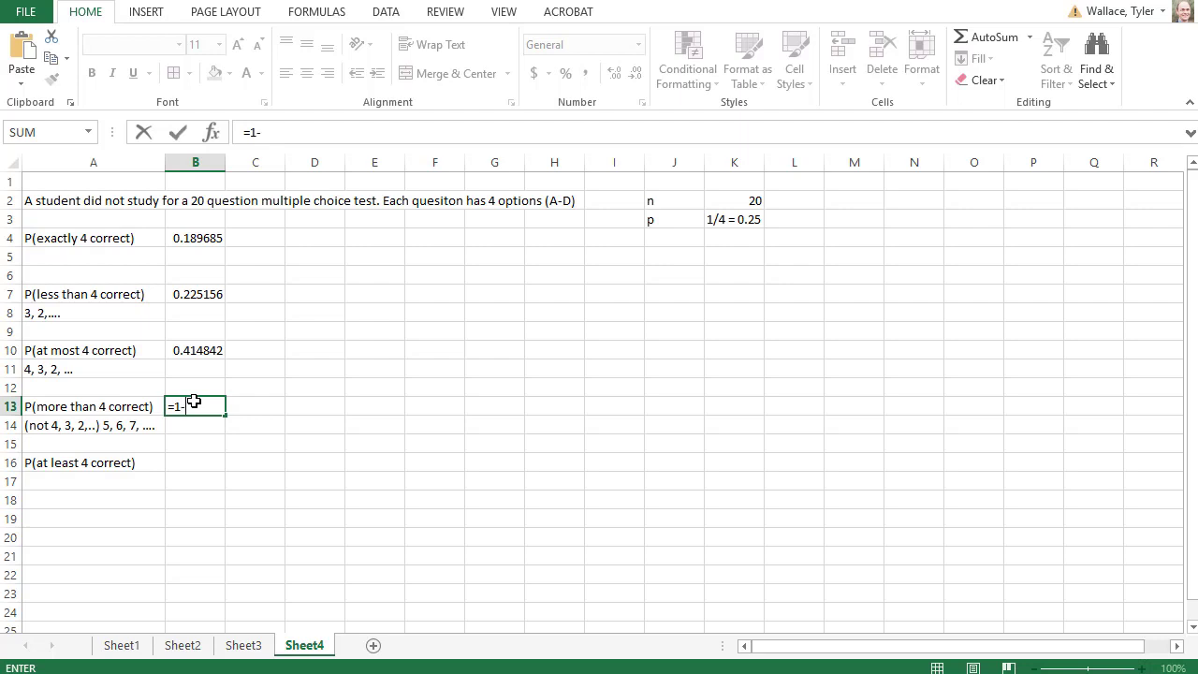
pyautogui.write('binom.dist(')
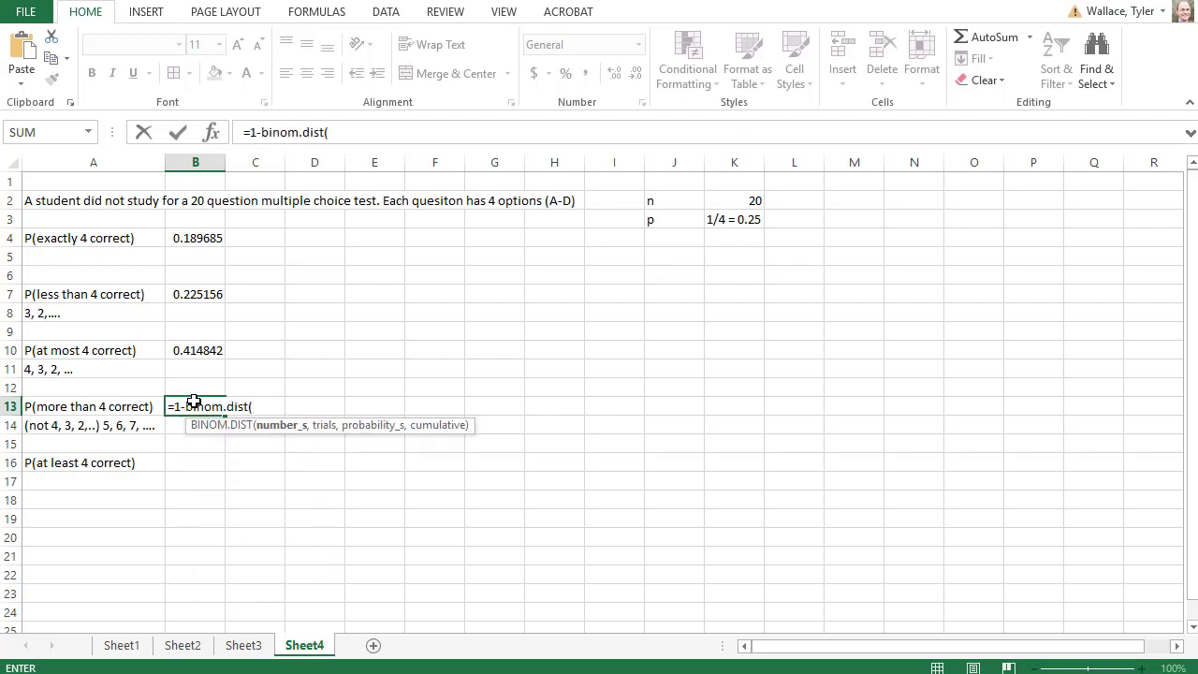
pyautogui.write('4')
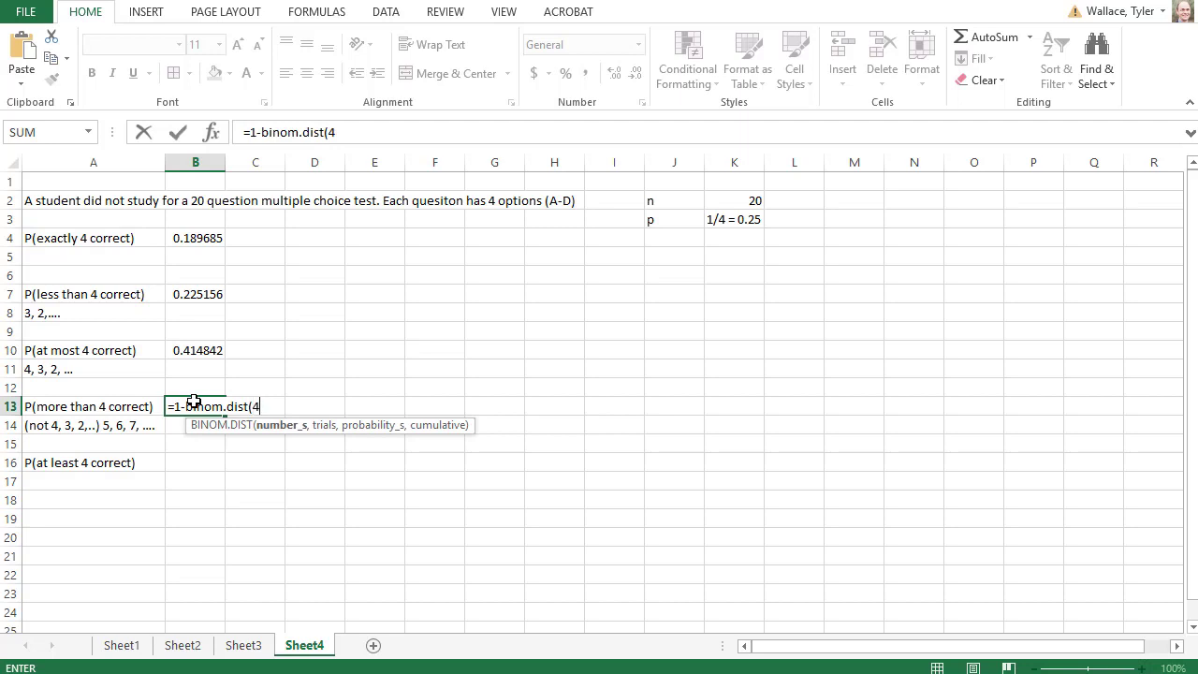
pyautogui.write(',')
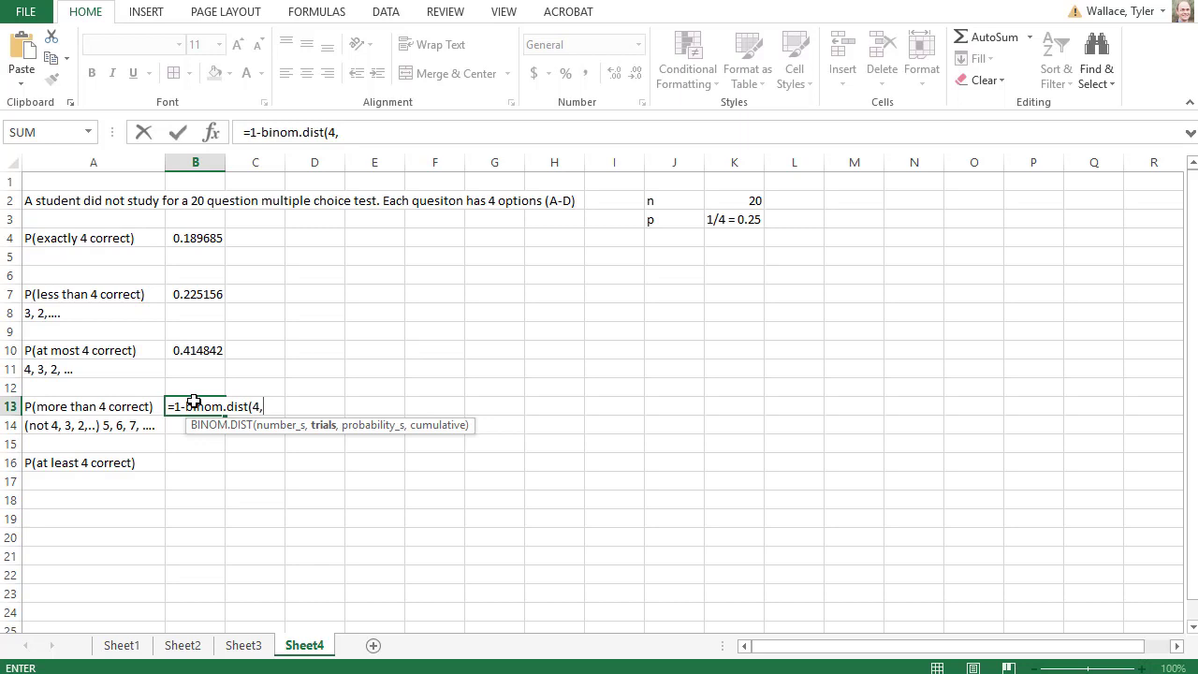
pyautogui.write('20,1/4')
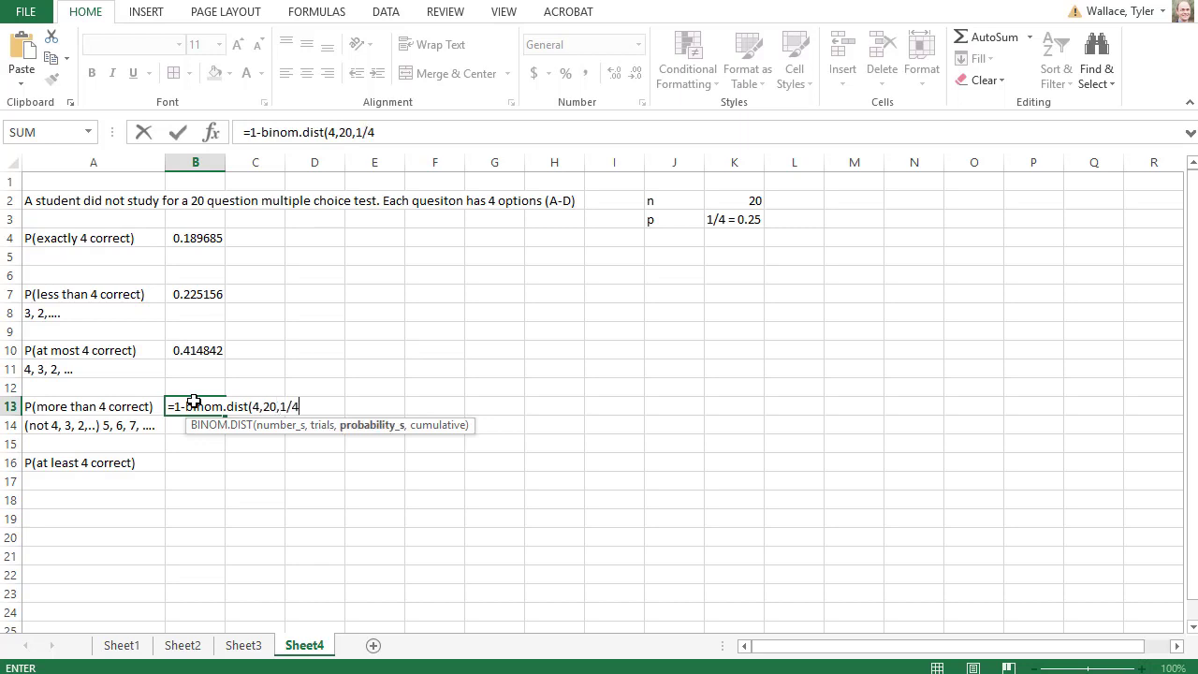
pyautogui.write(',true)')
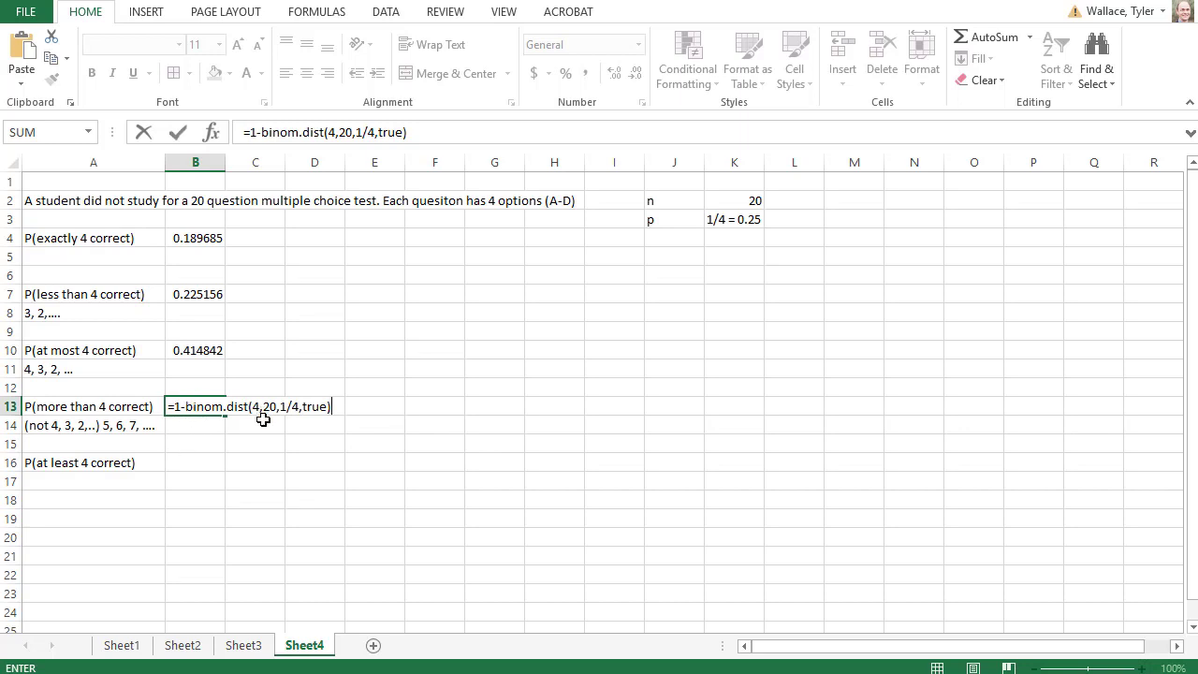
pyautogui.moveTo(271, 425)
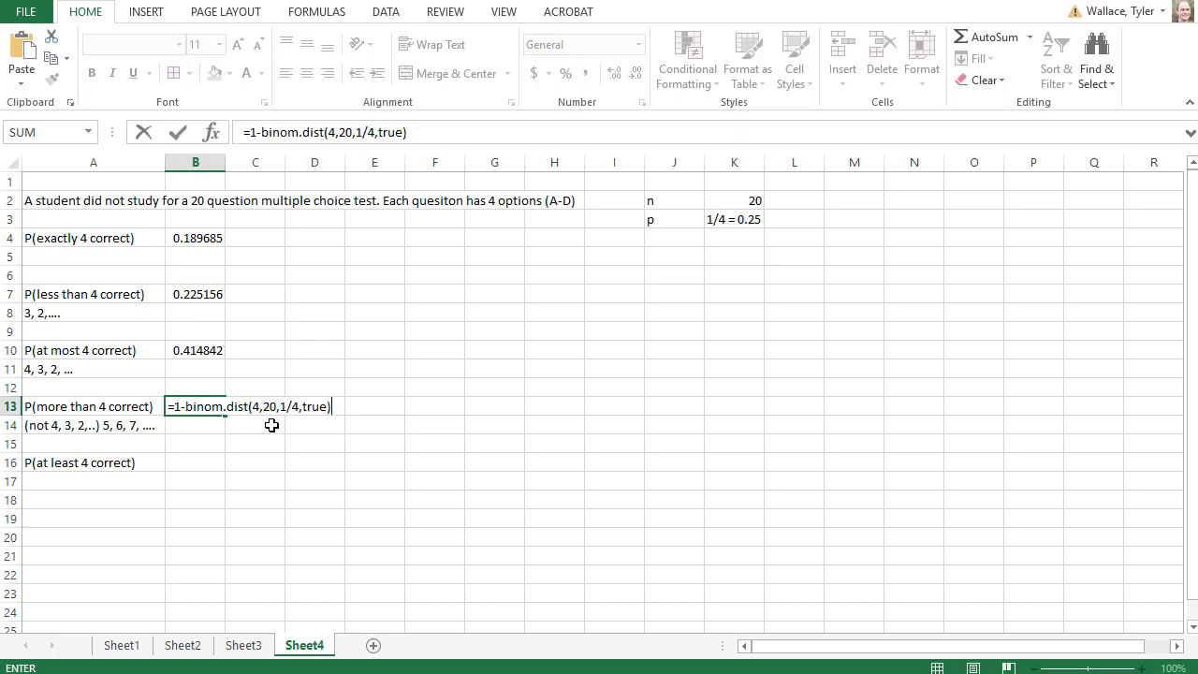
pyautogui.press('enter')
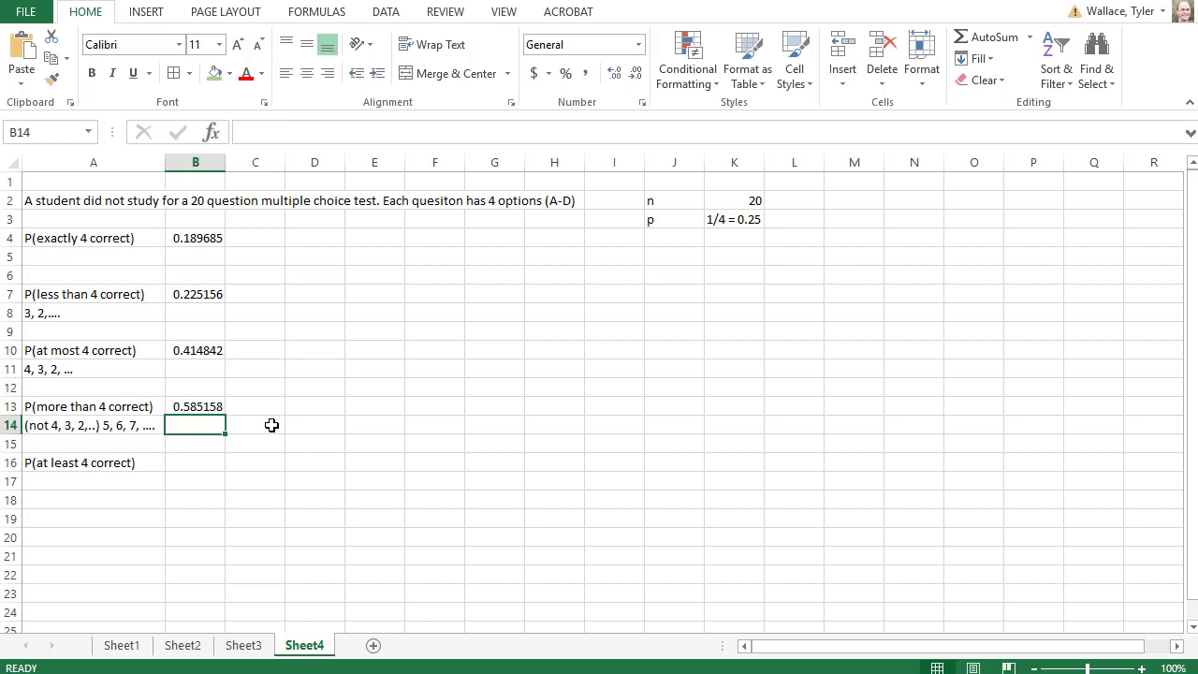
pyautogui.click(195, 444)
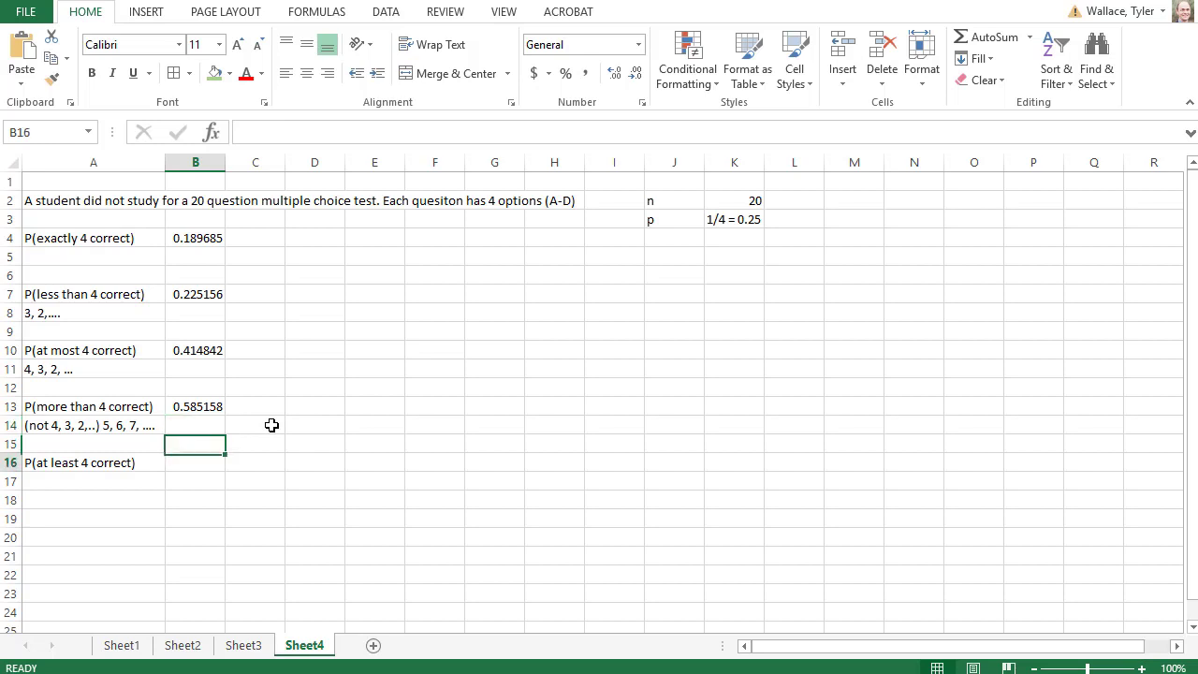
# - Enter the note "(not 3, 2, ...) 4, 5, 6, ...." in A17 and move to B16
pyautogui.click(94, 479)
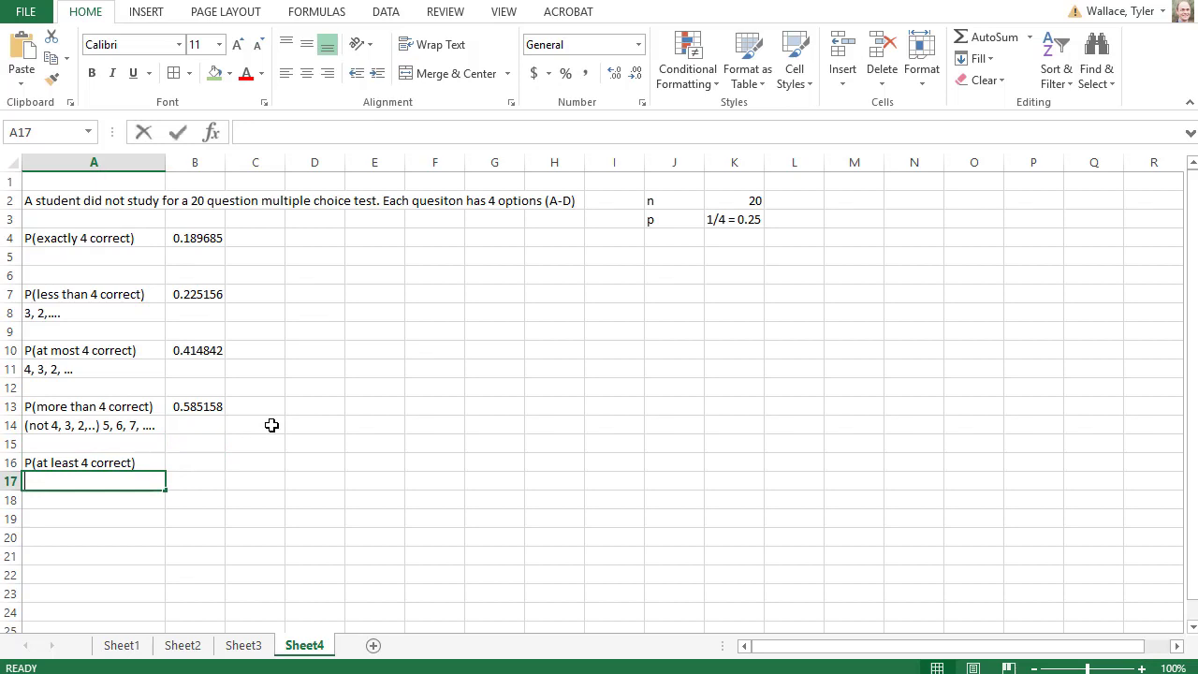
pyautogui.write('4, 5, 6, ....')
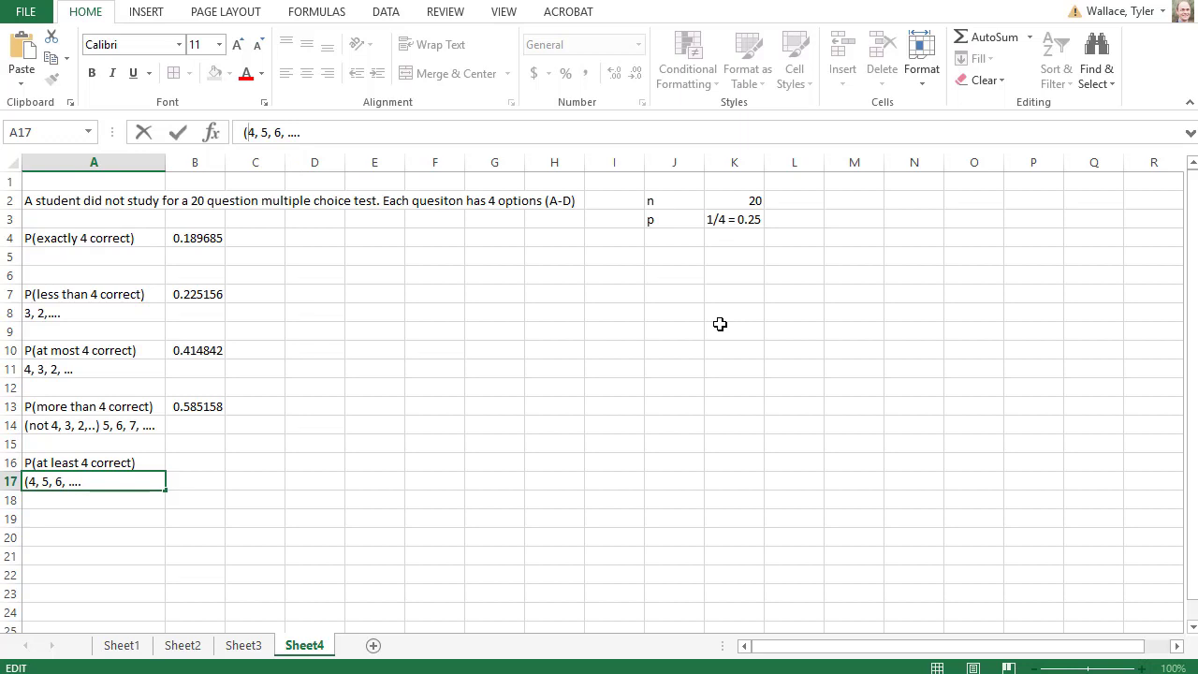
pyautogui.write('nor')
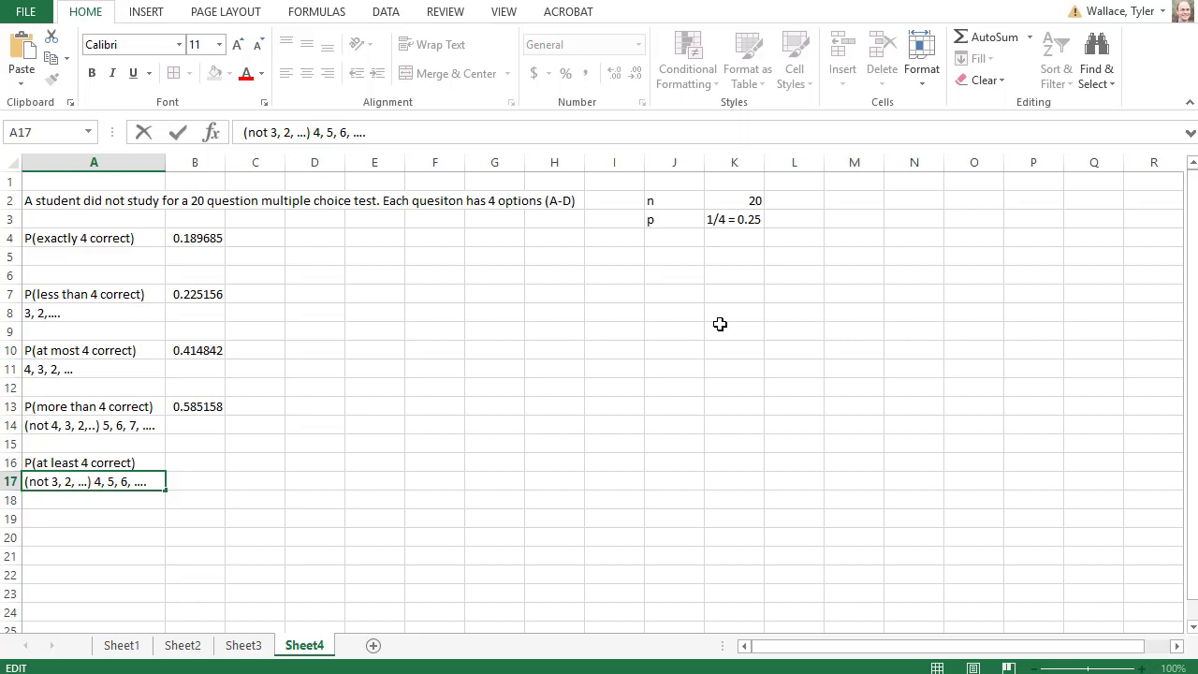
pyautogui.click(195, 462)
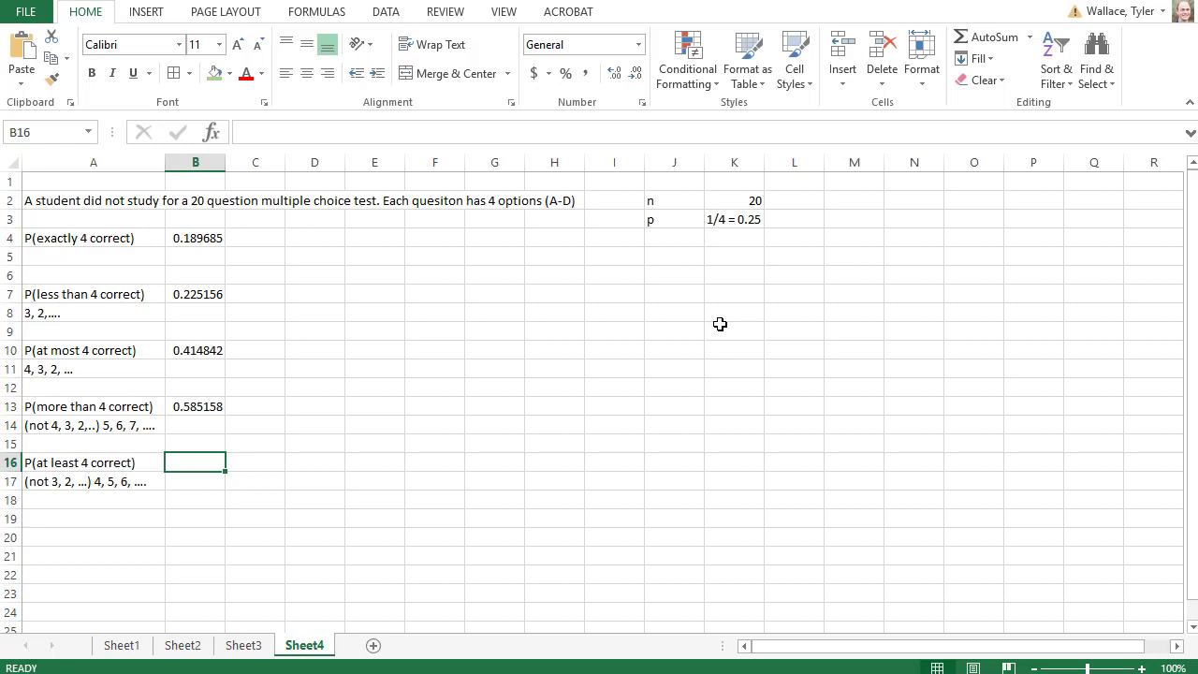
# - Enter =1-binom.dist(3,20,1/4,true) in B16 for P(at least 4 correct)
pyautogui.write('=1')
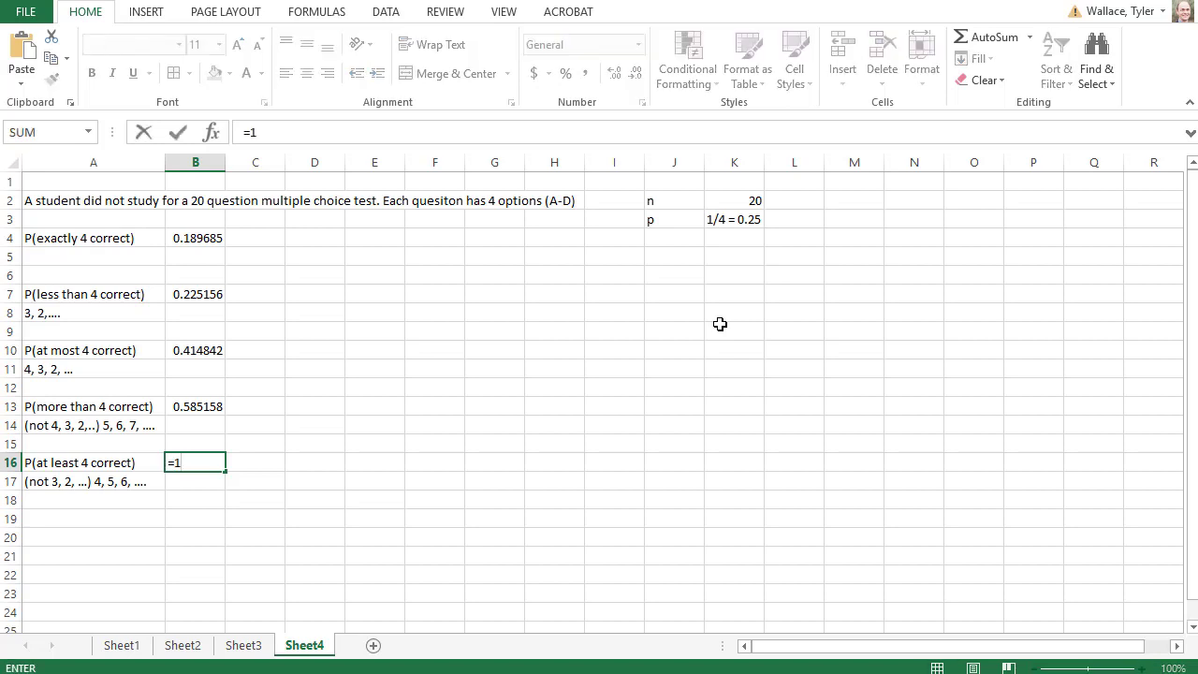
pyautogui.write('-b')
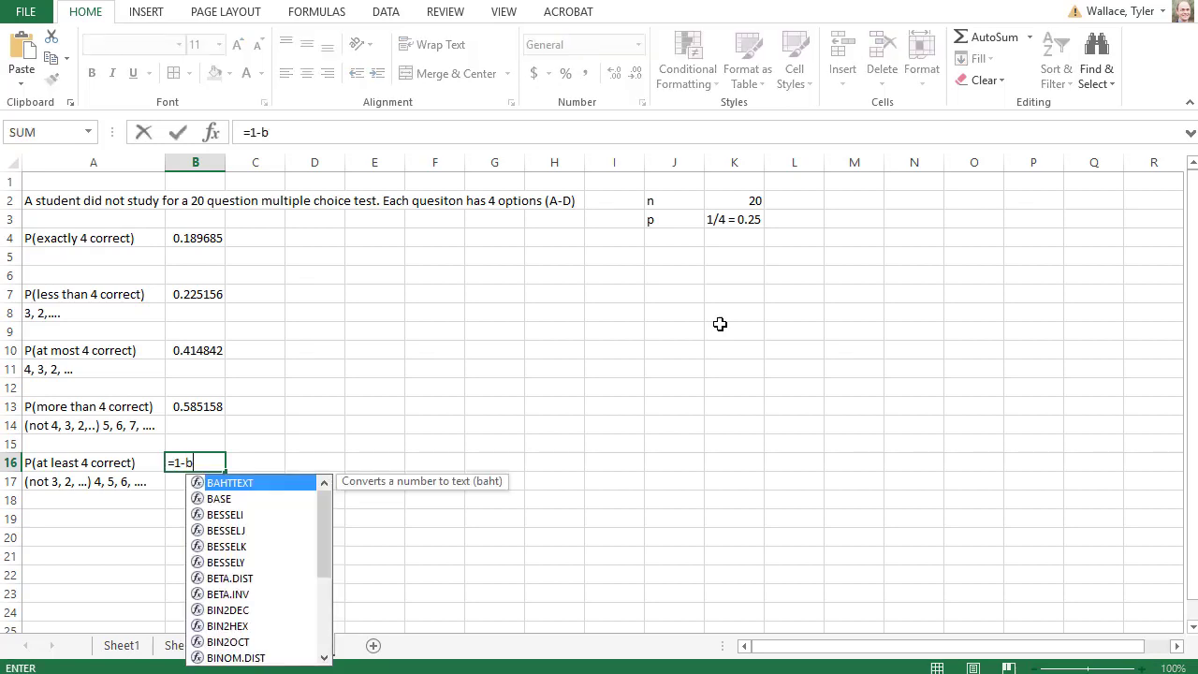
pyautogui.write('inom.dist(')
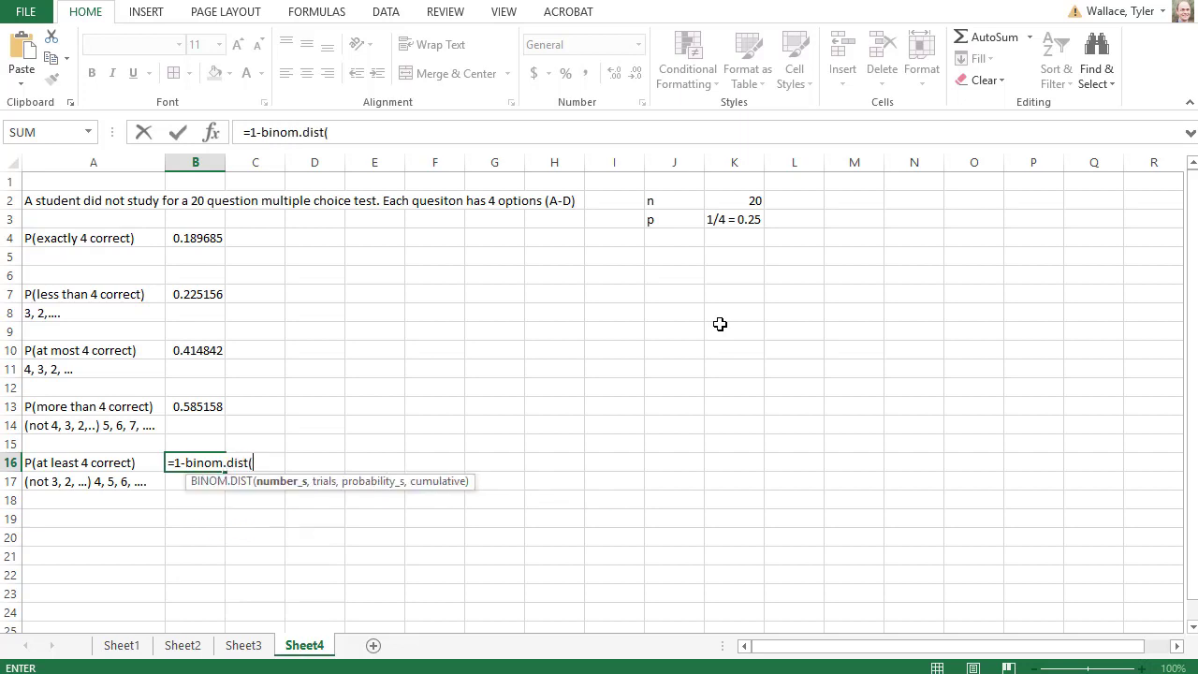
pyautogui.write('3,')
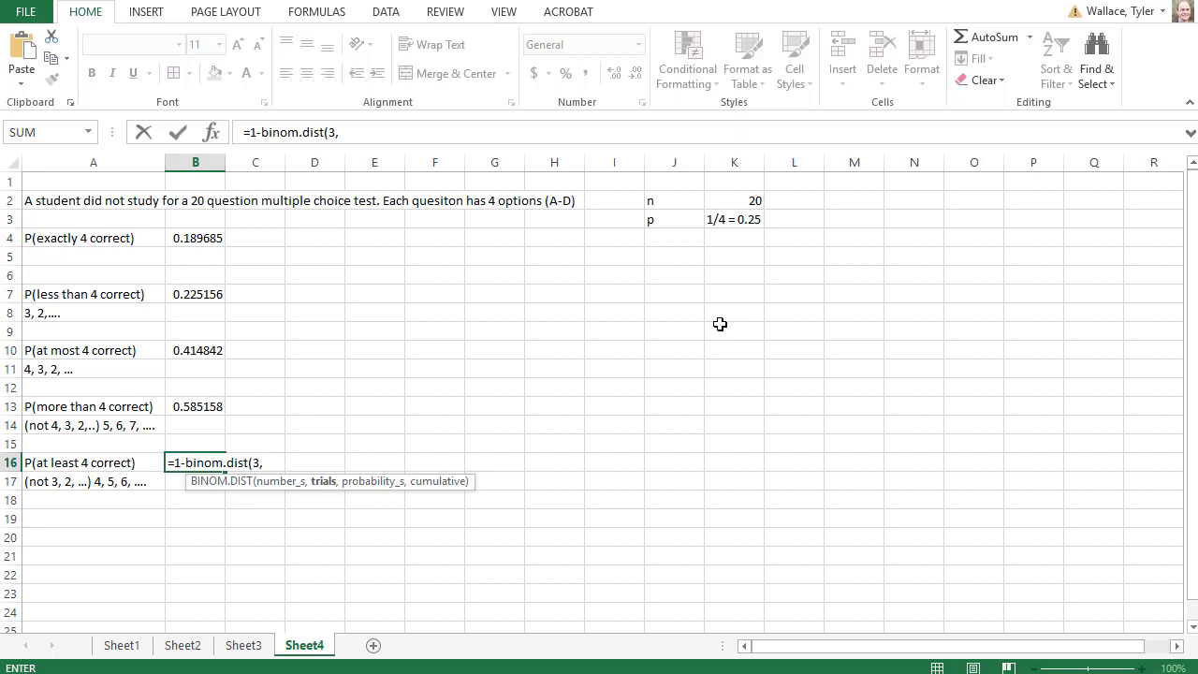
pyautogui.write('20,1/4')
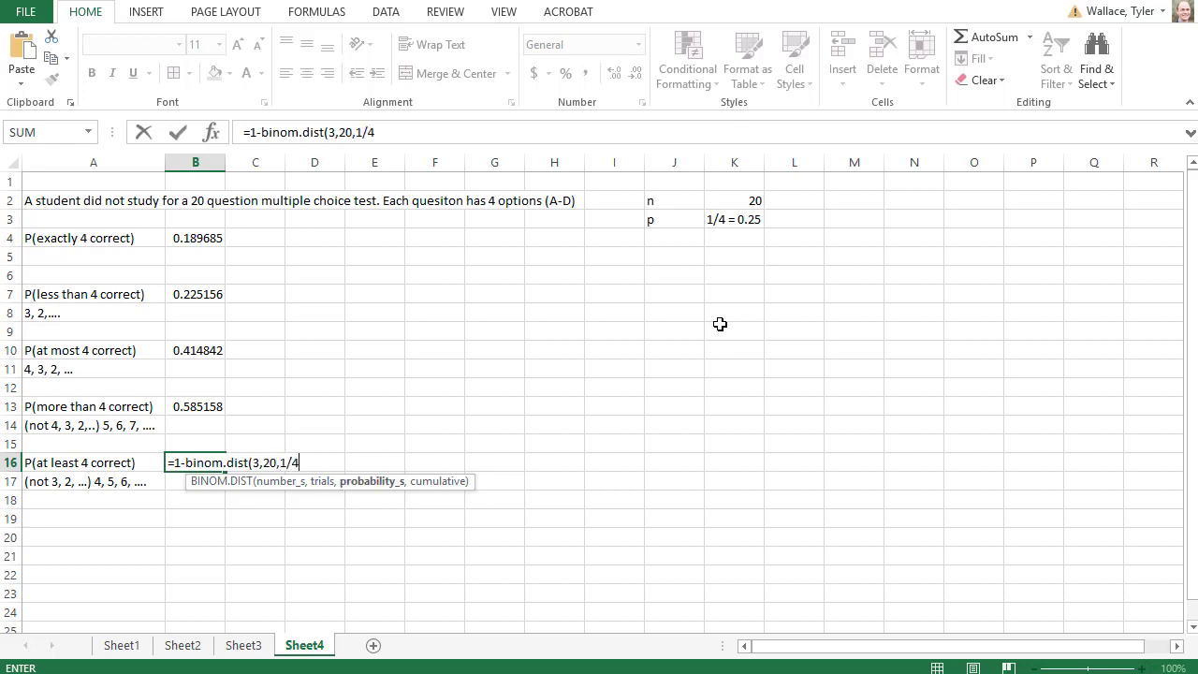
pyautogui.write(',true)')
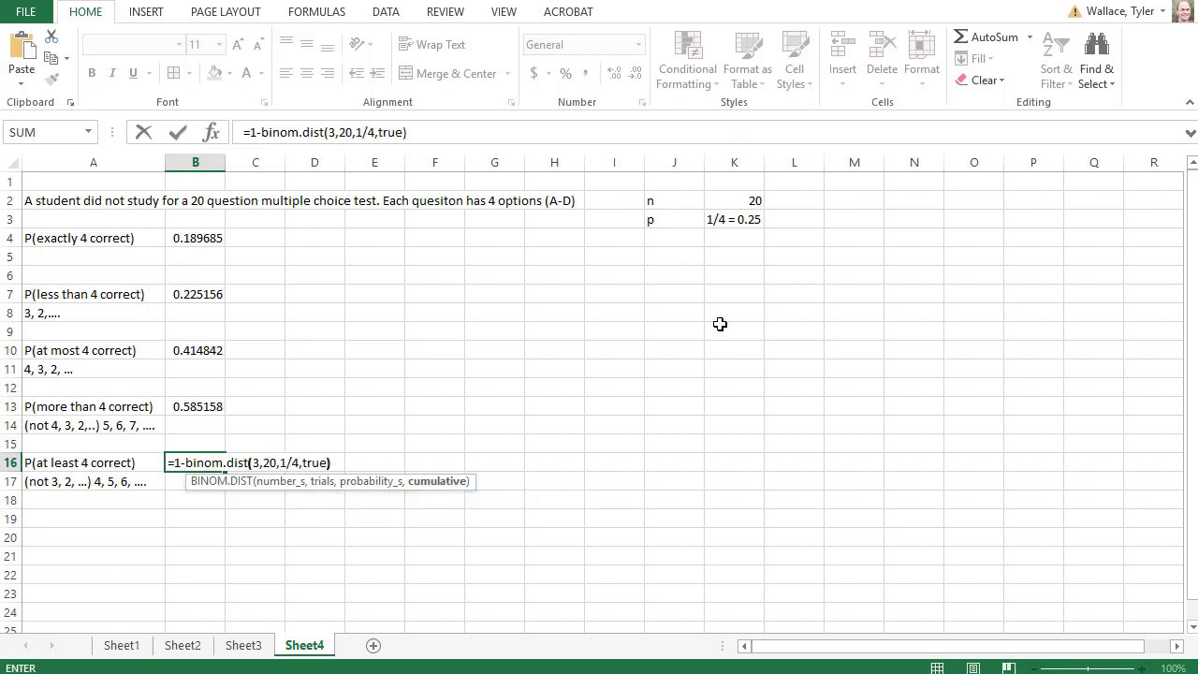